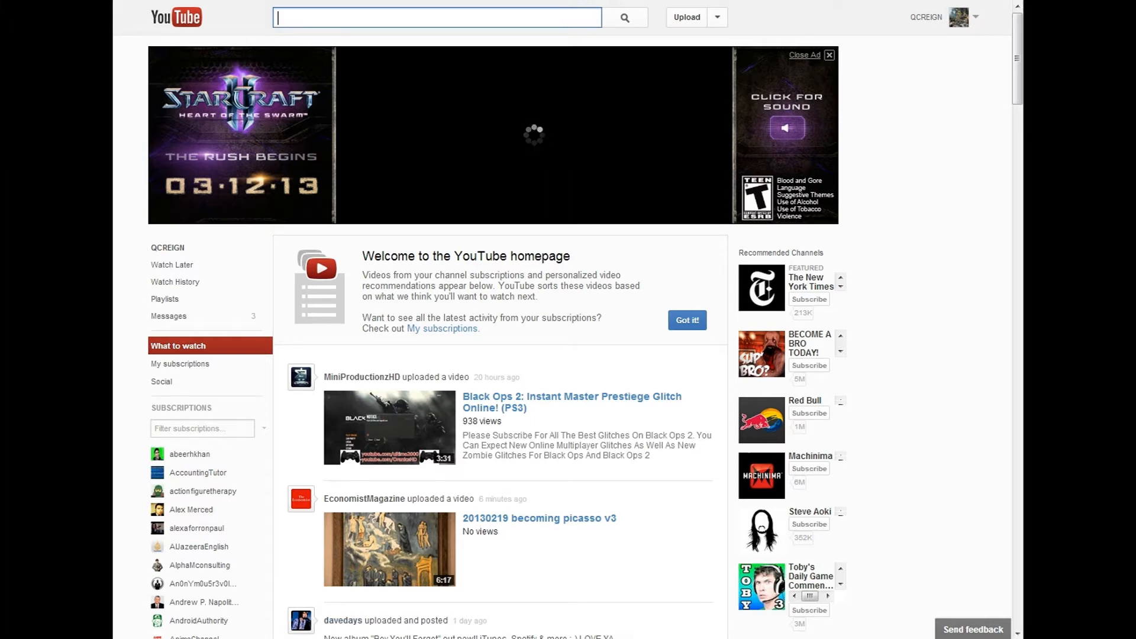
pyautogui.moveTo(858, 74)
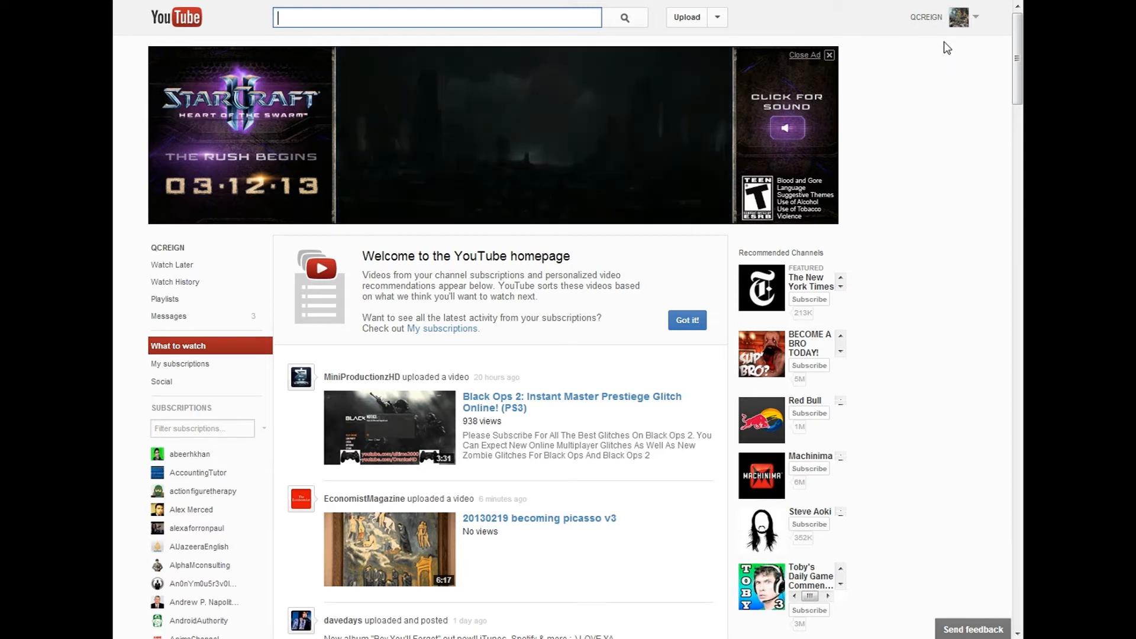
pyautogui.moveTo(977, 20)
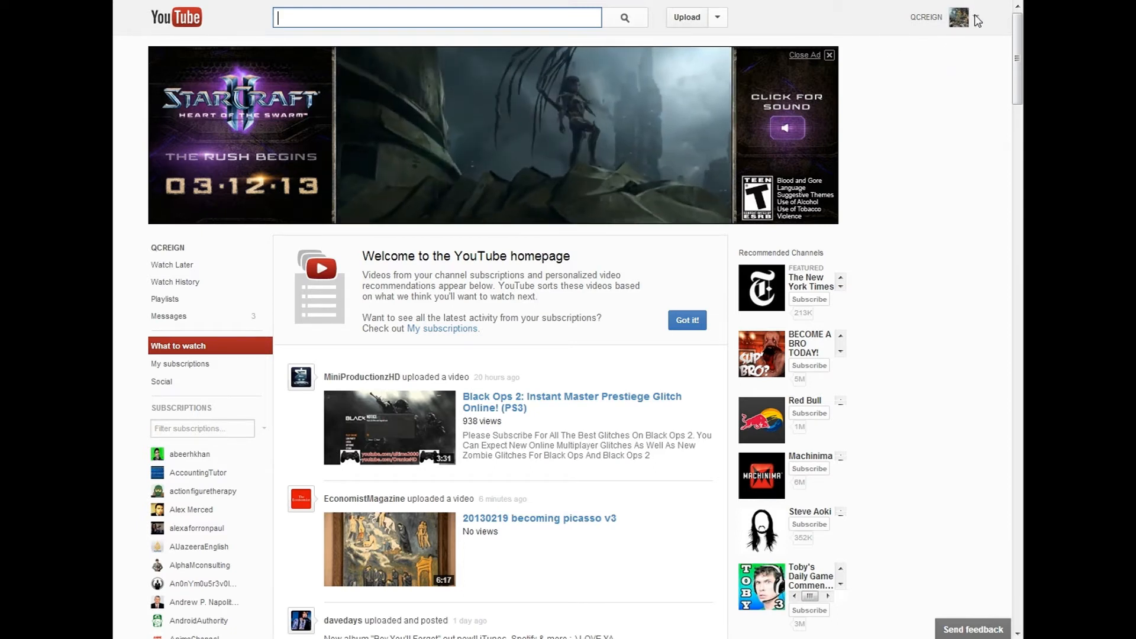
# Open the account menu from the avatar at the top right of the YouTube homepage
pyautogui.click(959, 16)
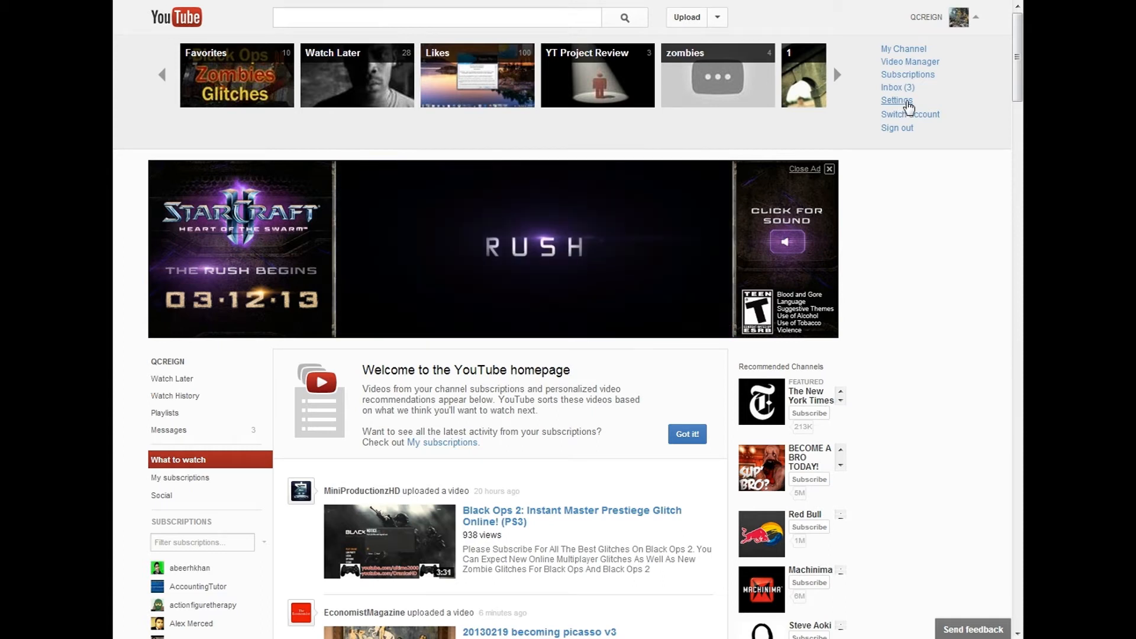
# Choose Settings from the account menu to reach the Overview page
pyautogui.click(897, 100)
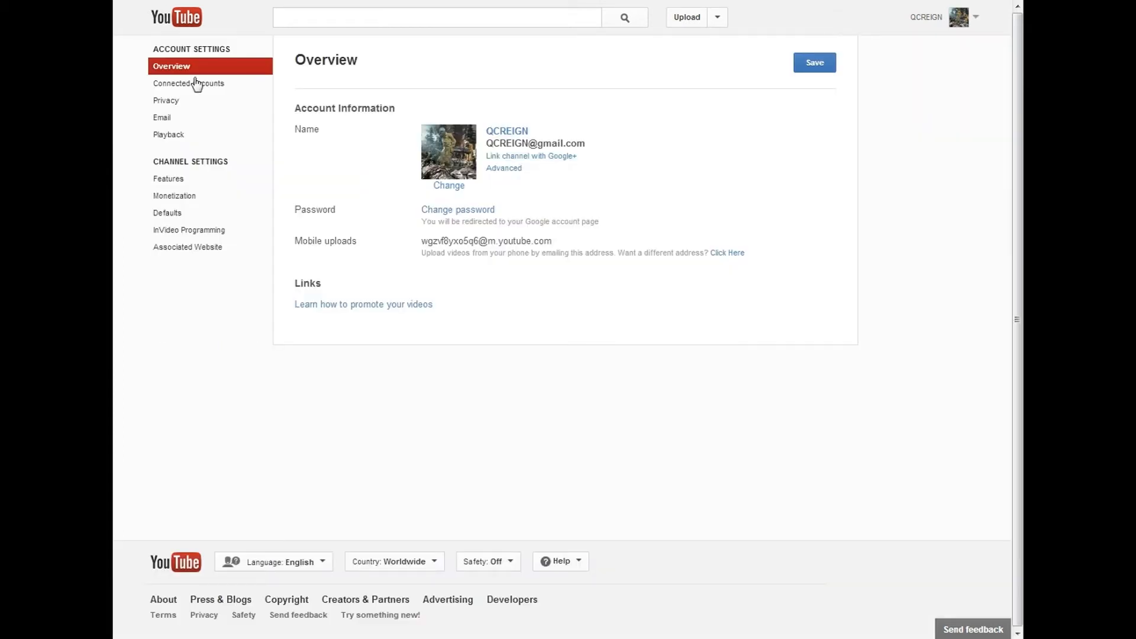
pyautogui.moveTo(188, 83)
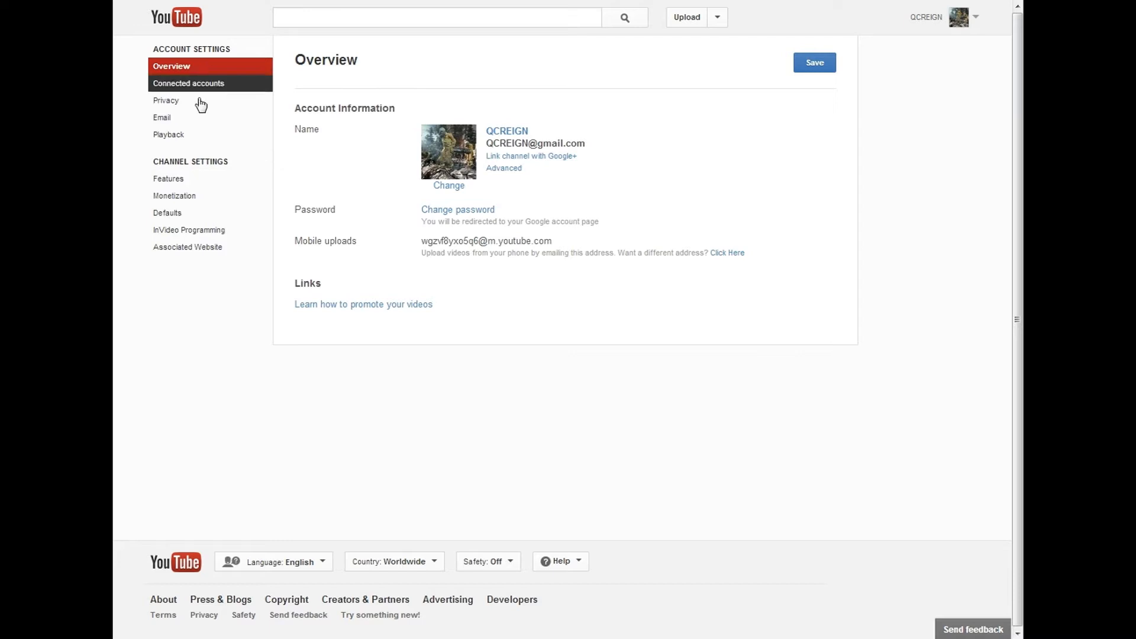
pyautogui.moveTo(174, 196)
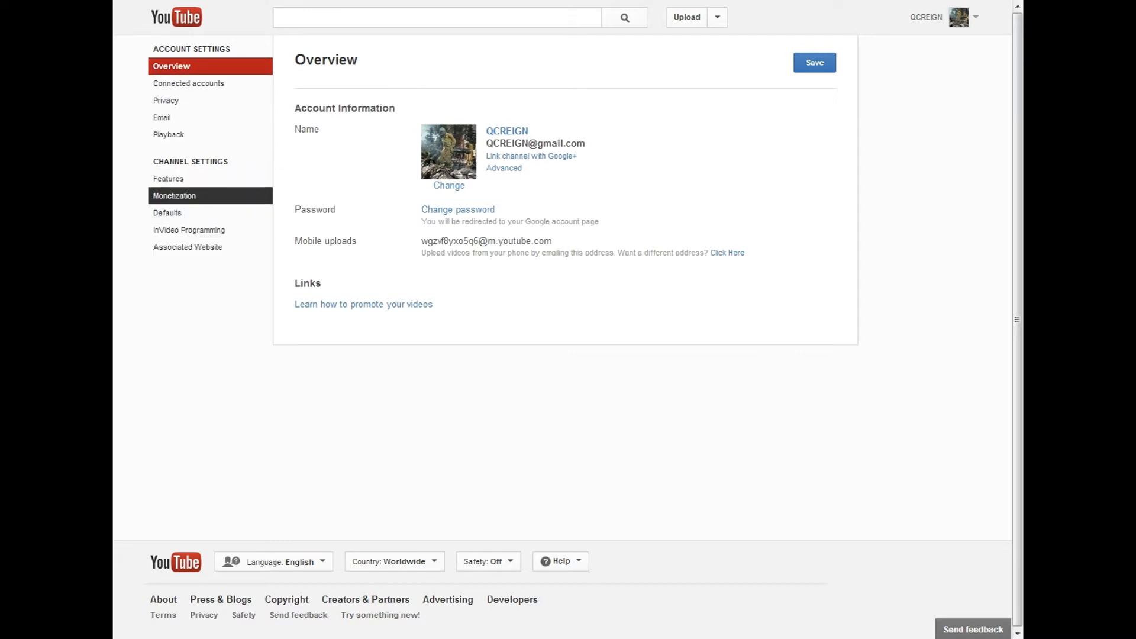
pyautogui.moveTo(199, 233)
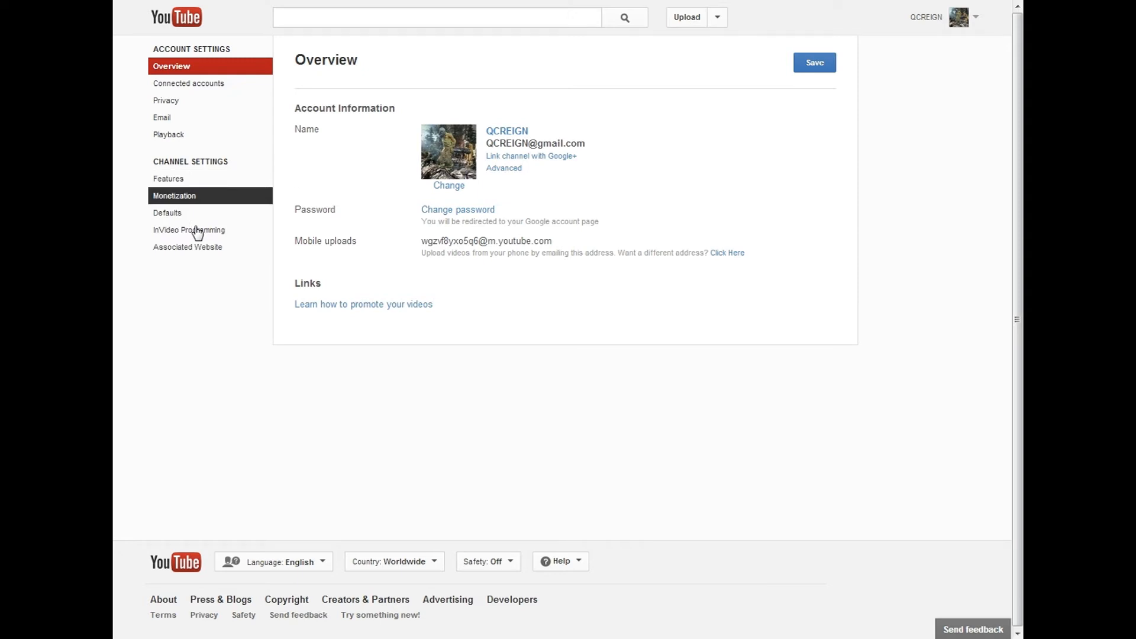
pyautogui.moveTo(187, 248)
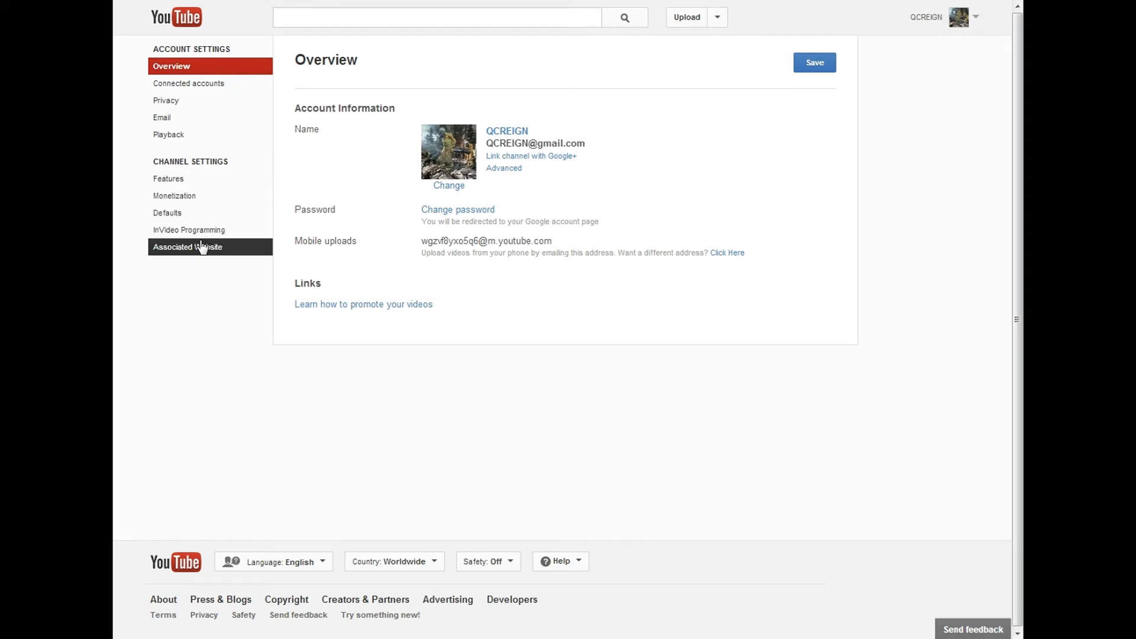
pyautogui.click(188, 246)
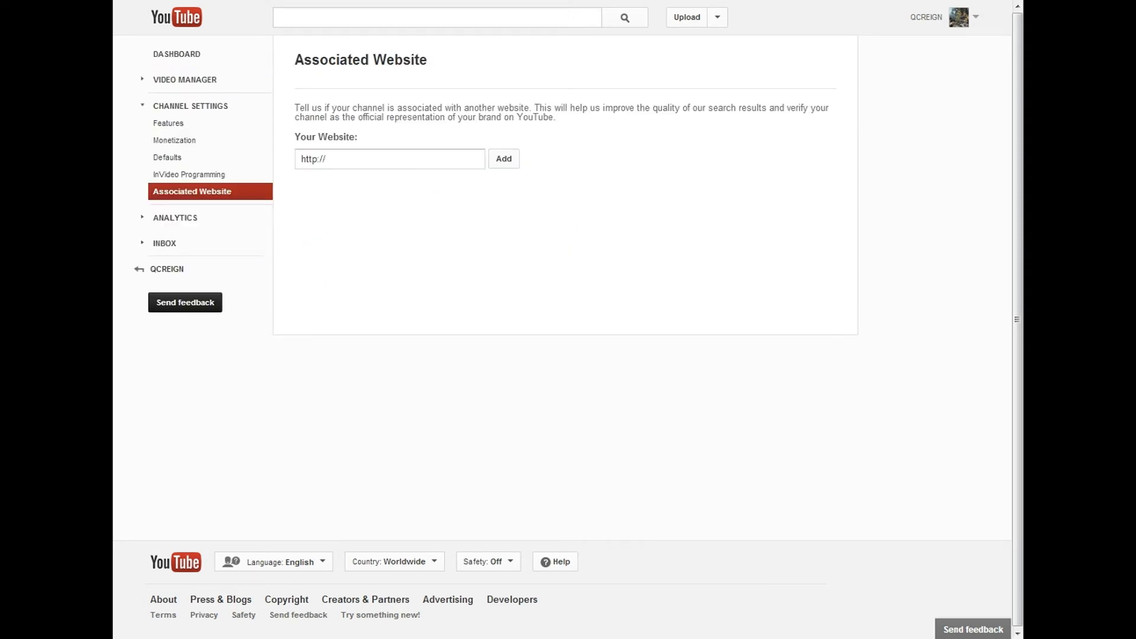
pyautogui.click(389, 159)
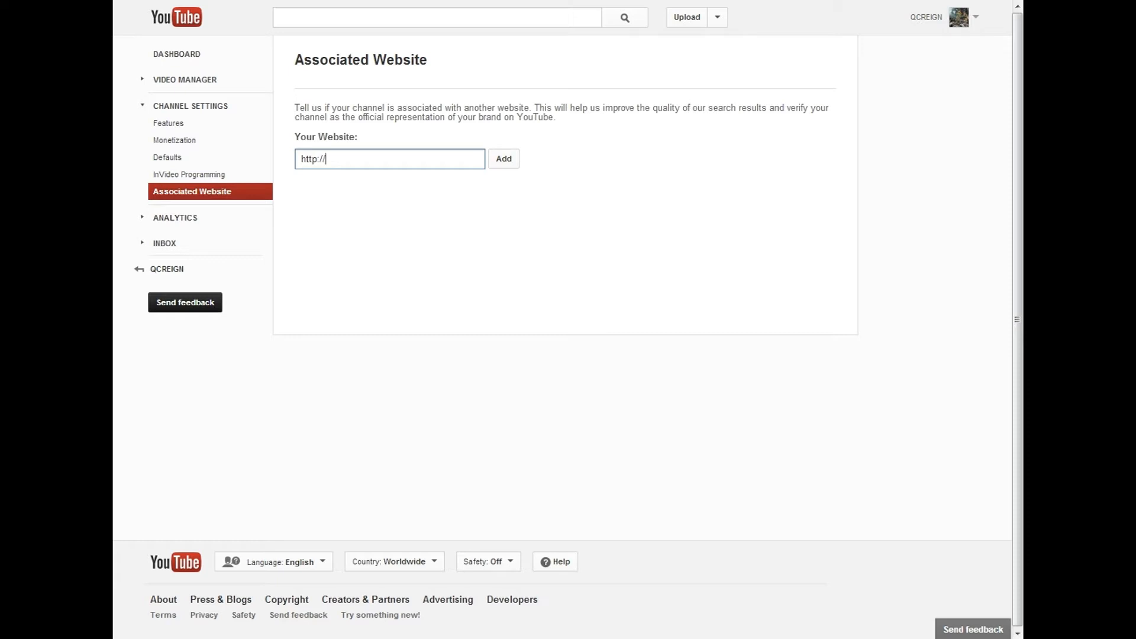
pyautogui.write('w')
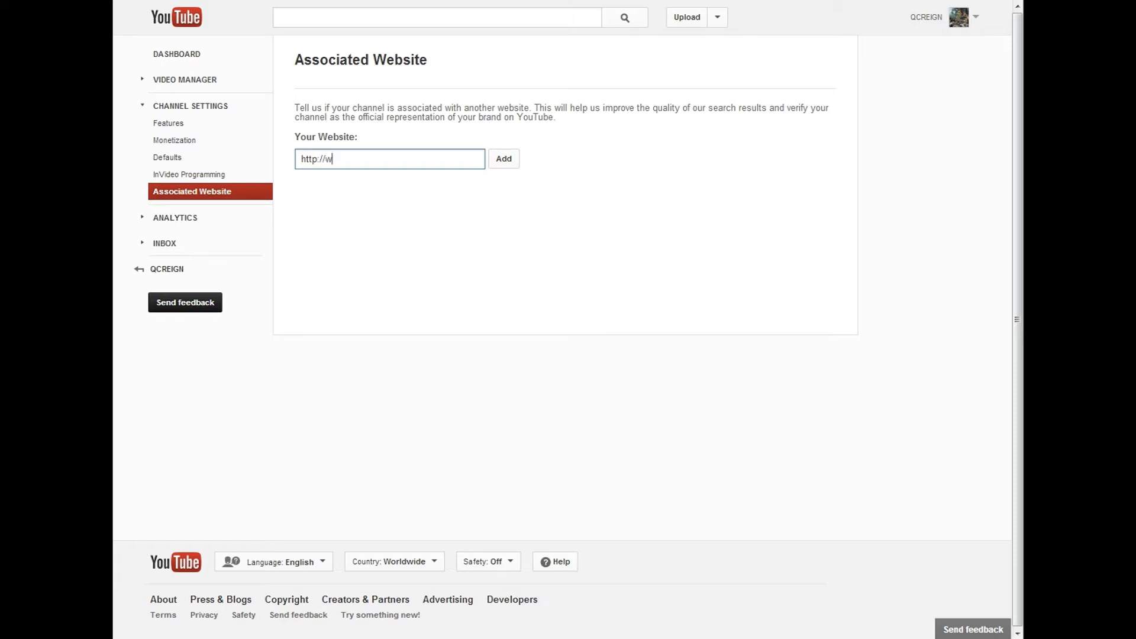
pyautogui.write('ww')
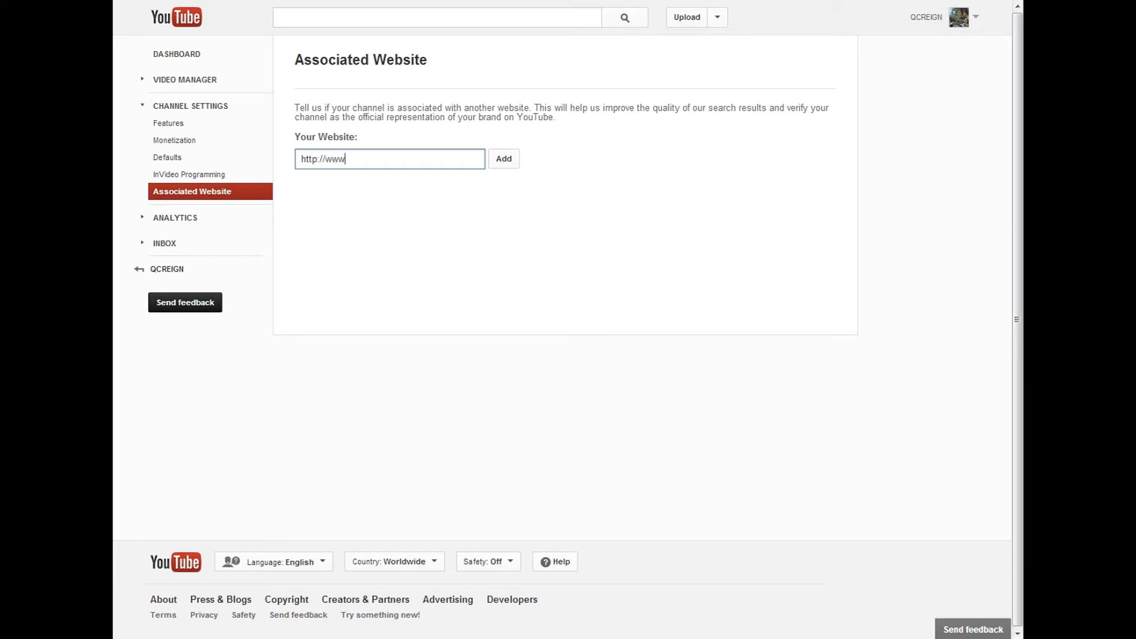
pyautogui.write('amature')
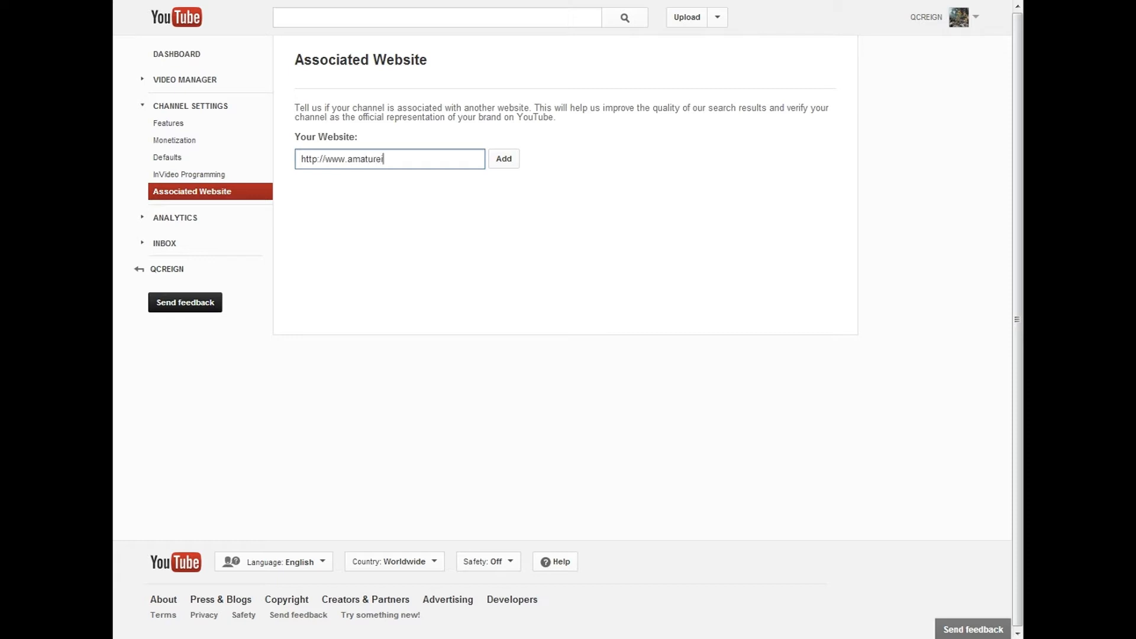
pyautogui.write('thelp')
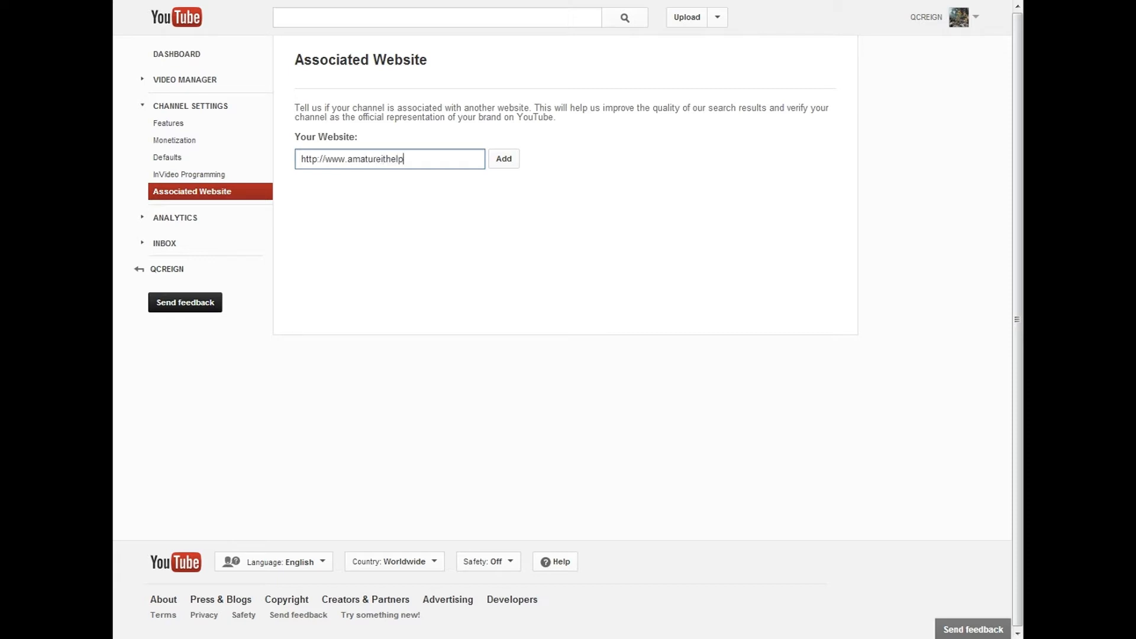
pyautogui.write('.com')
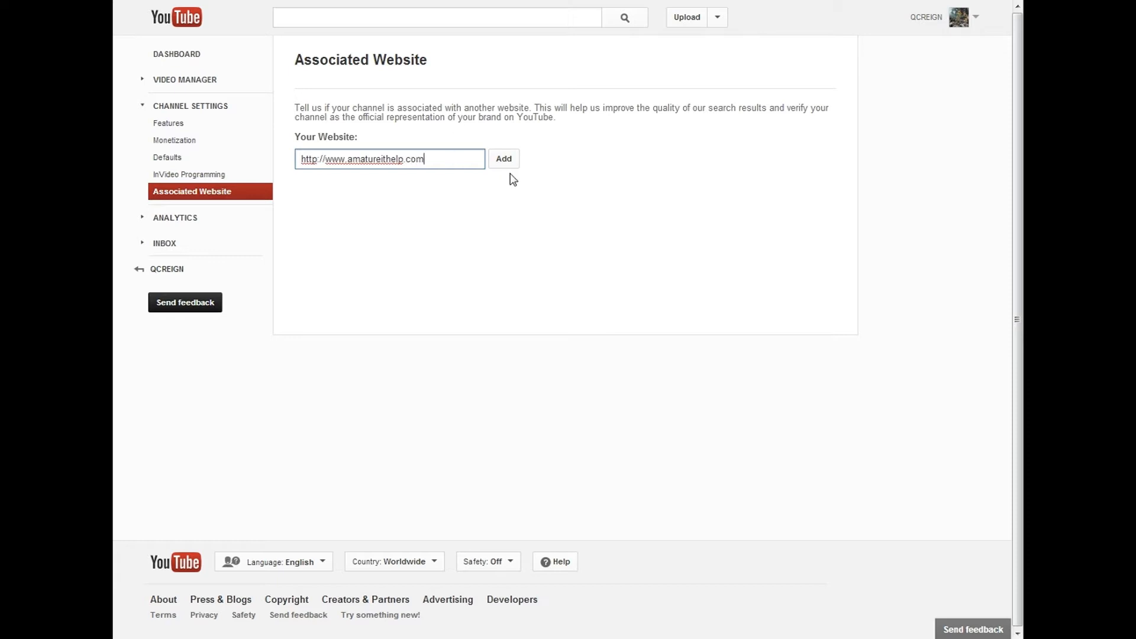
pyautogui.click(503, 158)
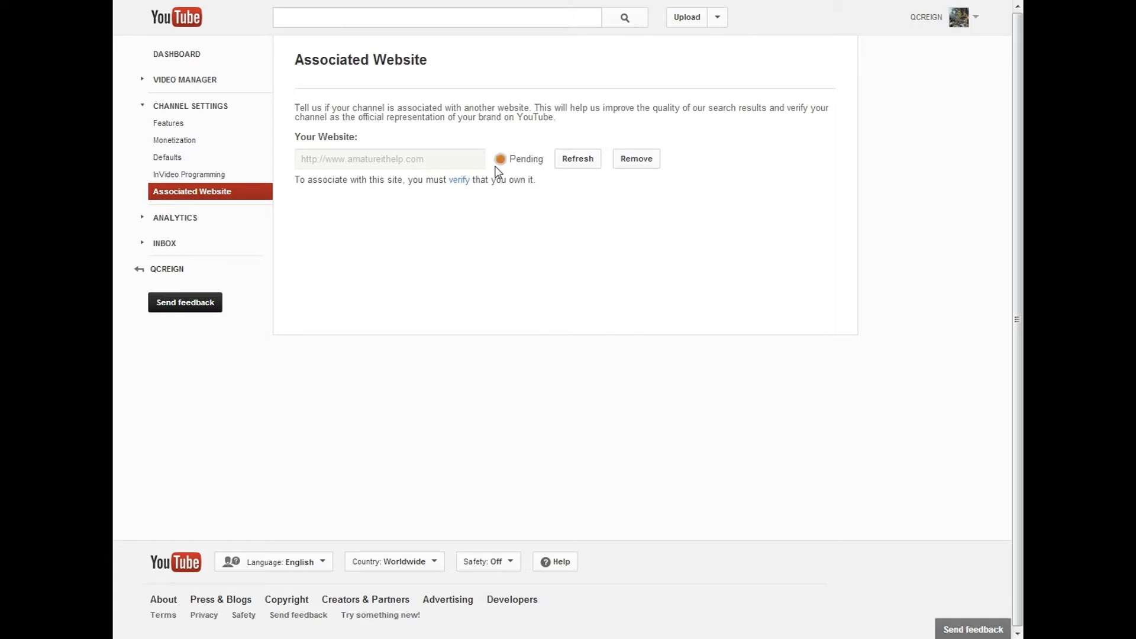
pyautogui.moveTo(284, 199)
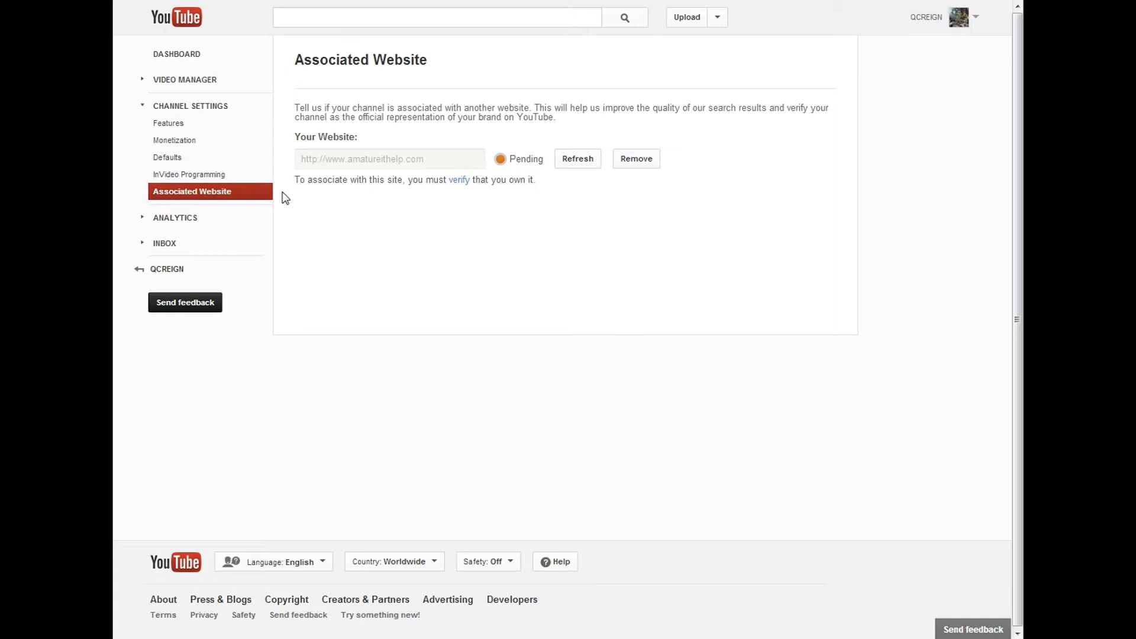
pyautogui.moveTo(461, 183)
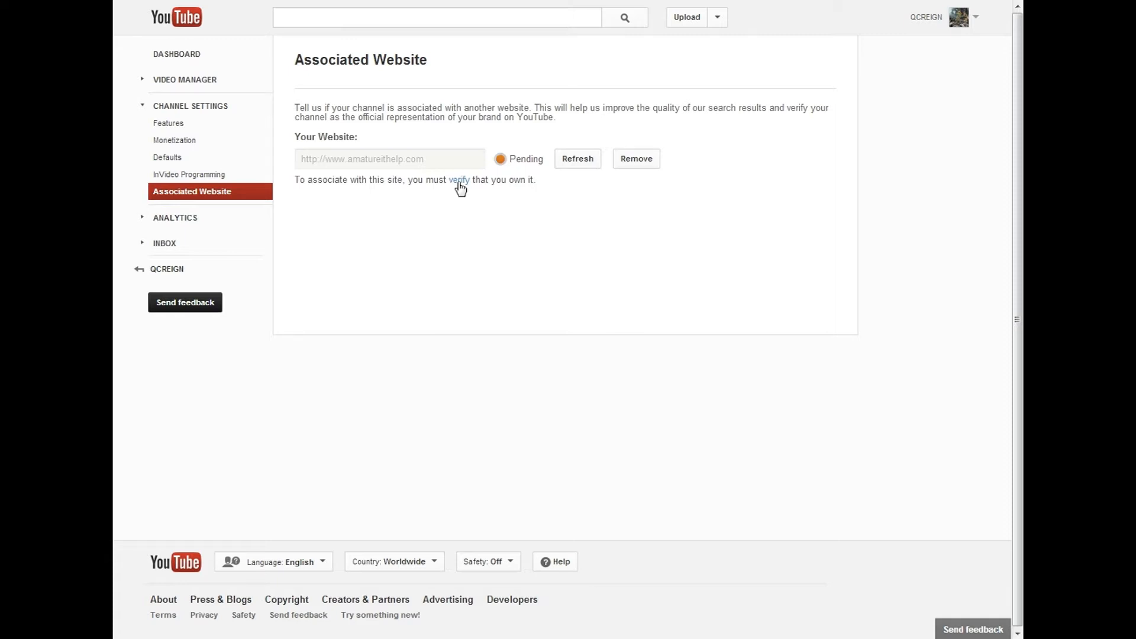
# Follow the verify link and enter the account password on the Webmaster Tools sign-in page
pyautogui.click(459, 180)
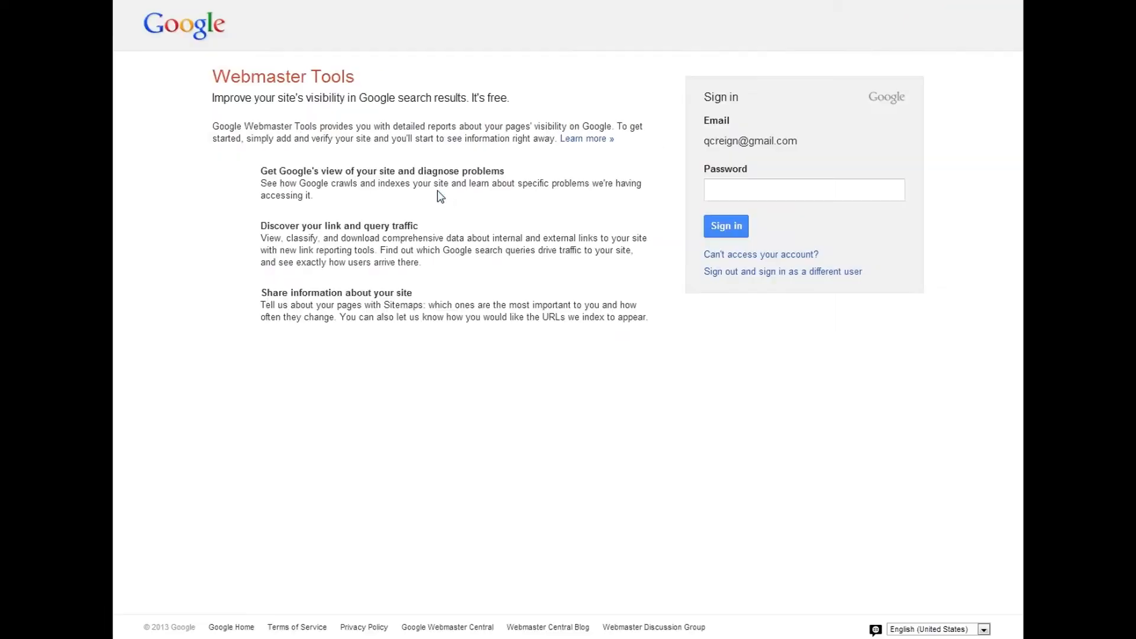
pyautogui.click(803, 190)
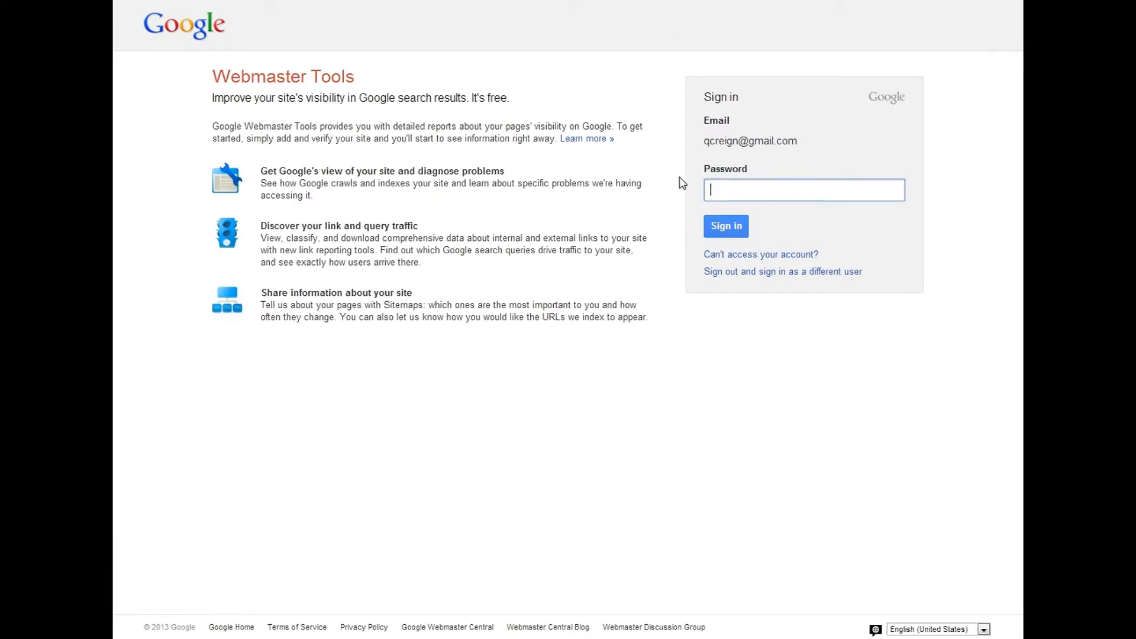
pyautogui.write('password')
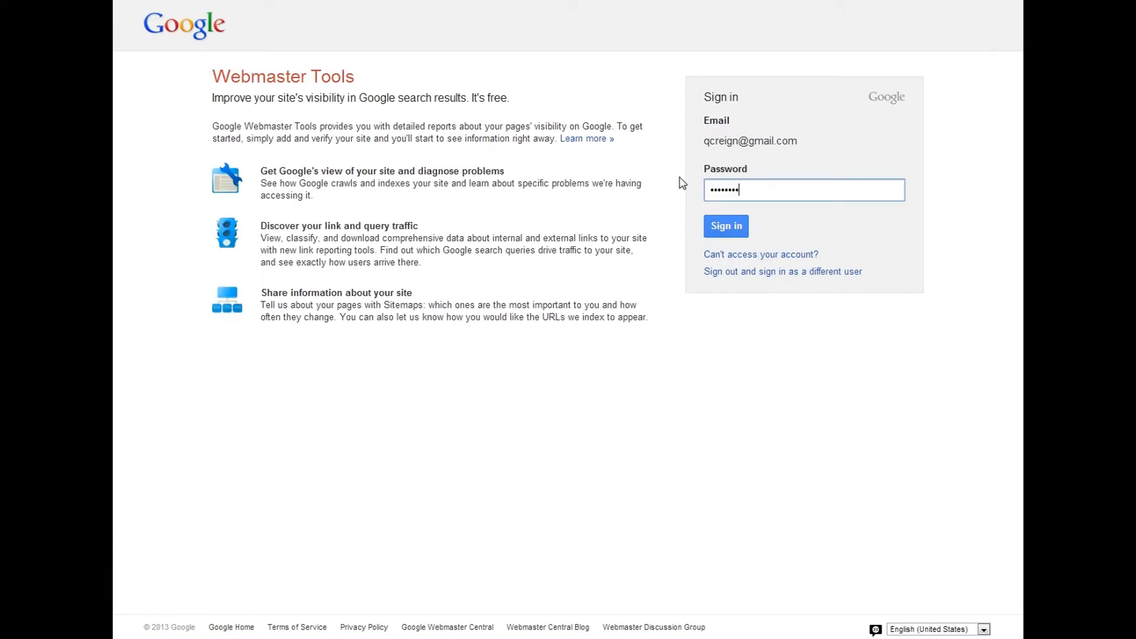
pyautogui.write('•')
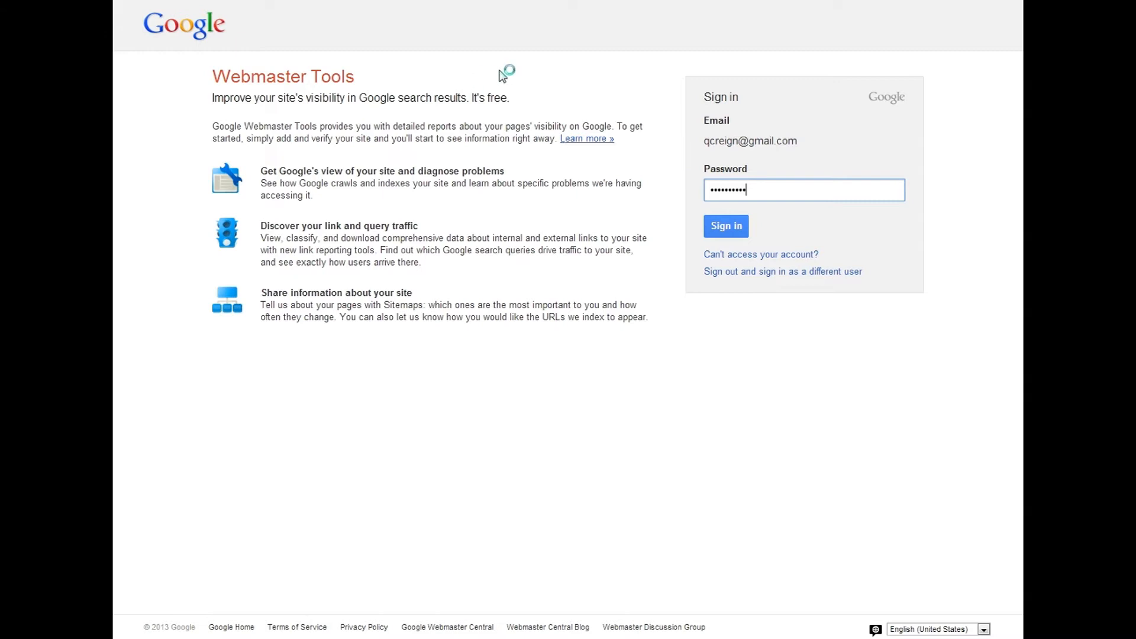
pyautogui.moveTo(329, 98)
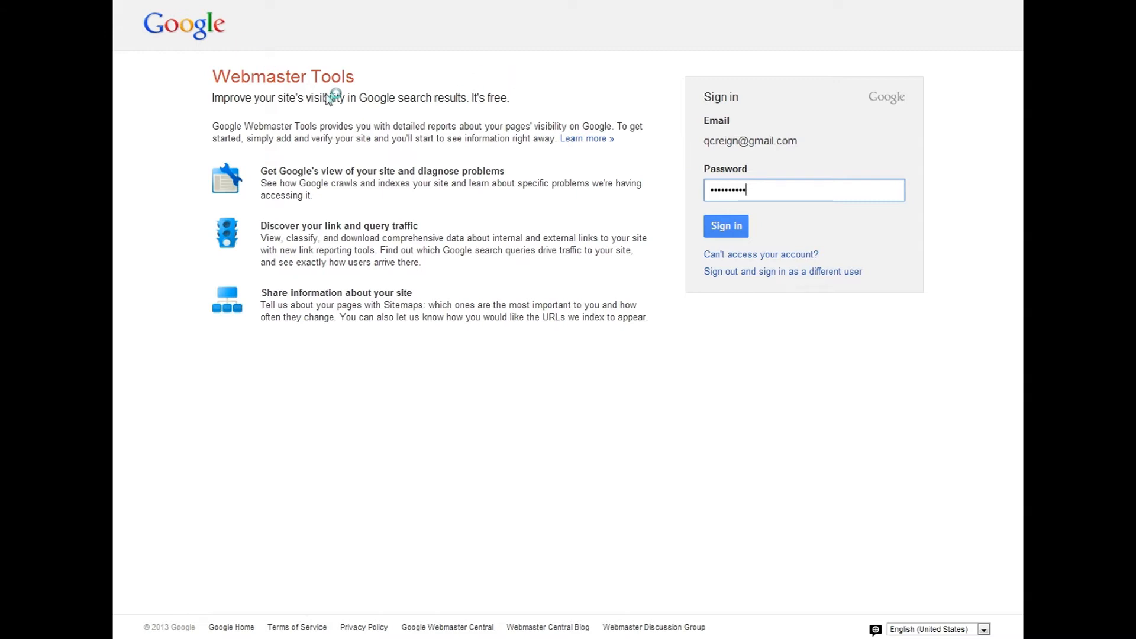
pyautogui.click(726, 226)
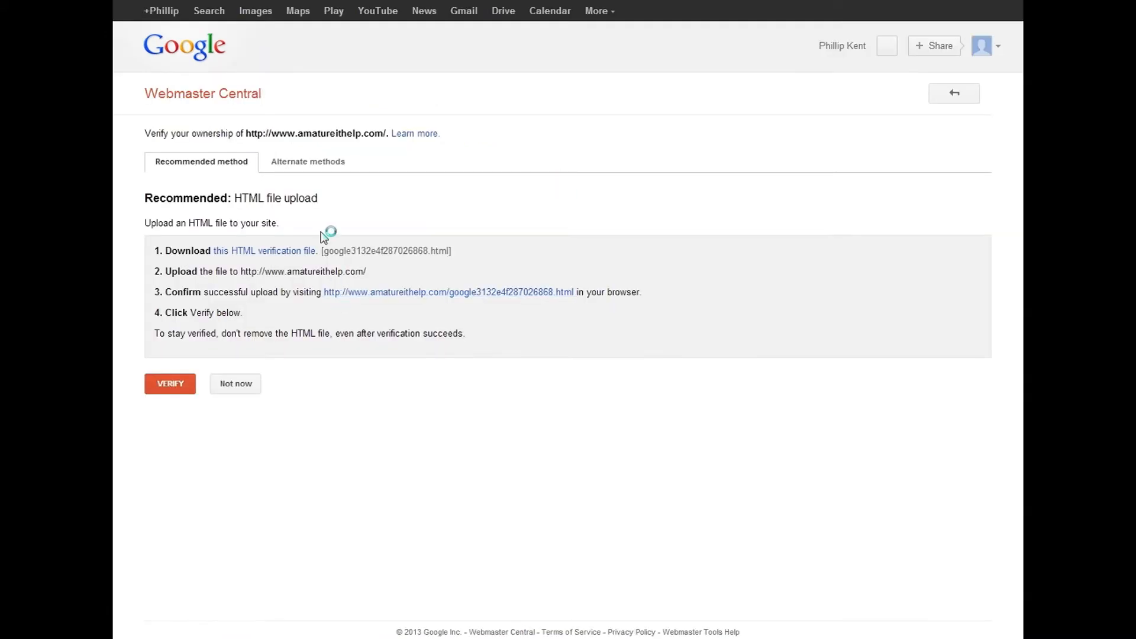
pyautogui.moveTo(380, 204)
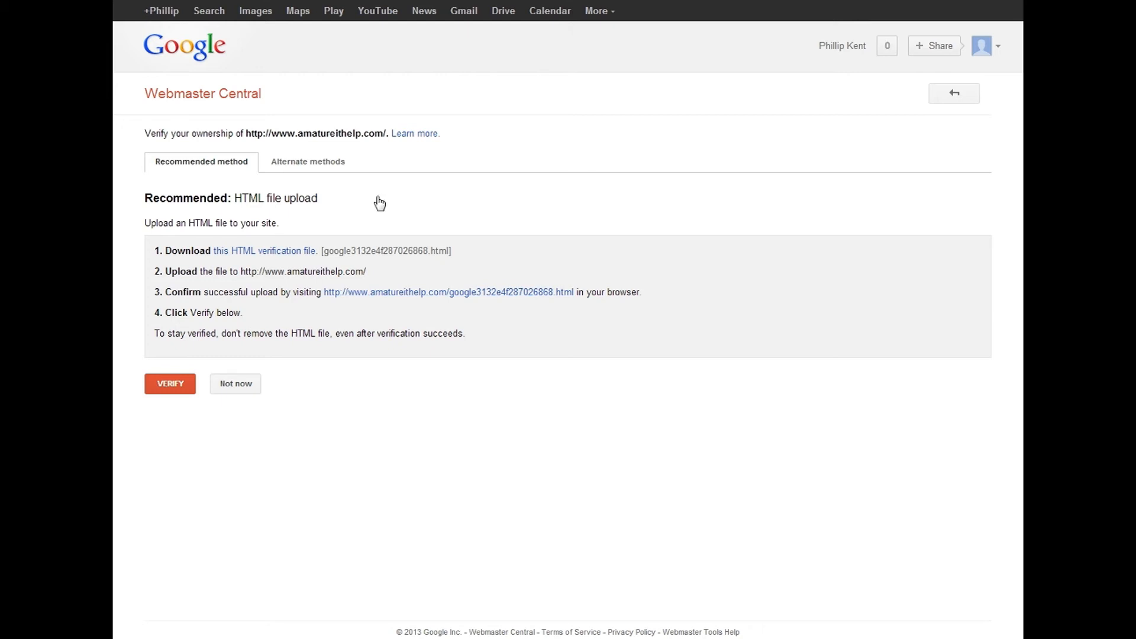
pyautogui.moveTo(277, 208)
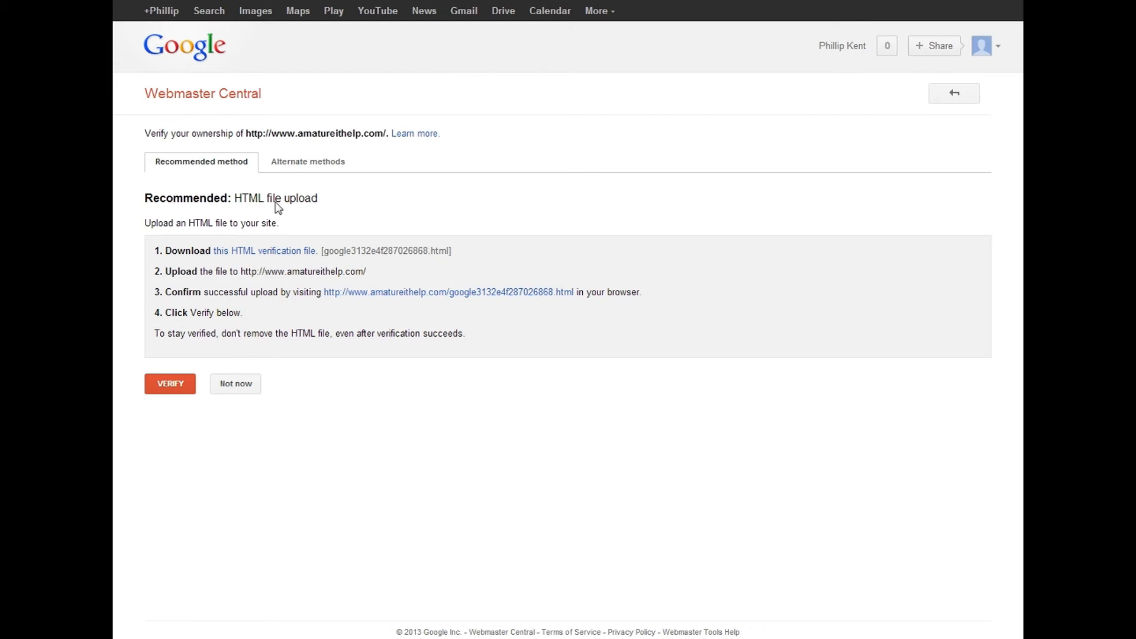
pyautogui.moveTo(255, 278)
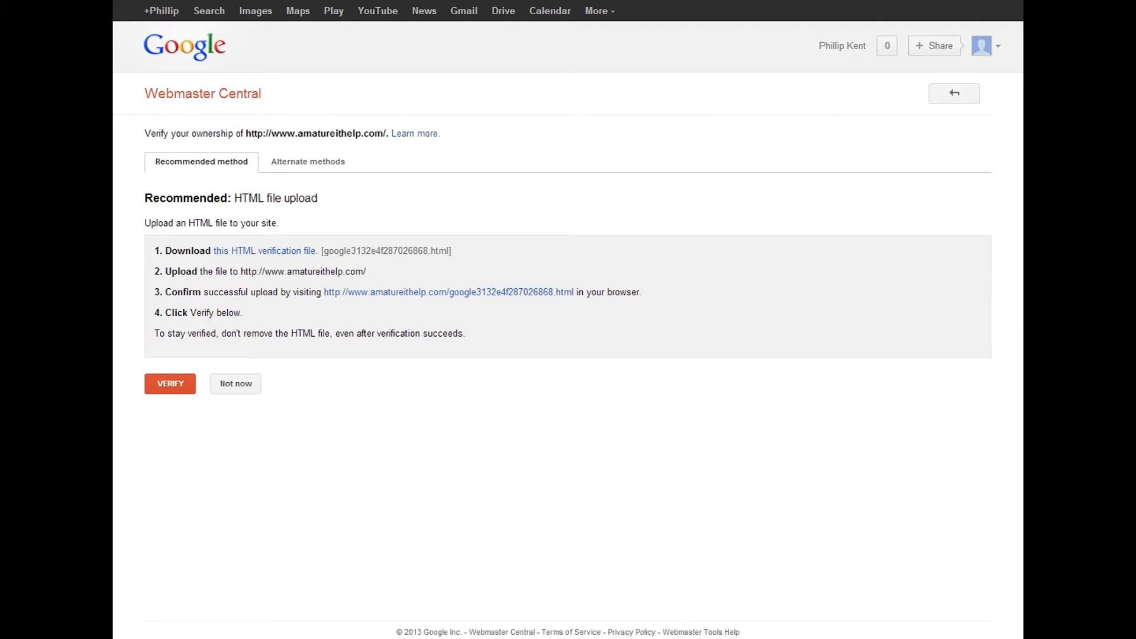
pyautogui.moveTo(229, 265)
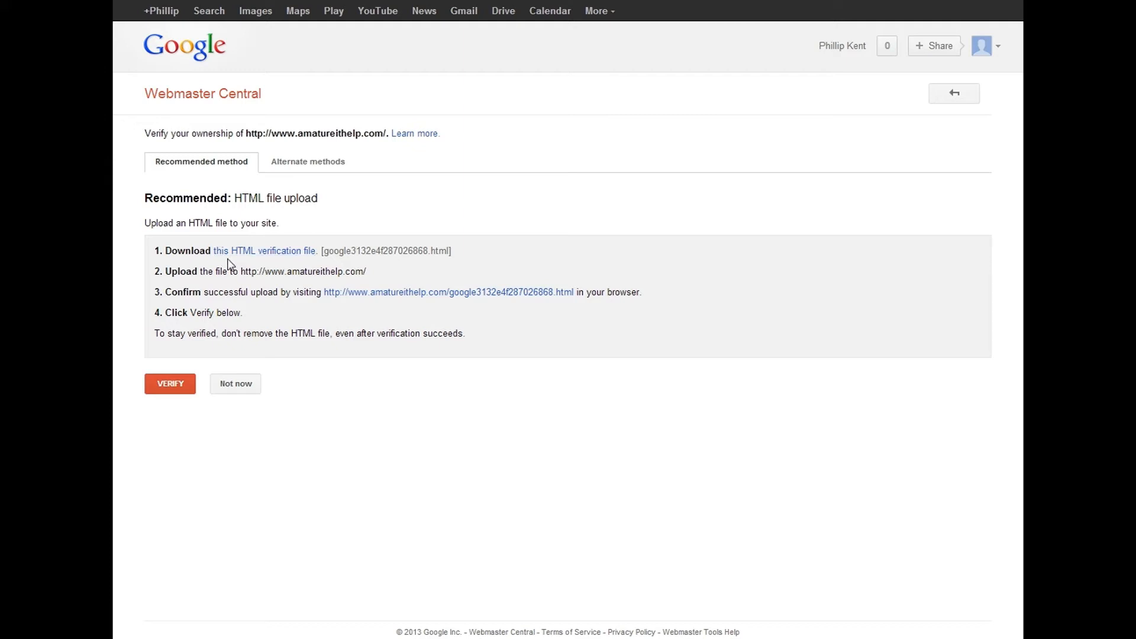
pyautogui.moveTo(294, 267)
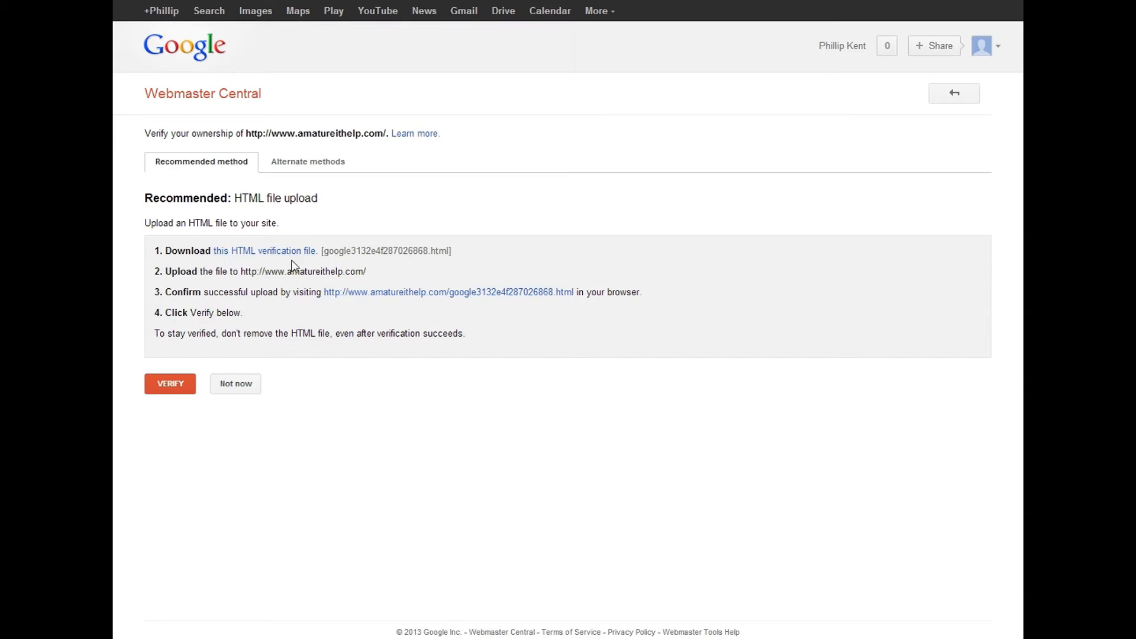
pyautogui.moveTo(319, 313)
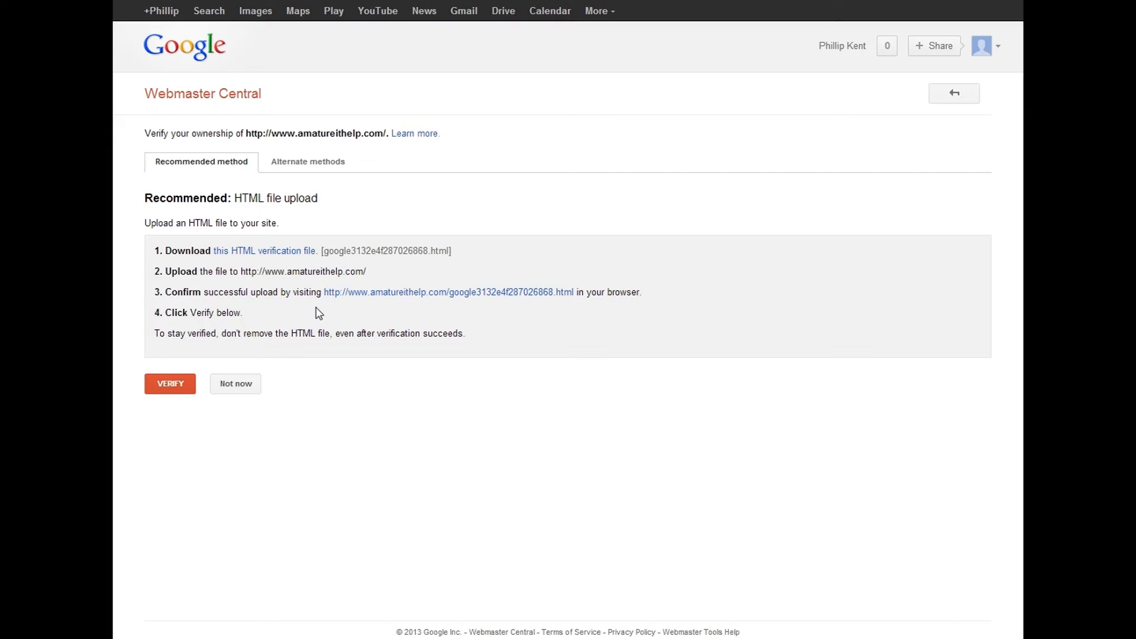
pyautogui.moveTo(367, 303)
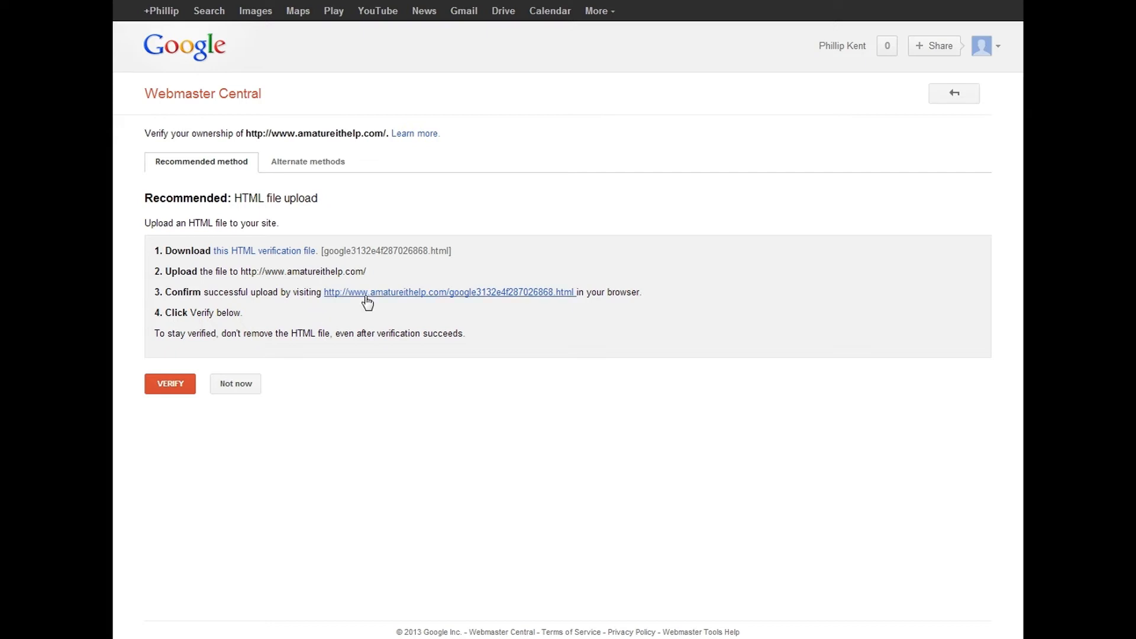
pyautogui.moveTo(532, 294)
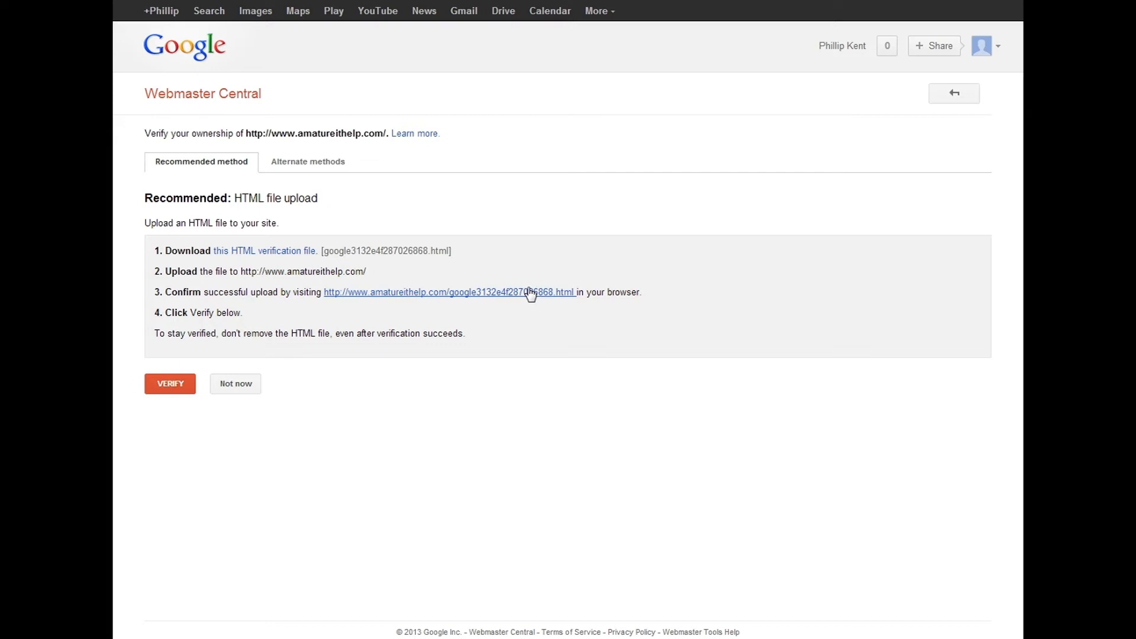
pyautogui.moveTo(130, 422)
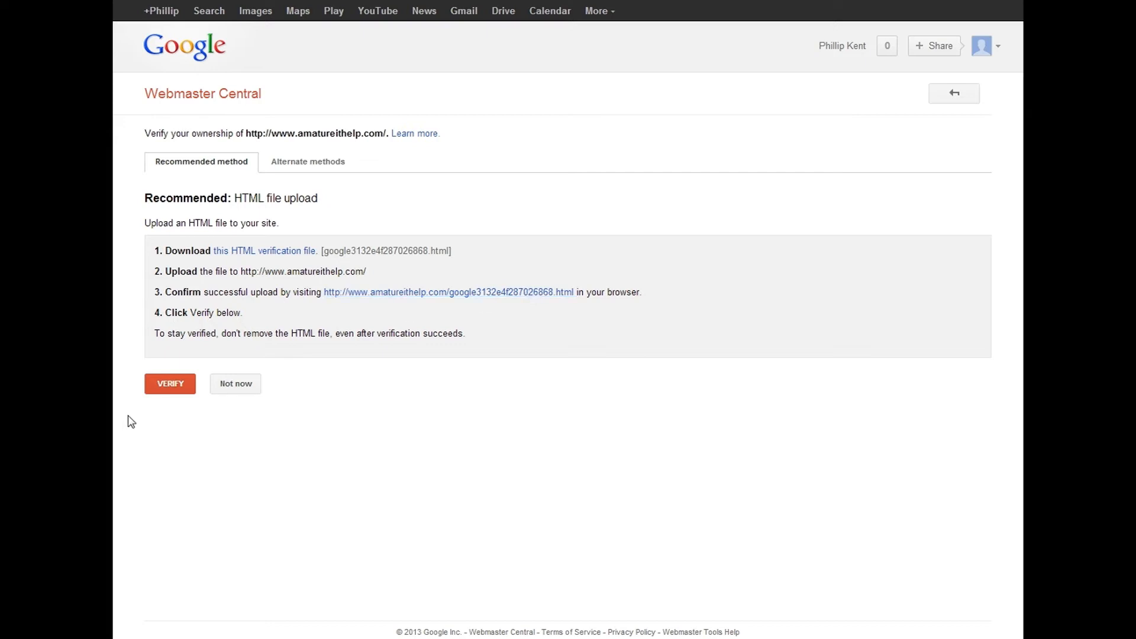
pyautogui.moveTo(257, 210)
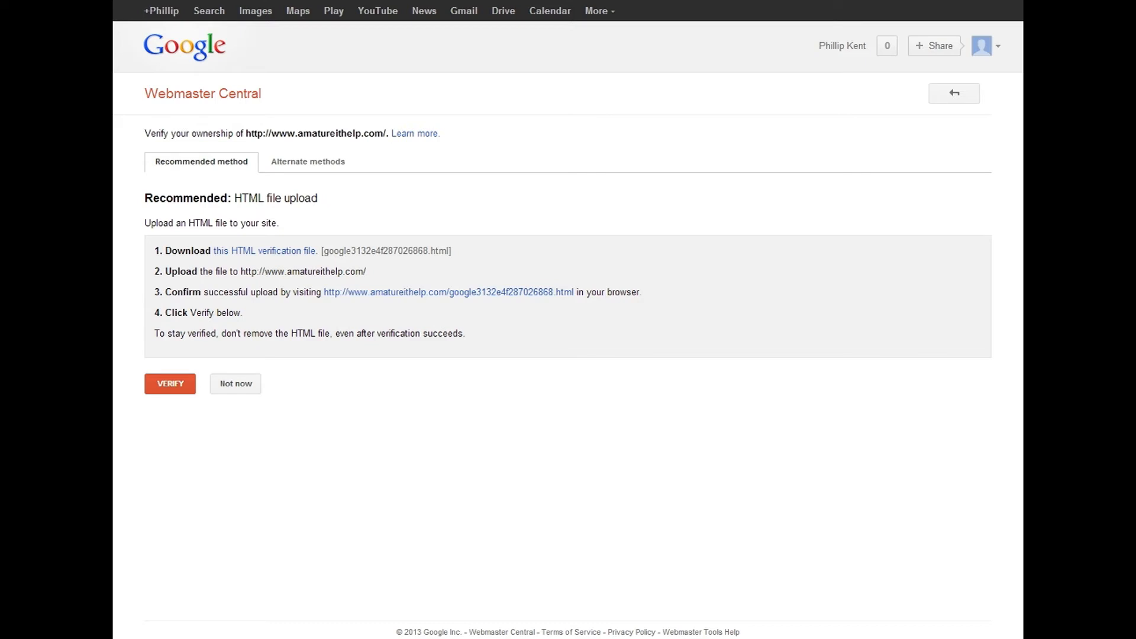
pyautogui.moveTo(265, 221)
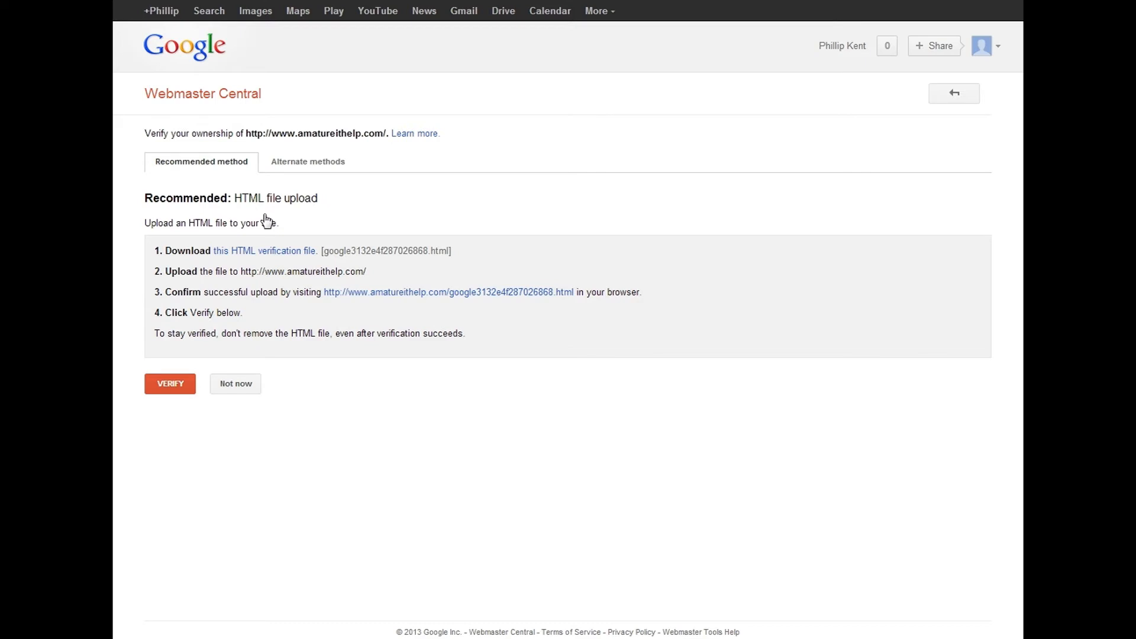
pyautogui.moveTo(335, 315)
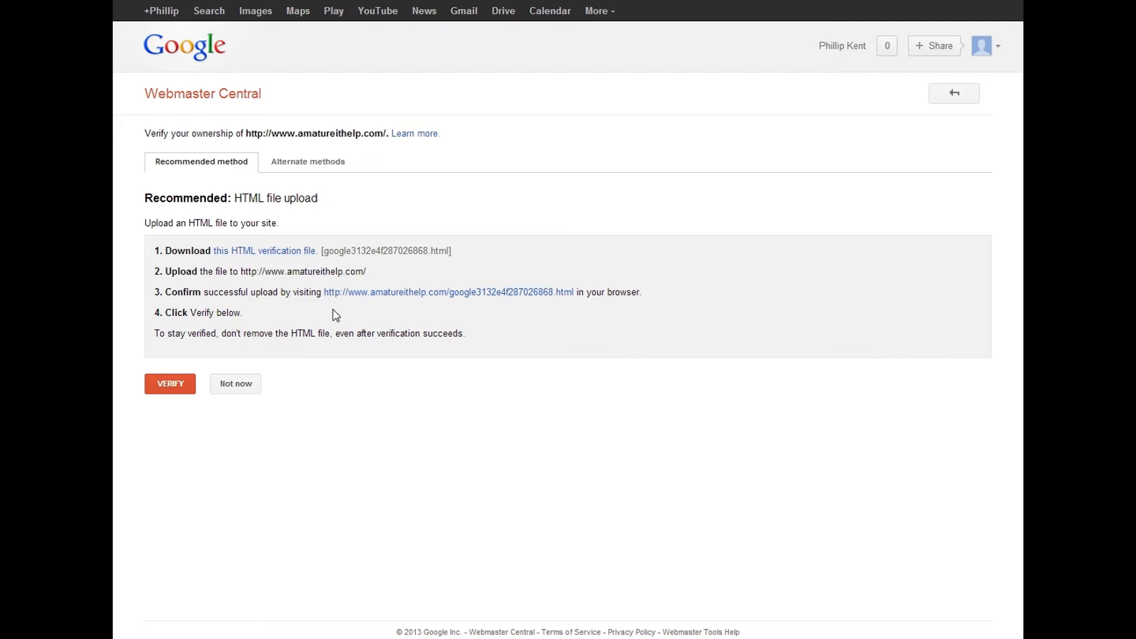
pyautogui.moveTo(234, 384)
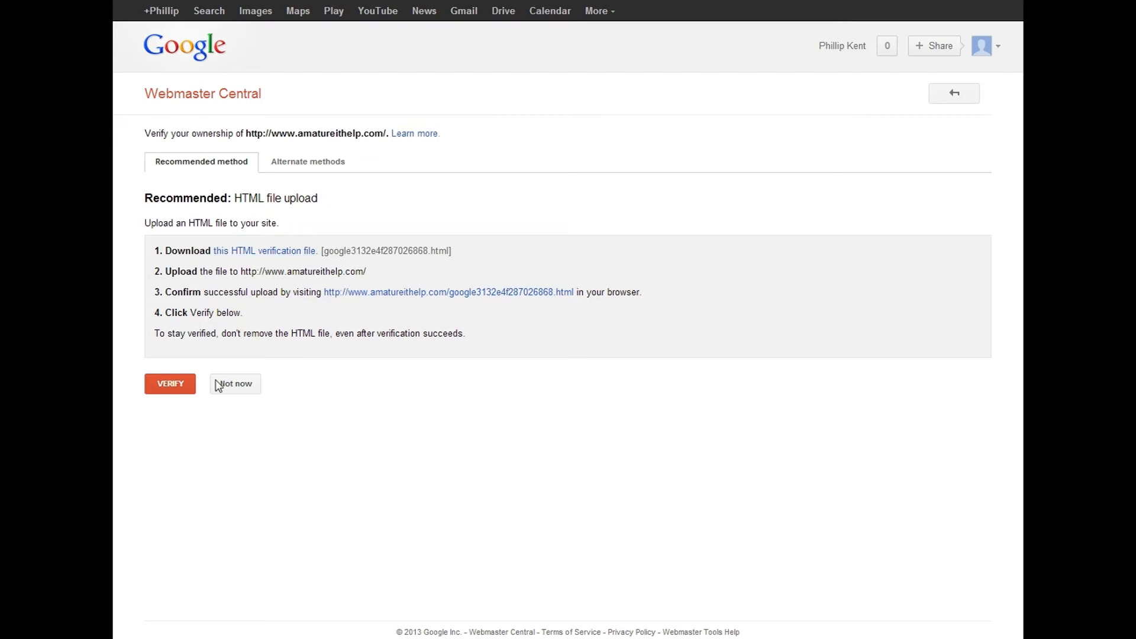
pyautogui.moveTo(206, 369)
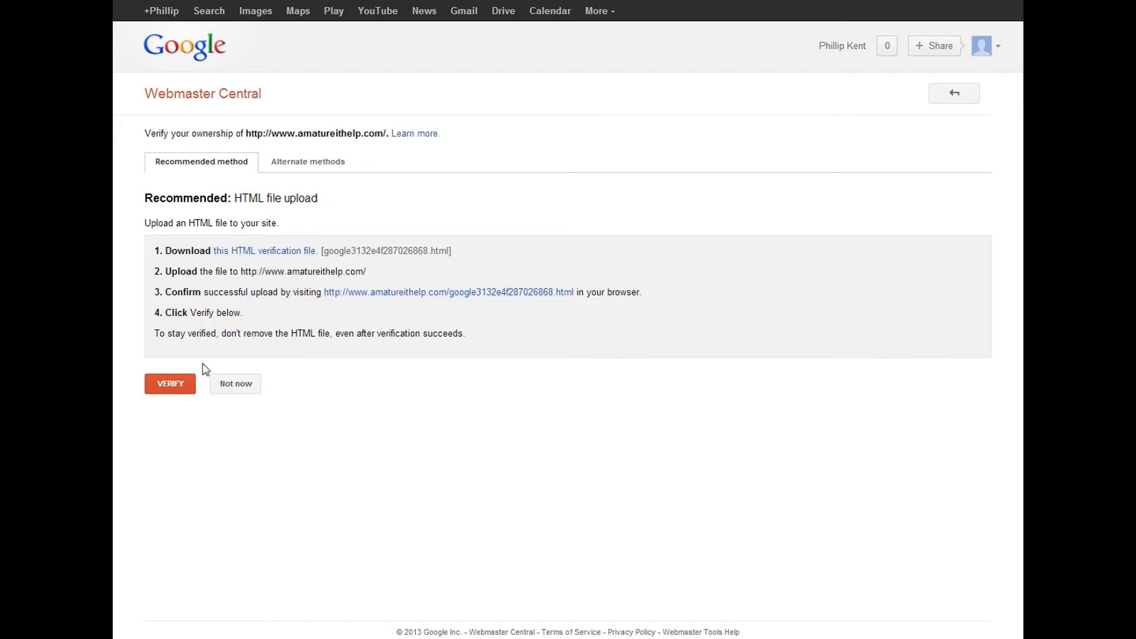
pyautogui.moveTo(187, 362)
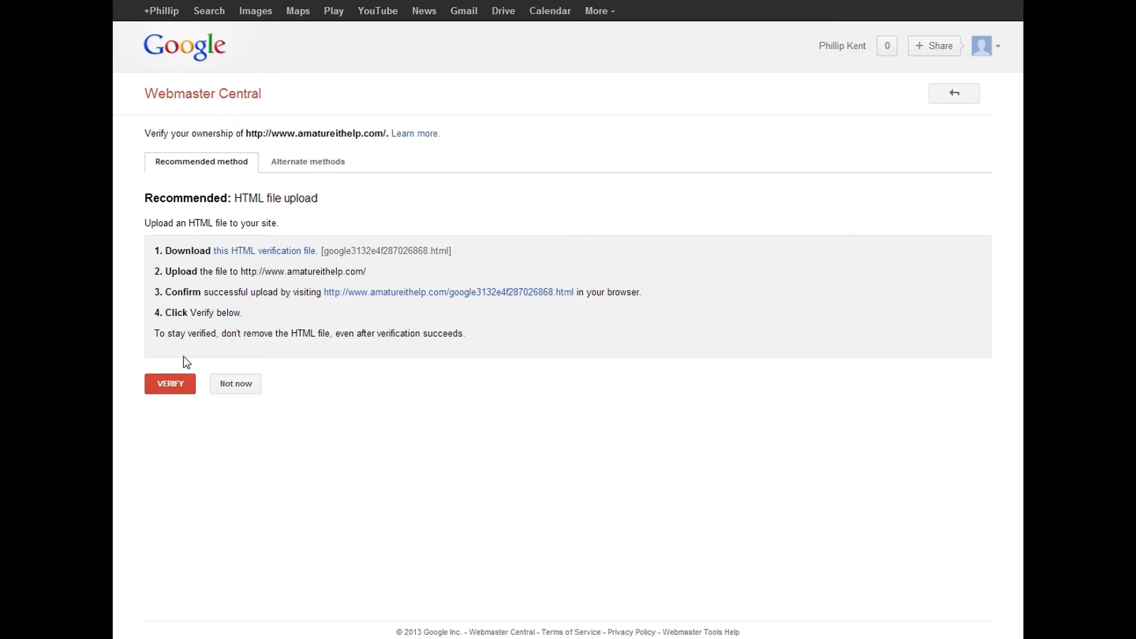
pyautogui.moveTo(226, 204)
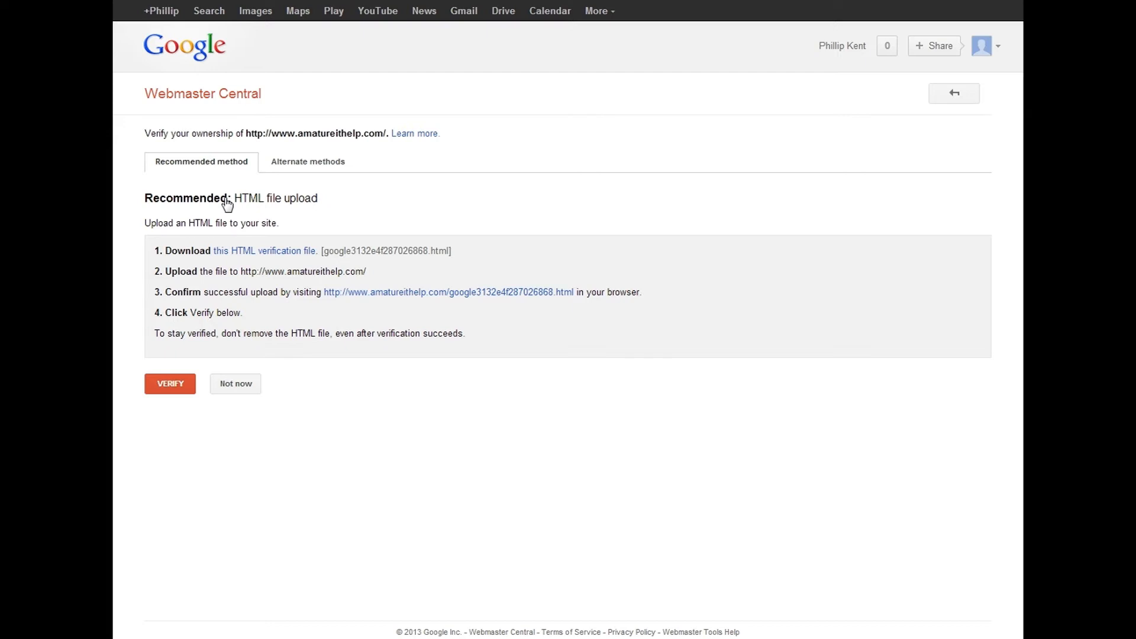
pyautogui.moveTo(305, 160)
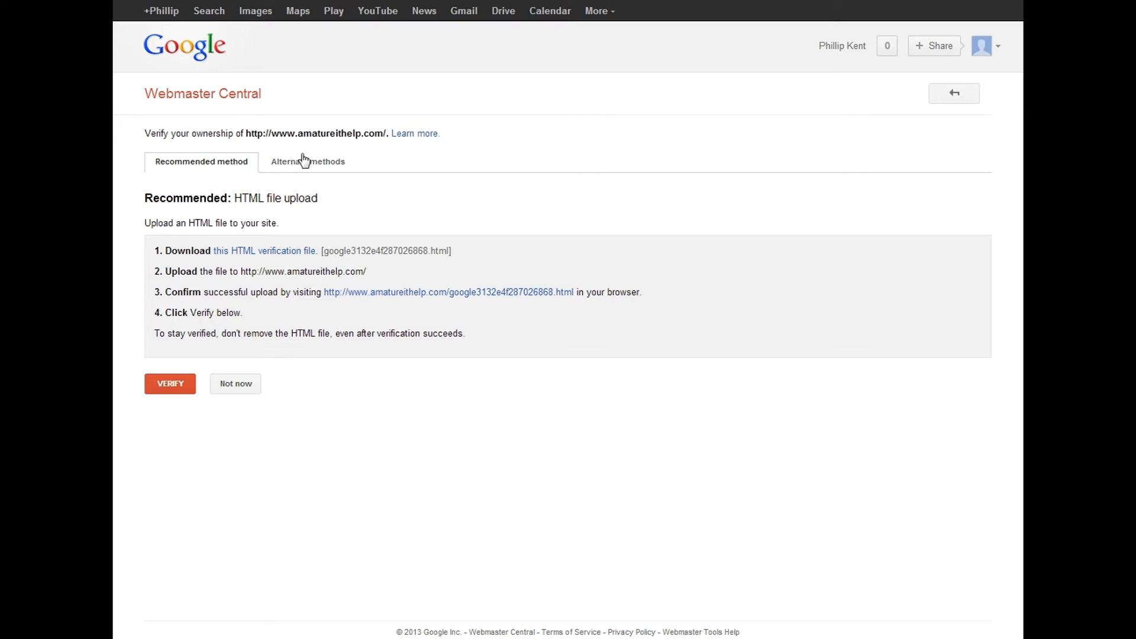
pyautogui.moveTo(427, 113)
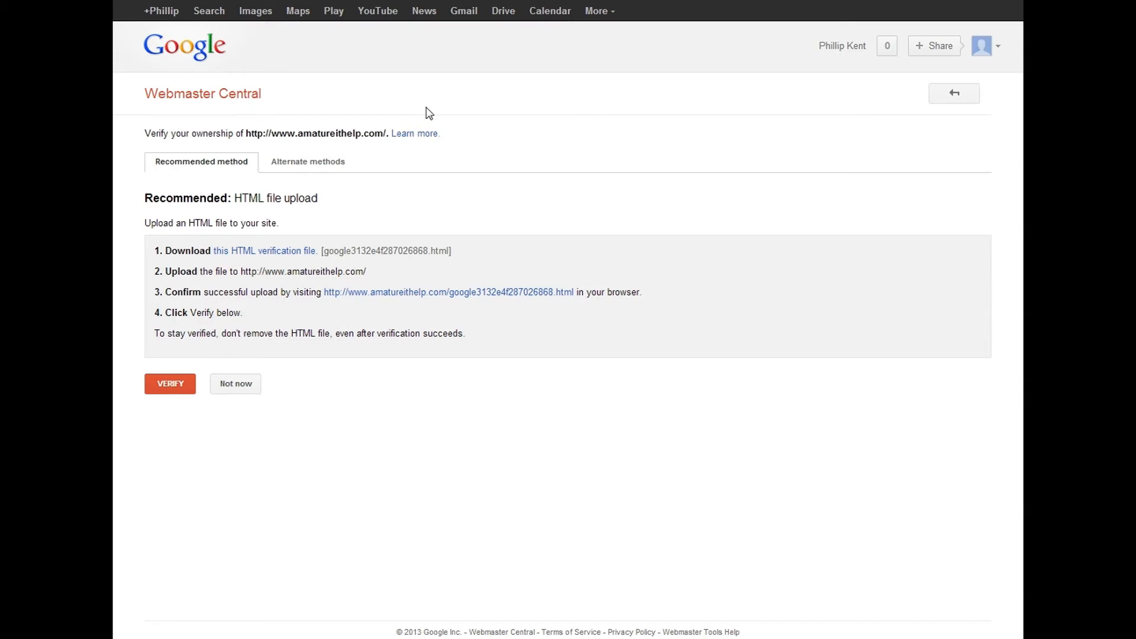
pyautogui.moveTo(325, 165)
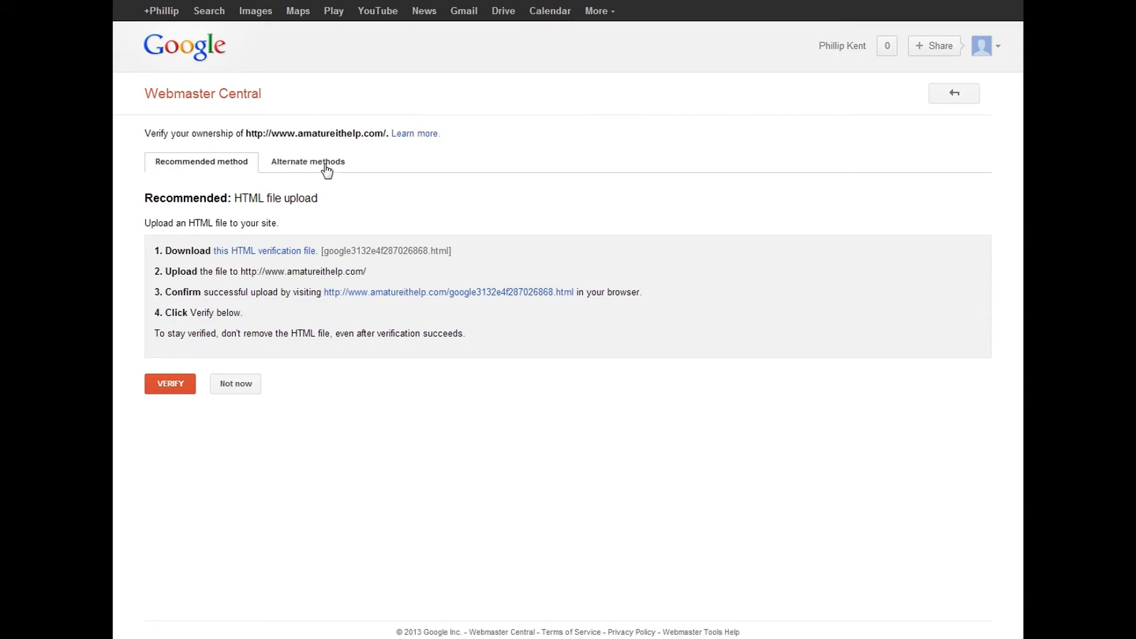
# Review the HTML tag, domain provider and Analytics verification methods, then open the account menu
pyautogui.click(307, 162)
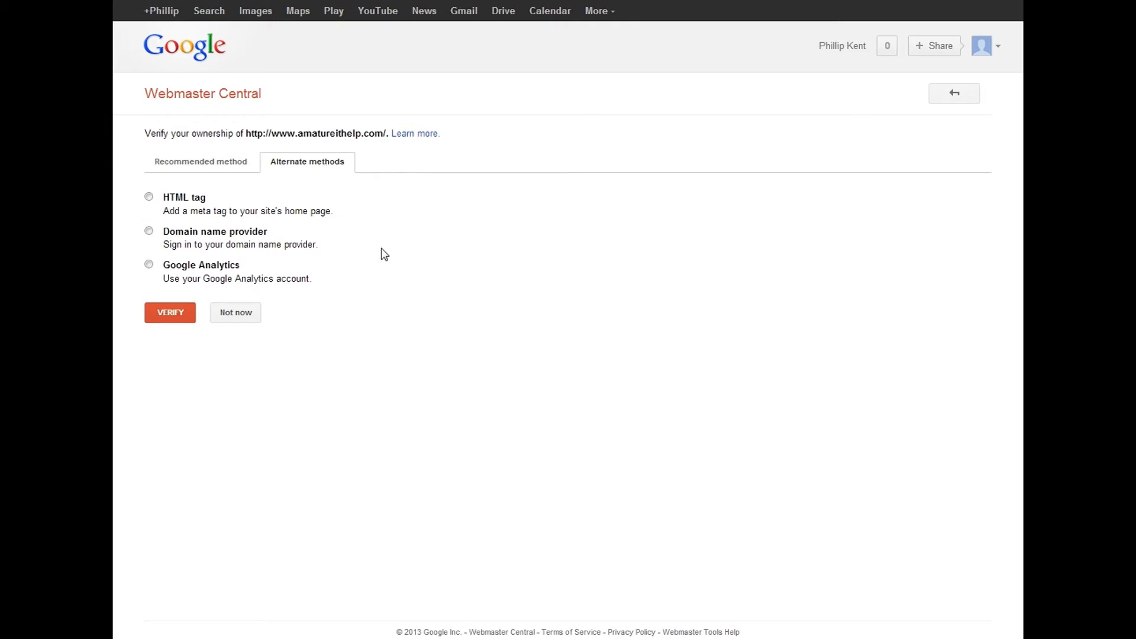
pyautogui.moveTo(153, 294)
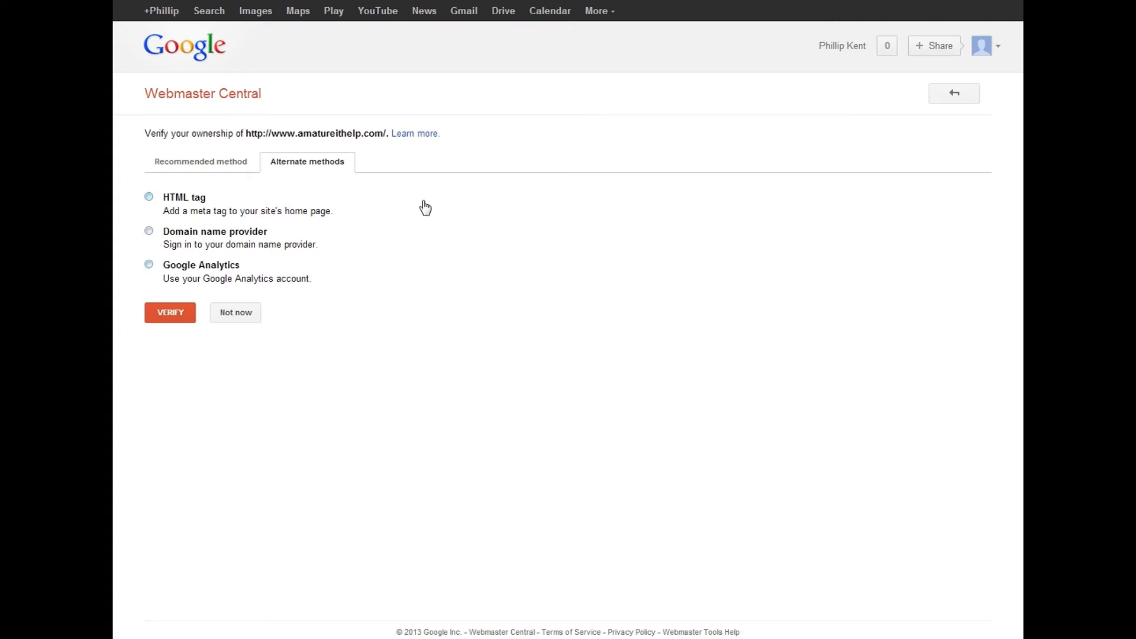
pyautogui.moveTo(114, 284)
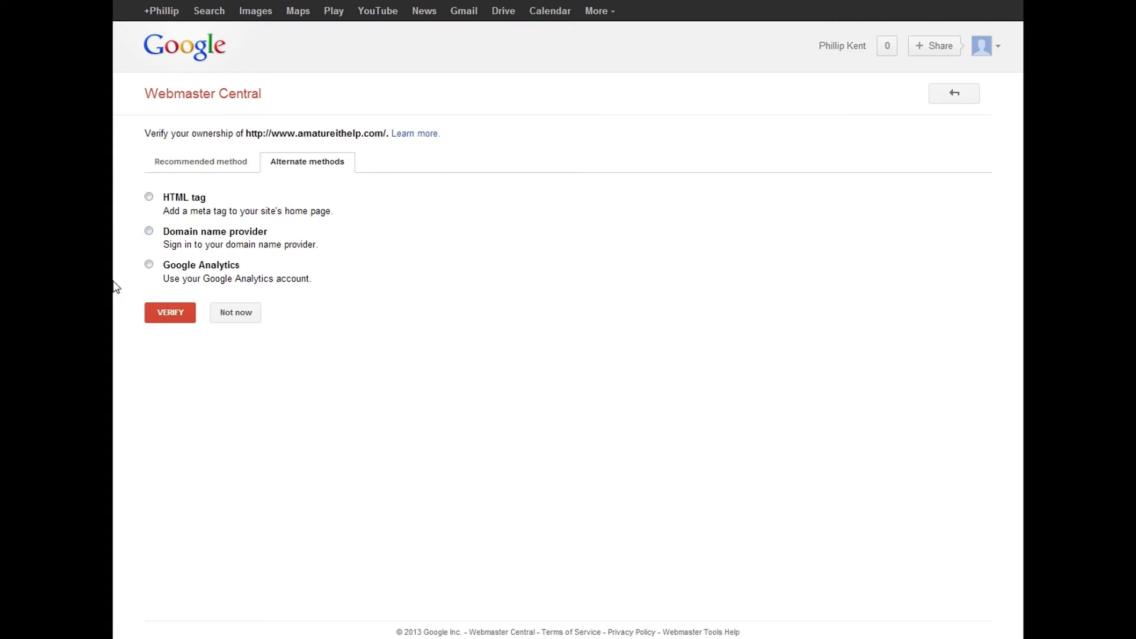
pyautogui.moveTo(150, 262)
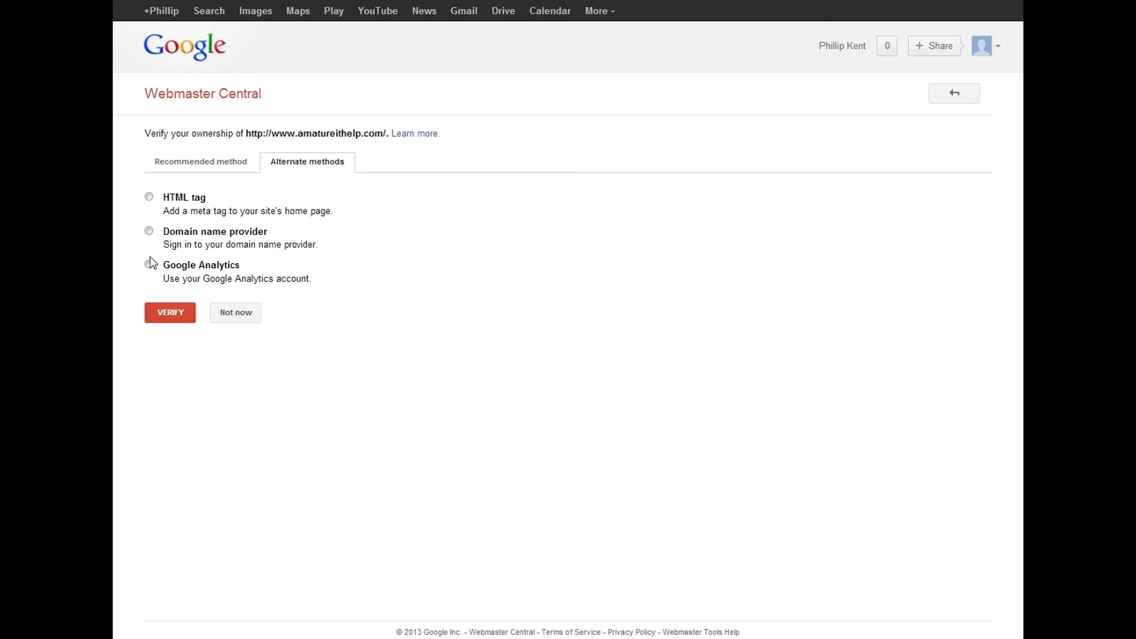
pyautogui.click(149, 265)
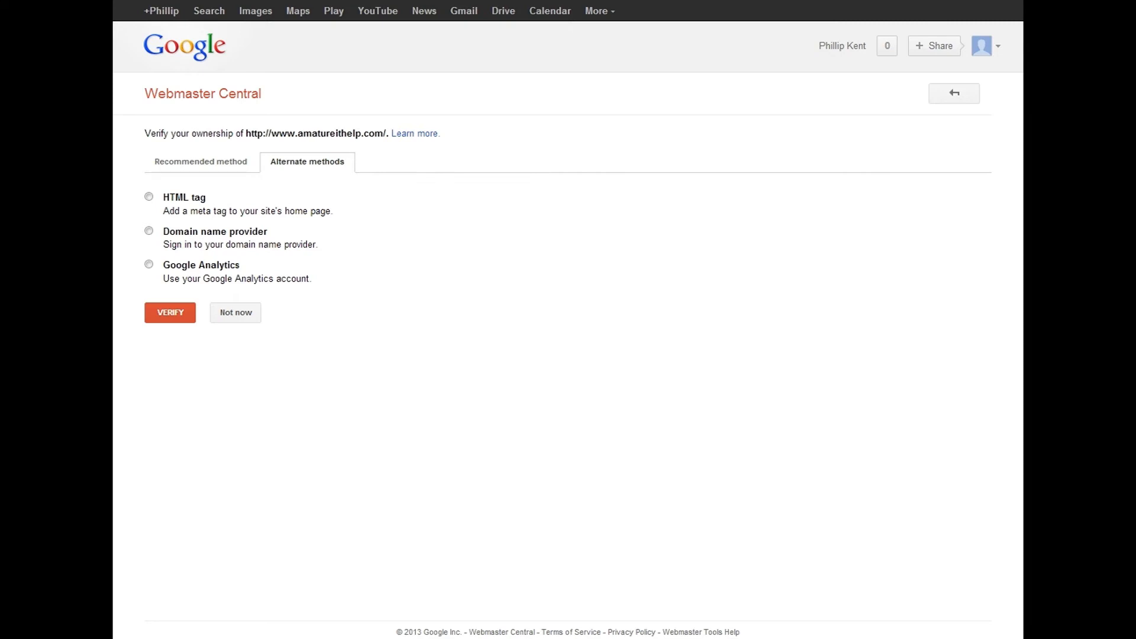
pyautogui.click(149, 265)
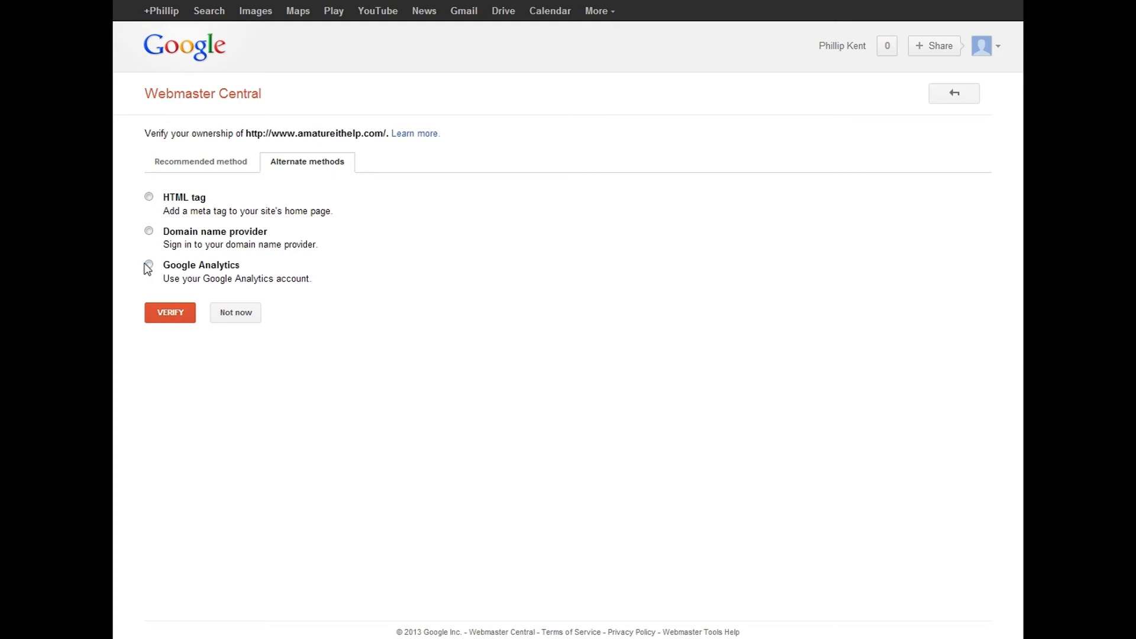
pyautogui.moveTo(148, 277)
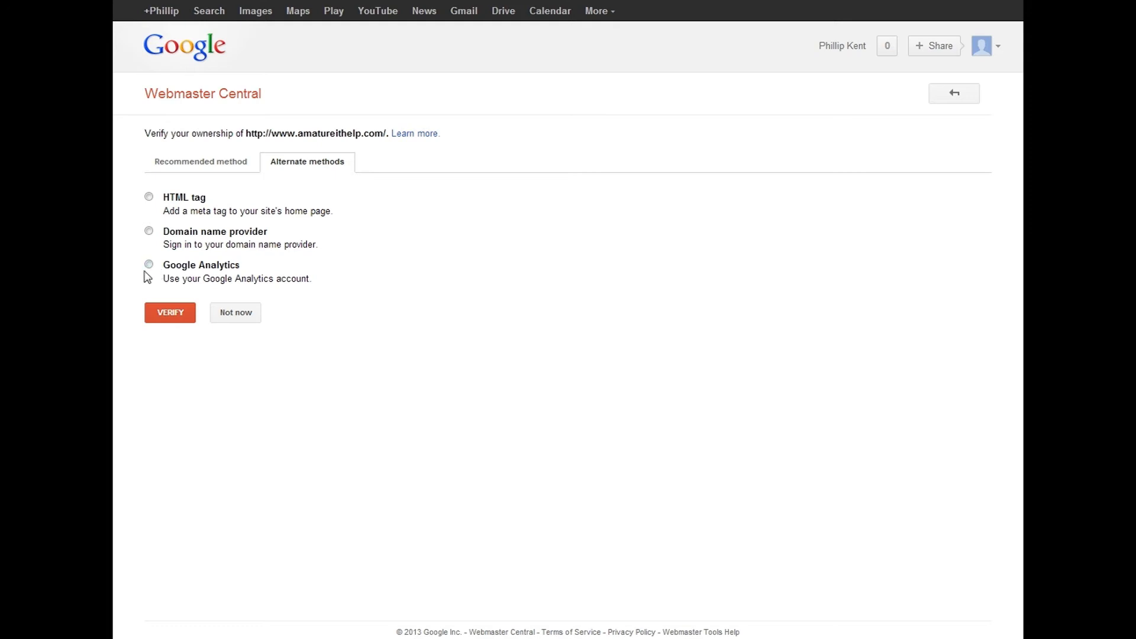
pyautogui.click(149, 265)
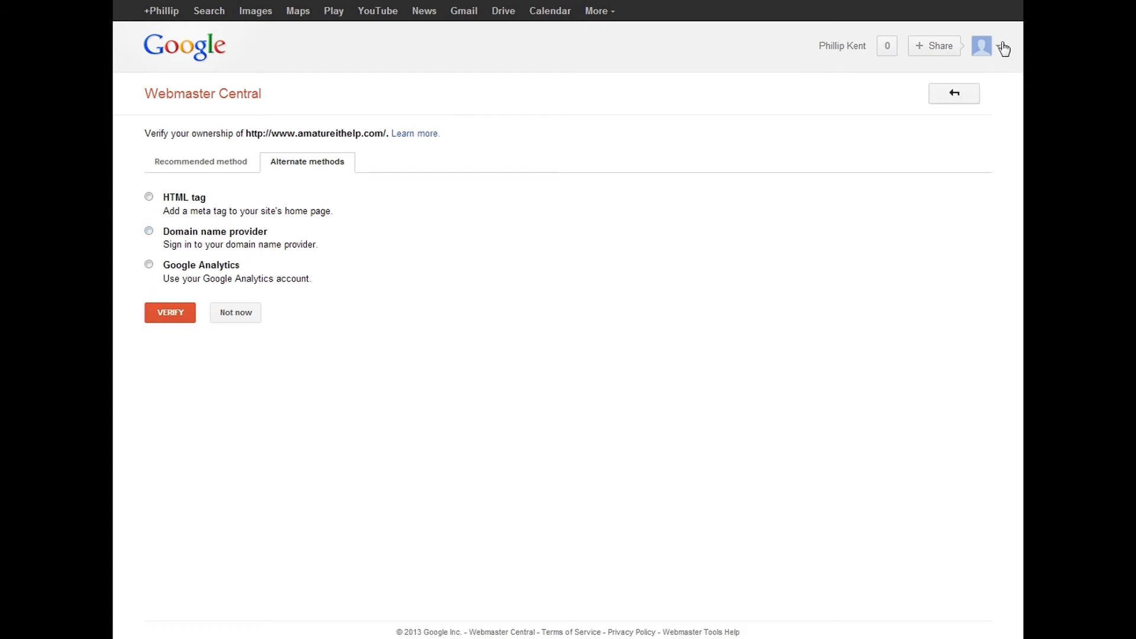
pyautogui.click(981, 45)
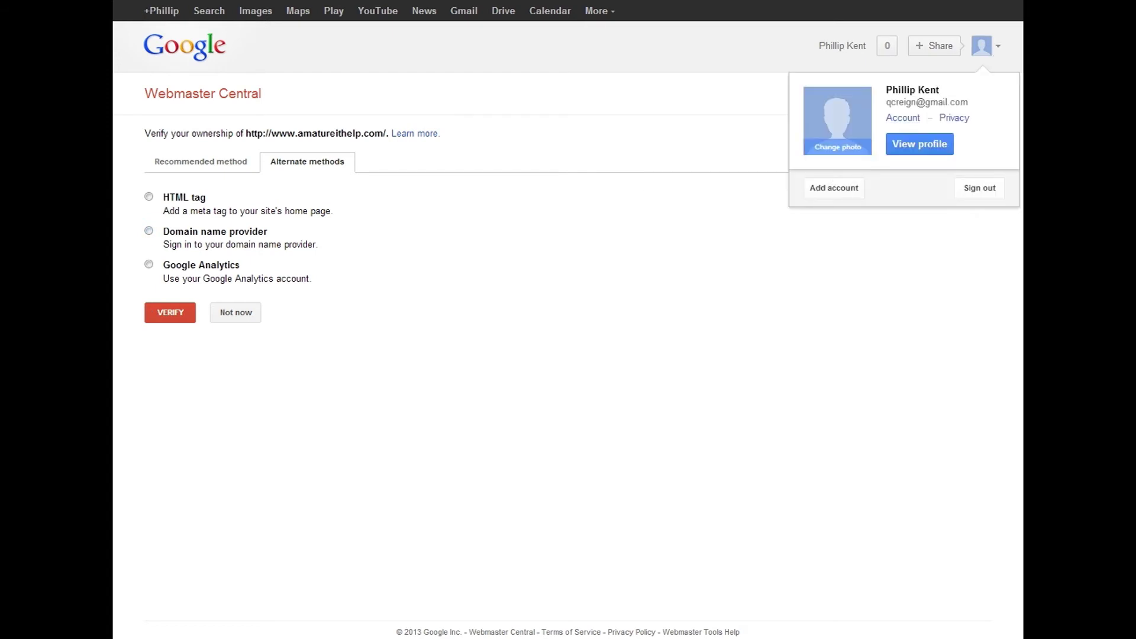
pyautogui.moveTo(837, 120)
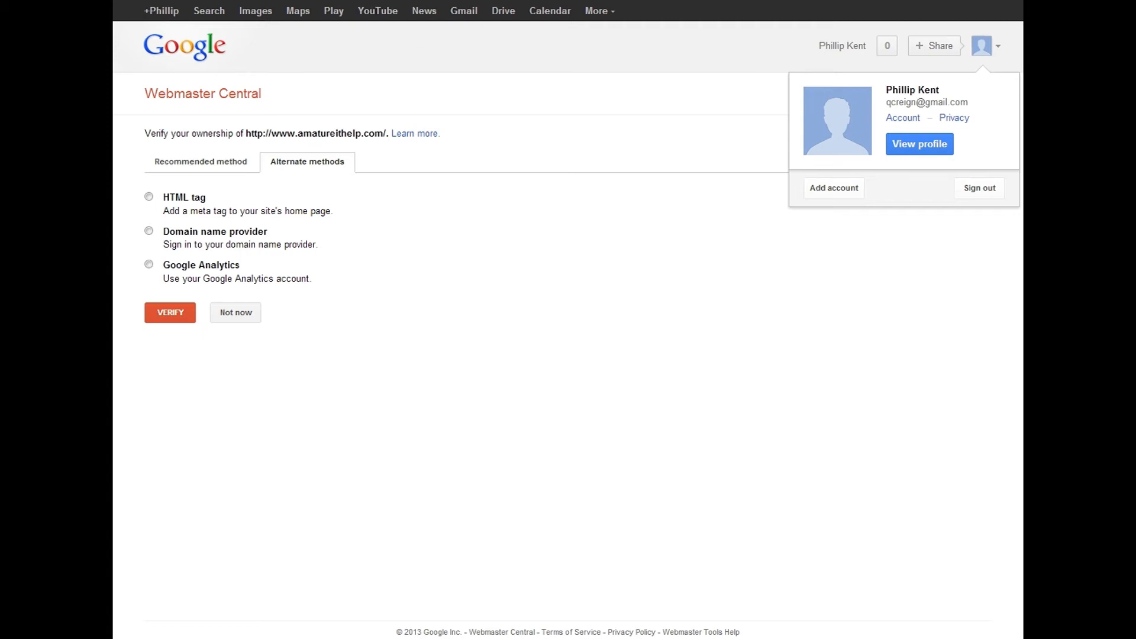
# Return the browser to the signed-in YouTube homepage
pyautogui.click(377, 10)
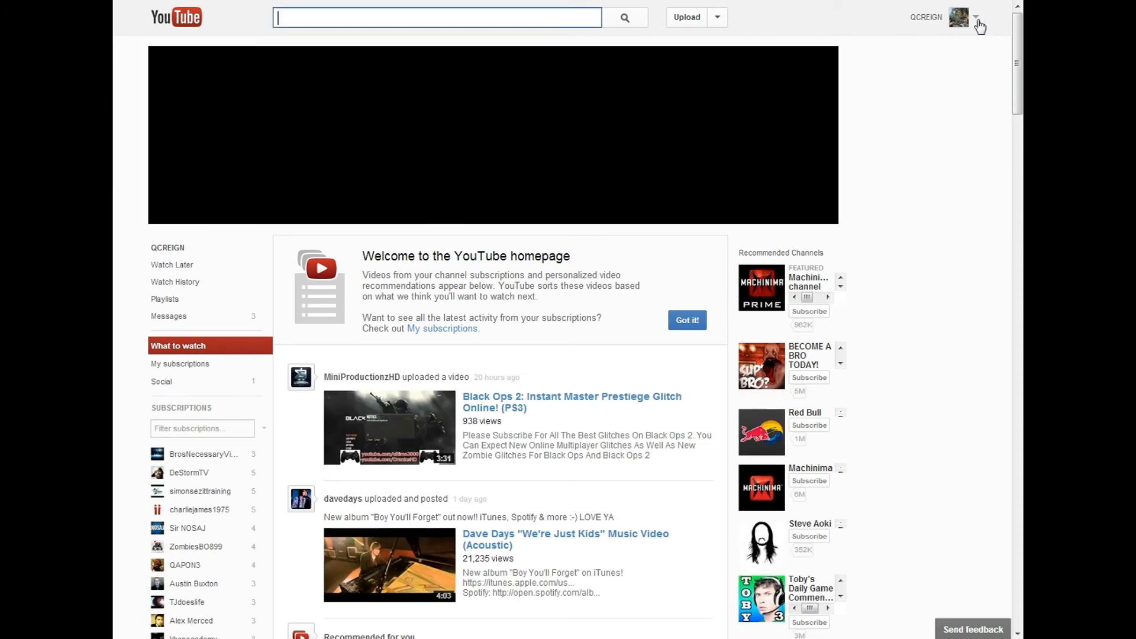
# Reopen YouTube account settings through the avatar menu's Settings option
pyautogui.click(974, 17)
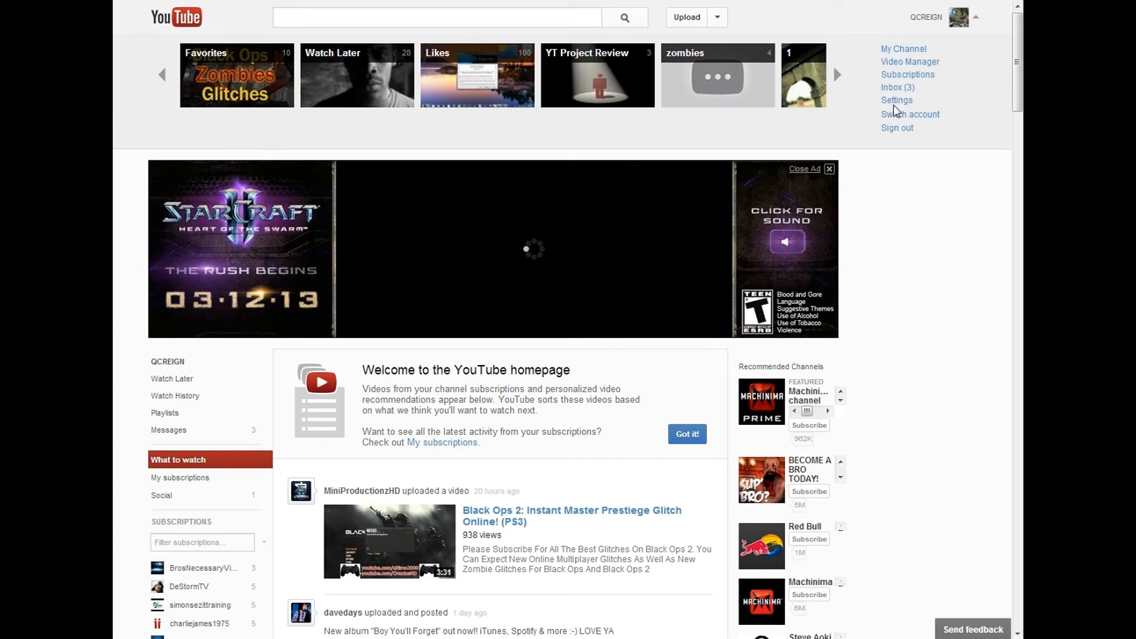
pyautogui.moveTo(897, 101)
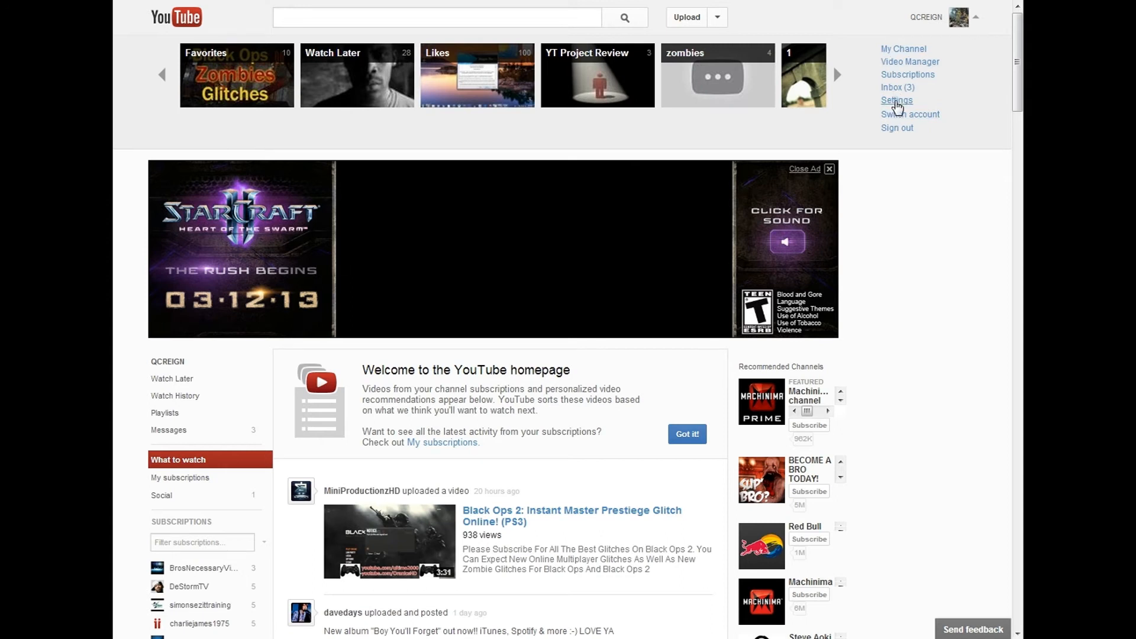
pyautogui.click(896, 100)
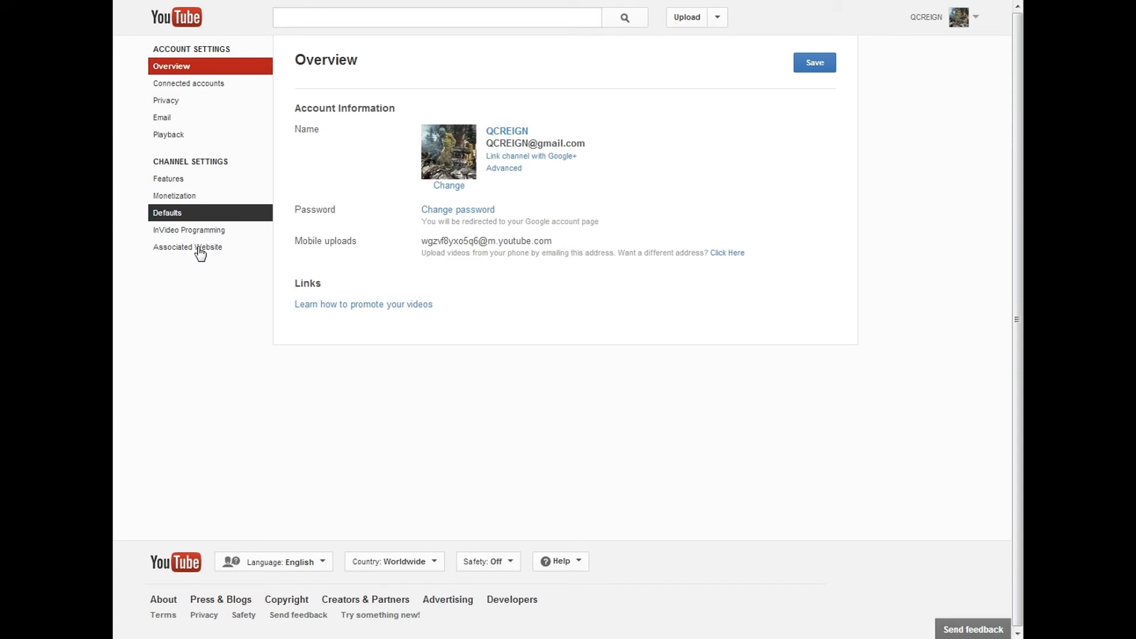
# Open Associated Website in Channel Settings to check the still-pending verification
pyautogui.click(187, 247)
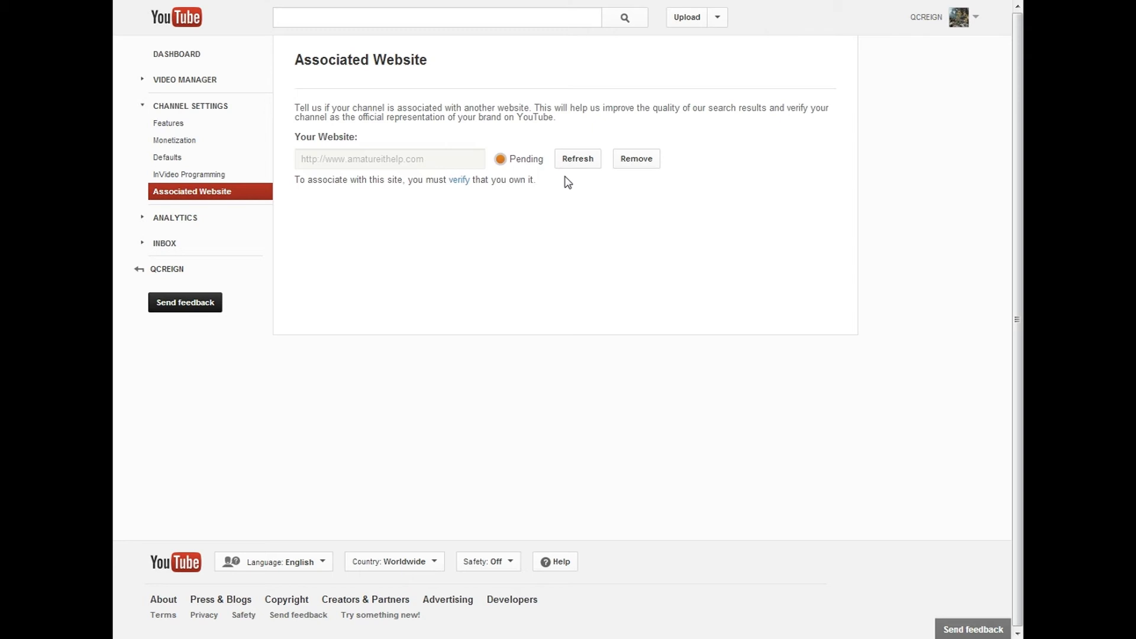
pyautogui.moveTo(459, 214)
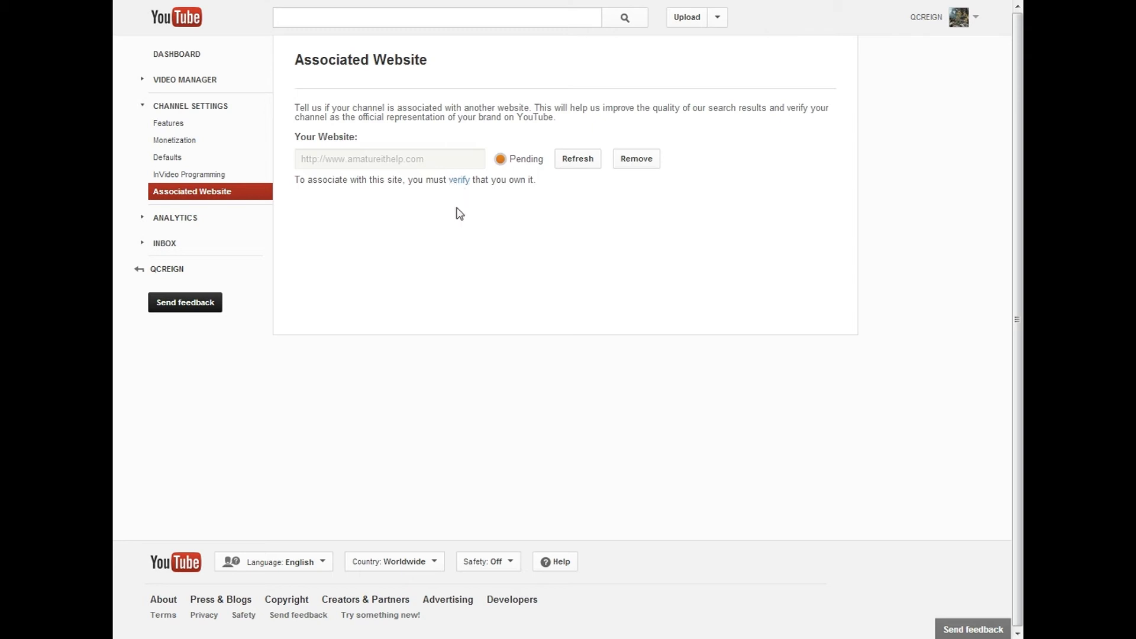
pyautogui.moveTo(459, 180)
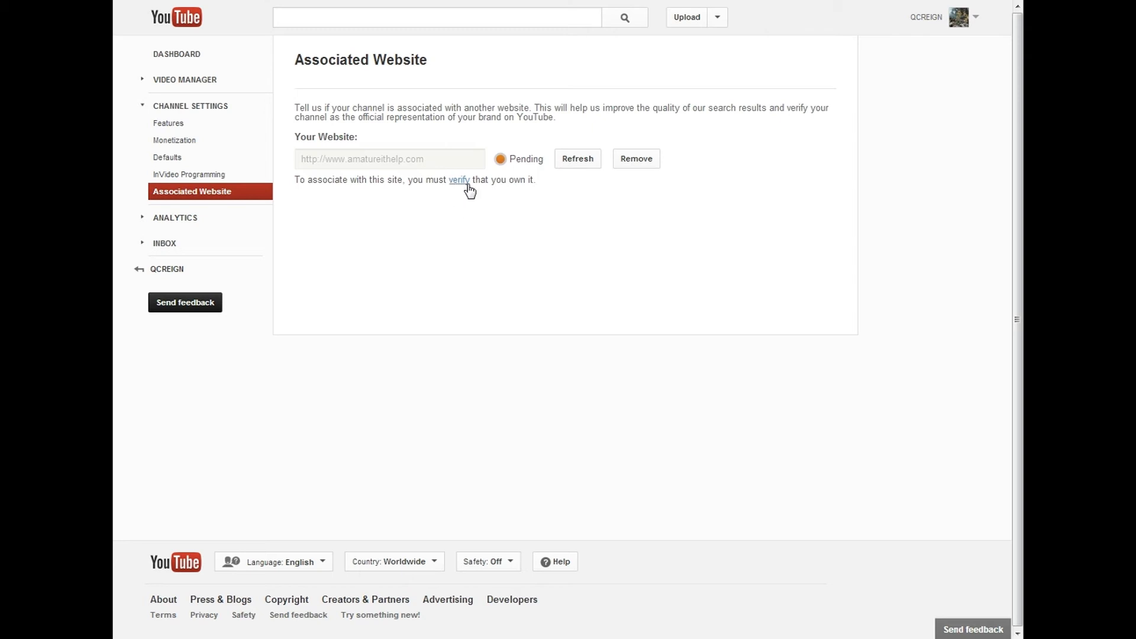
pyautogui.moveTo(468, 199)
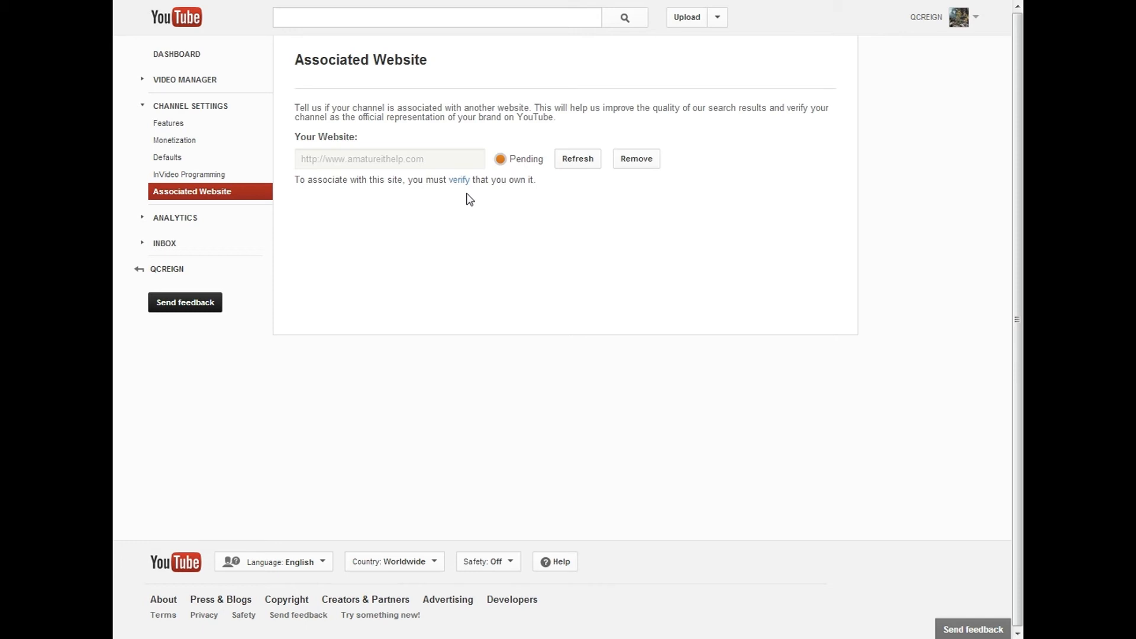
pyautogui.moveTo(247, 161)
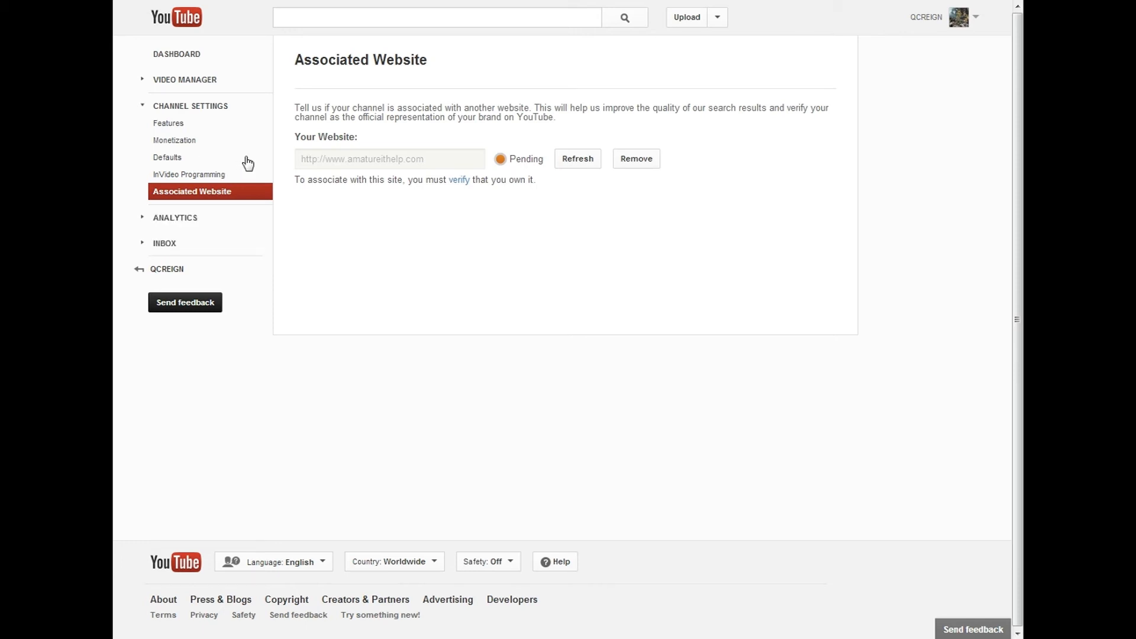
pyautogui.moveTo(274, 179)
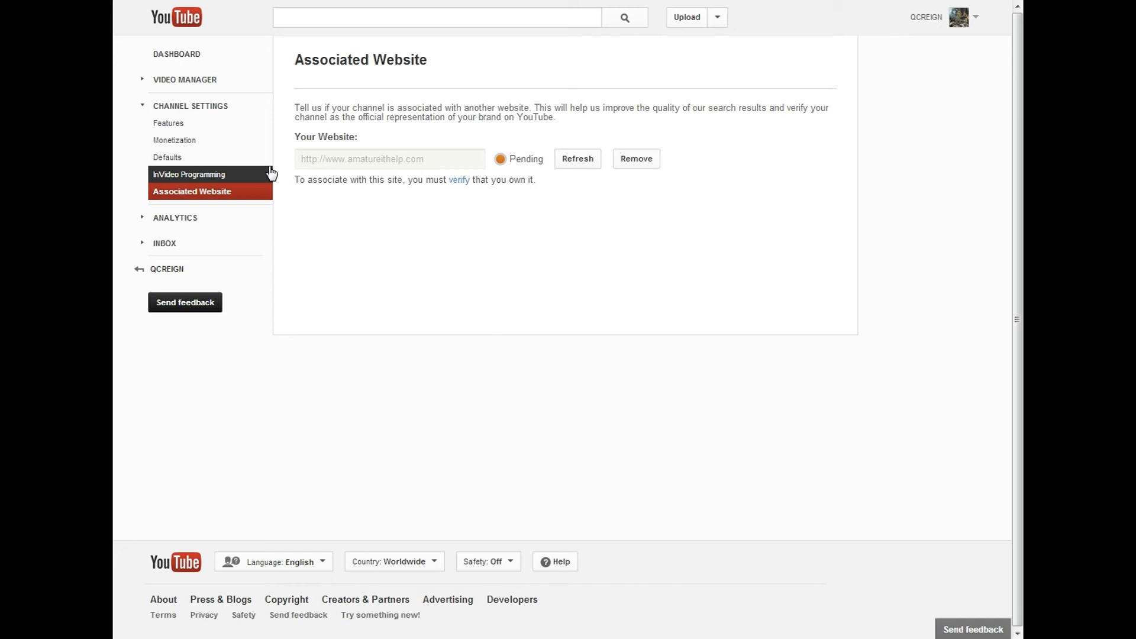
pyautogui.moveTo(209, 174)
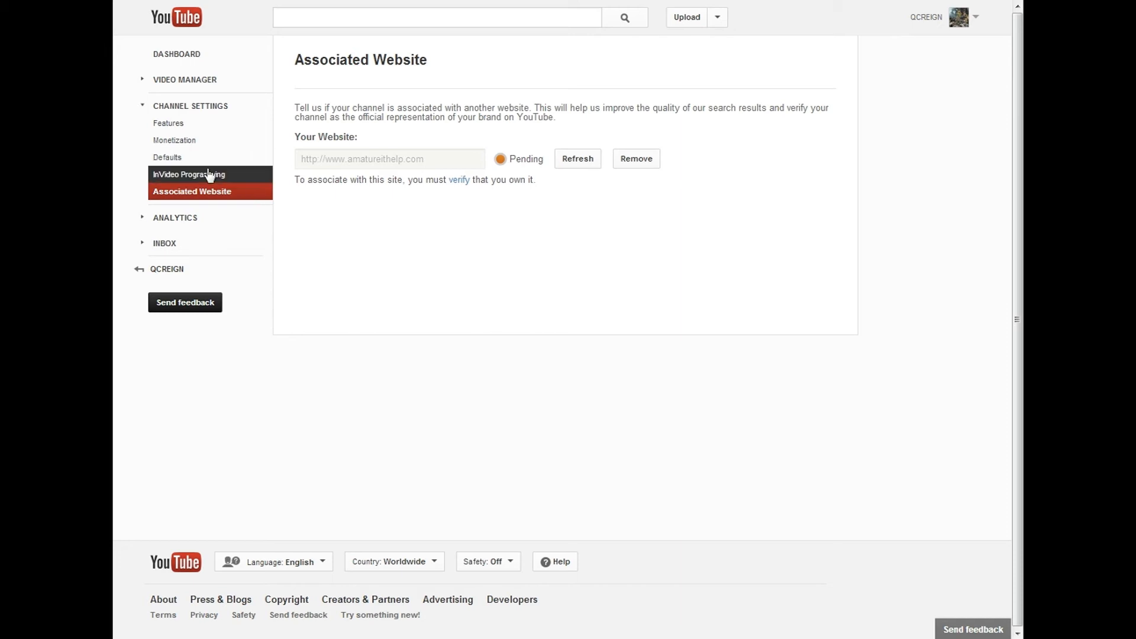
pyautogui.moveTo(193, 79)
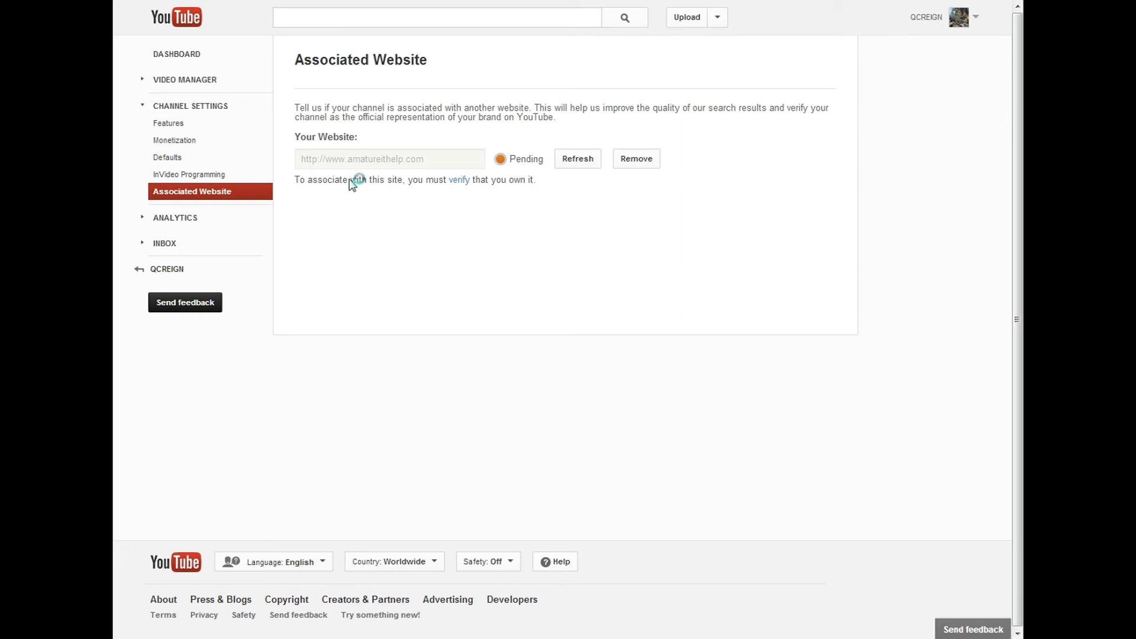
# Open Video Manager to list the channel's eight uploaded videos
pyautogui.click(185, 80)
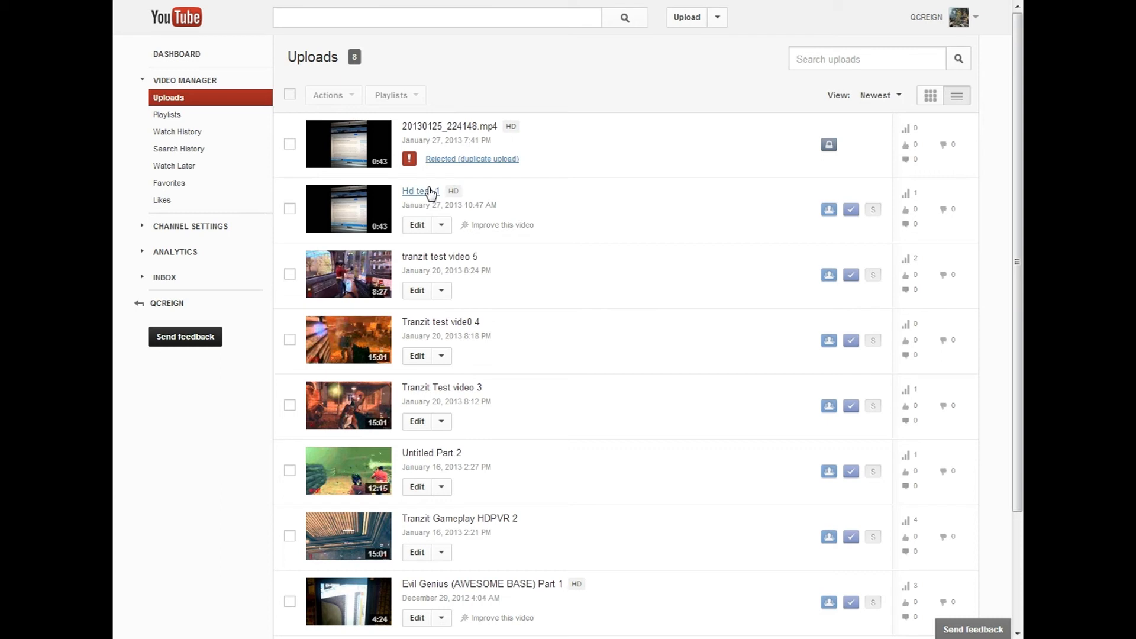
pyautogui.moveTo(433, 228)
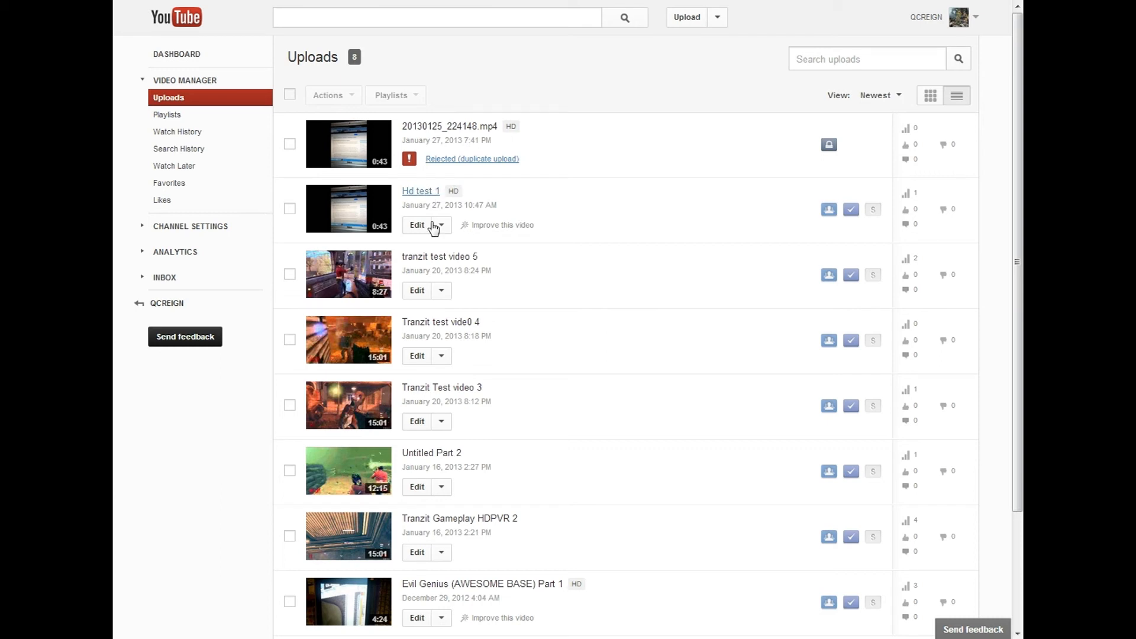
# Open the Hd test 1 video and launch its annotations editor
pyautogui.click(420, 191)
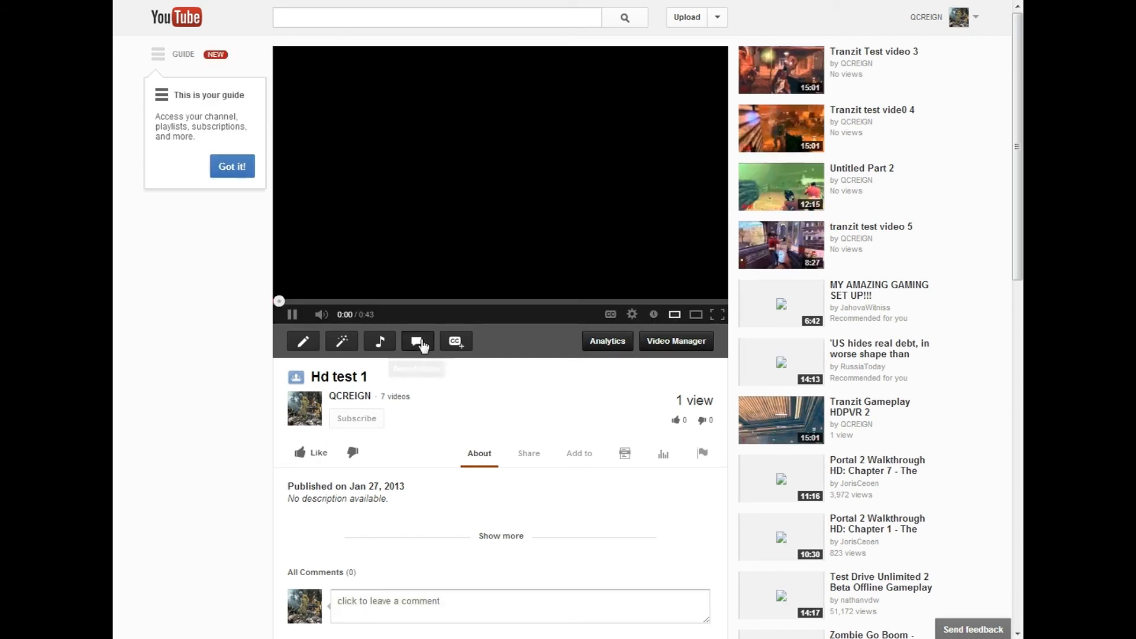
pyautogui.click(418, 341)
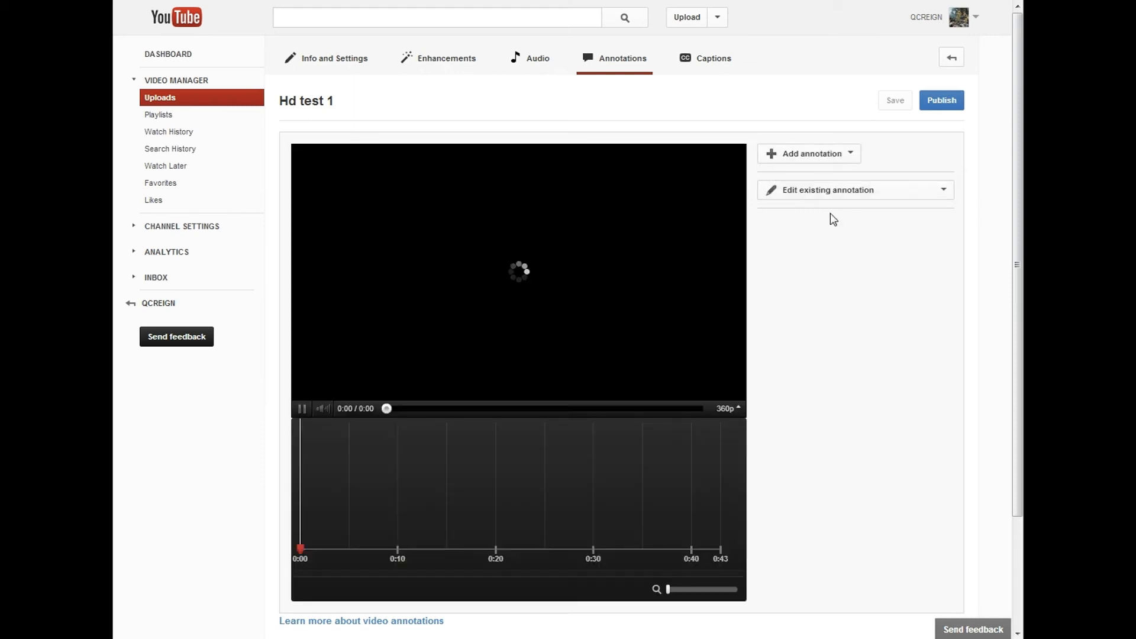
# Add a Note annotation at the video's start and enable its Link option
pyautogui.click(811, 153)
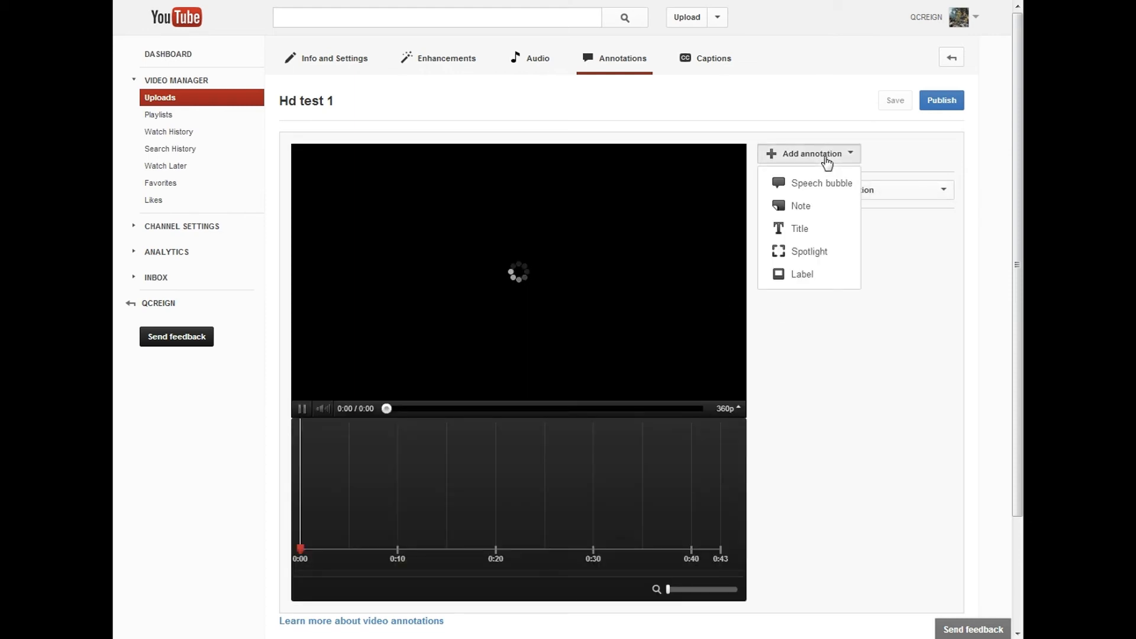
pyautogui.moveTo(803, 228)
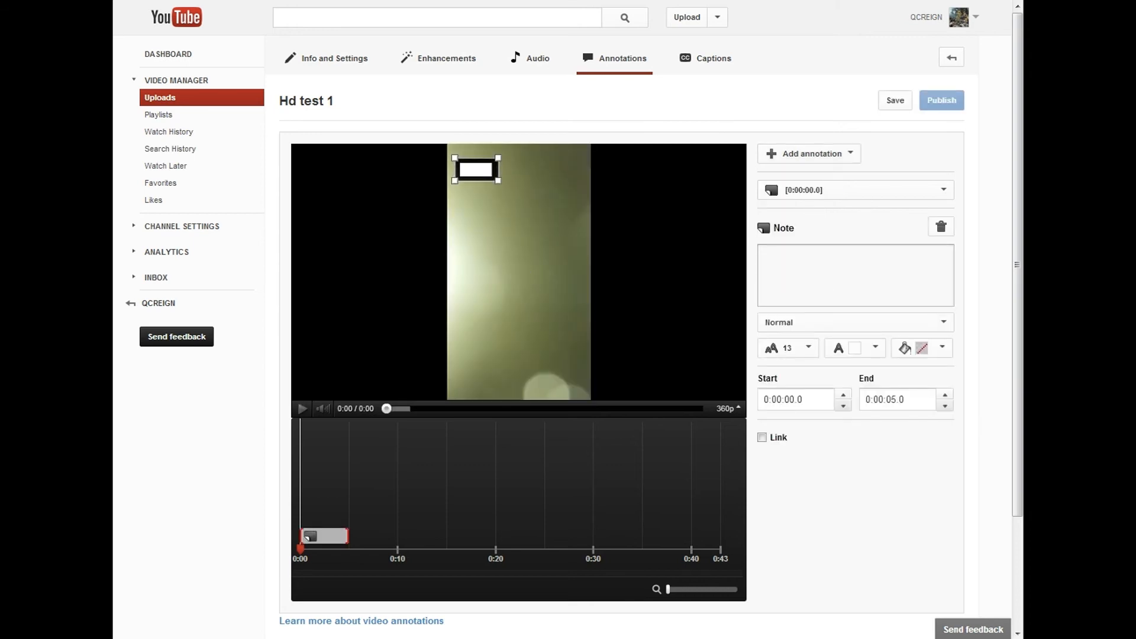
pyautogui.click(762, 437)
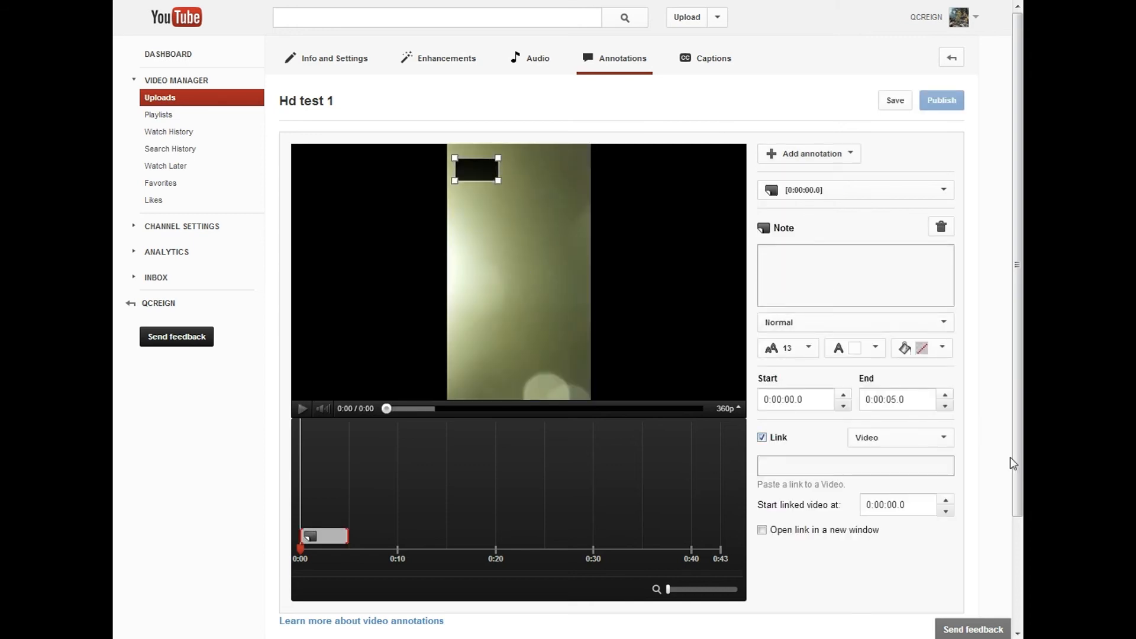
# Review the link-type choices, keep Video selected, and close the list so changes save
pyautogui.click(900, 437)
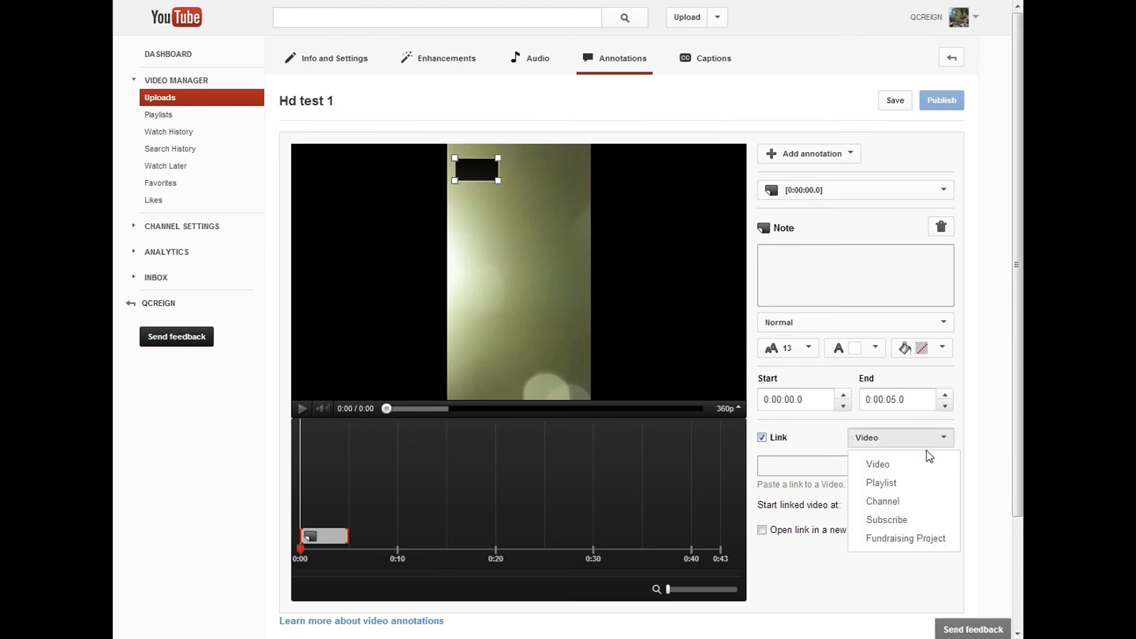
pyautogui.moveTo(886, 520)
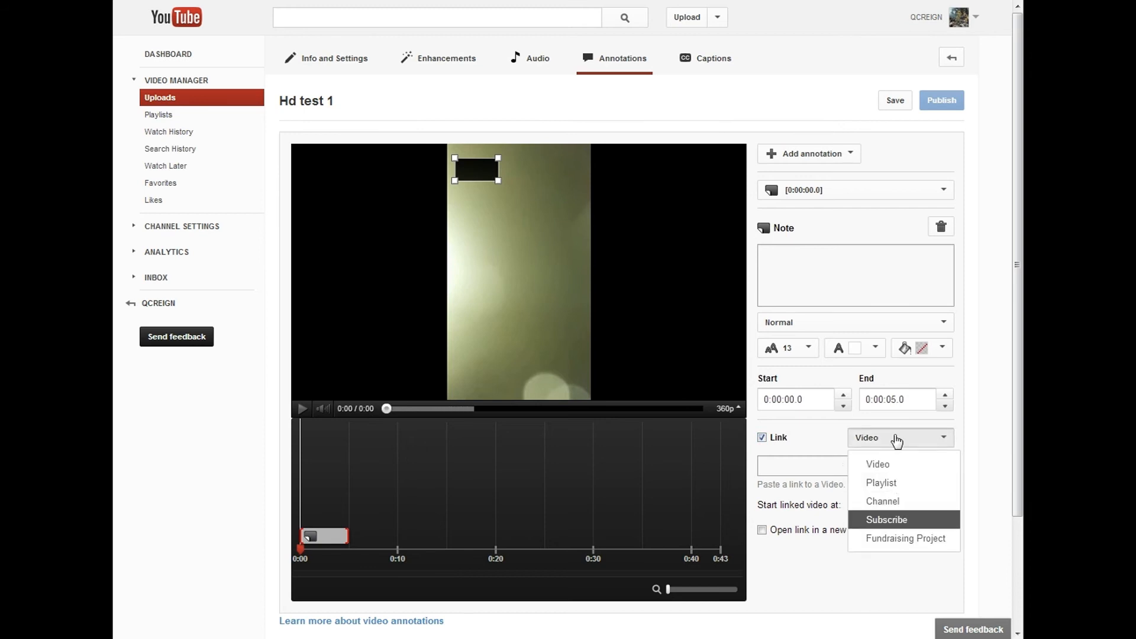
pyautogui.moveTo(885, 482)
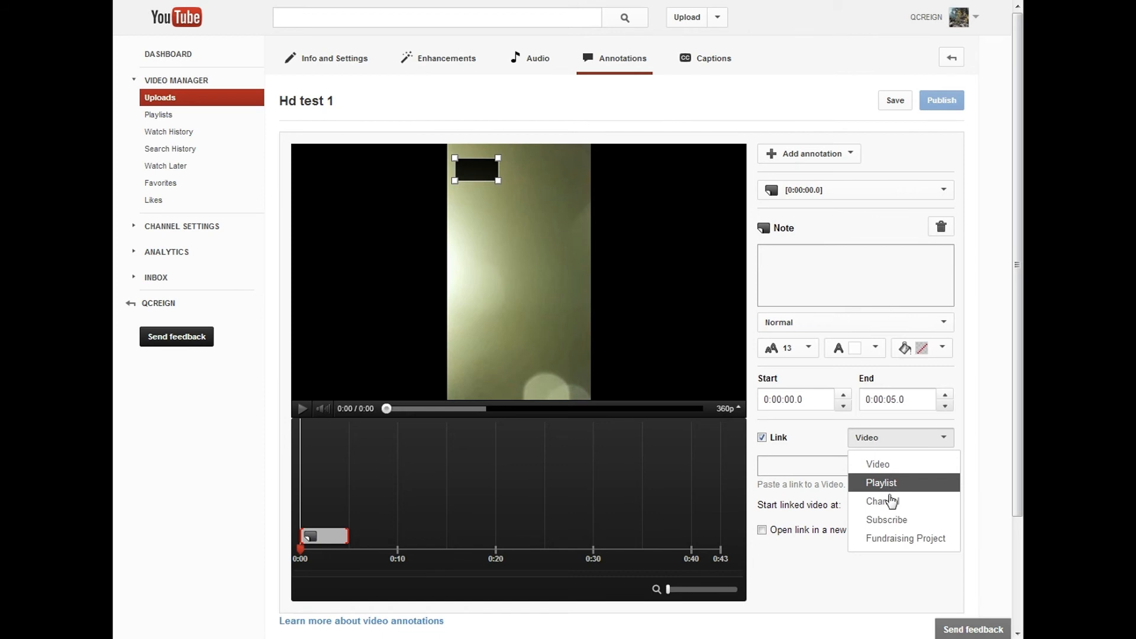
pyautogui.moveTo(904, 539)
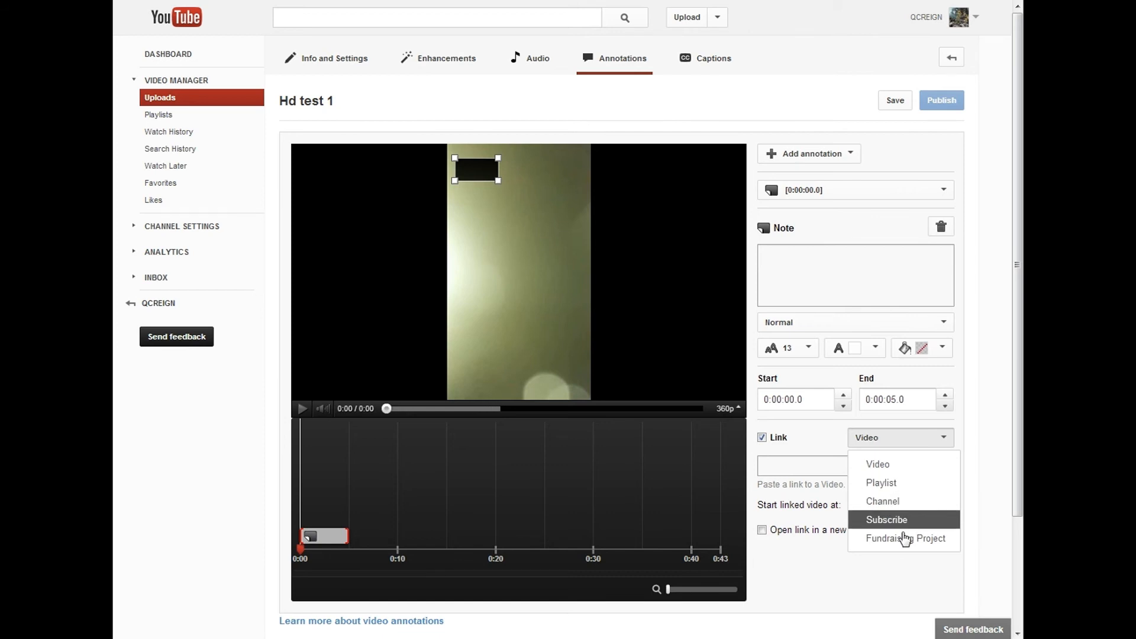
pyautogui.moveTo(959, 566)
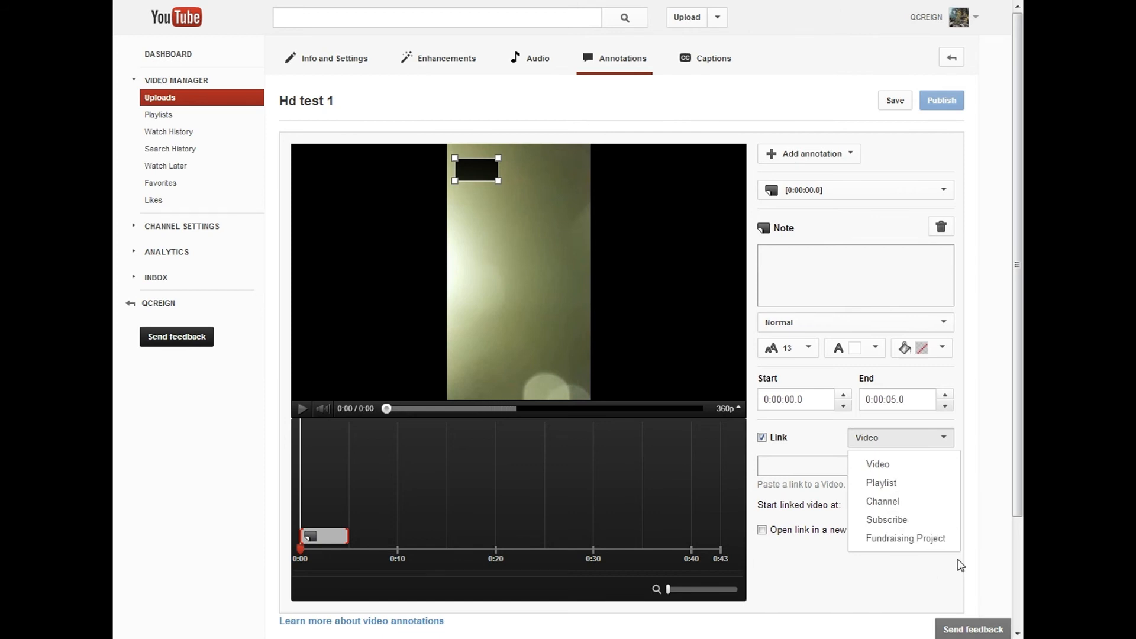
pyautogui.moveTo(884, 584)
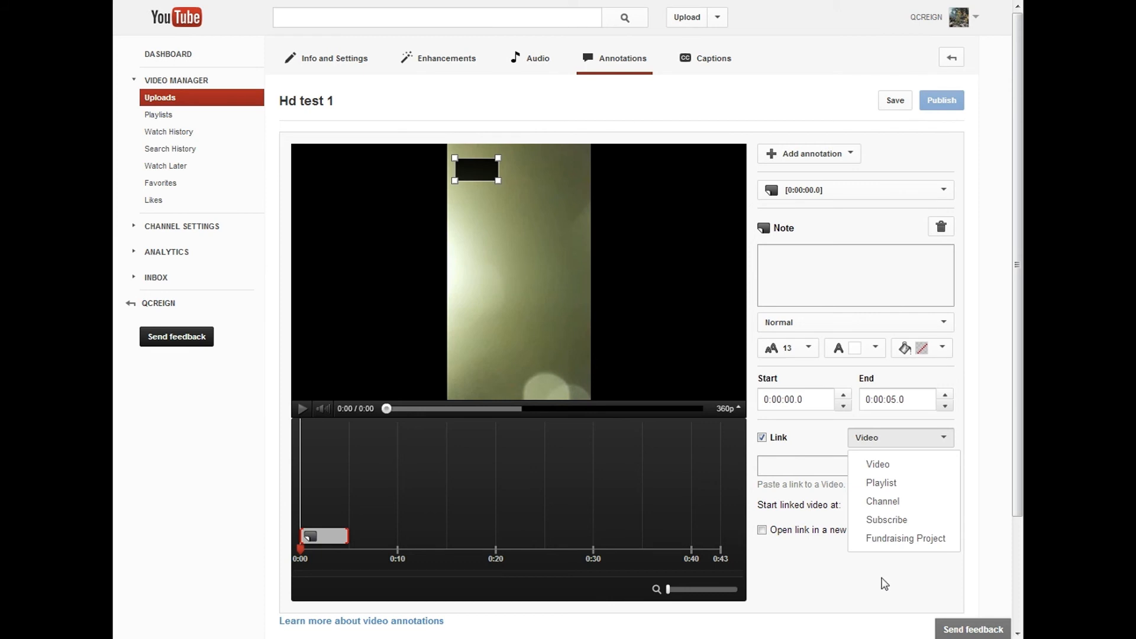
pyautogui.moveTo(947, 573)
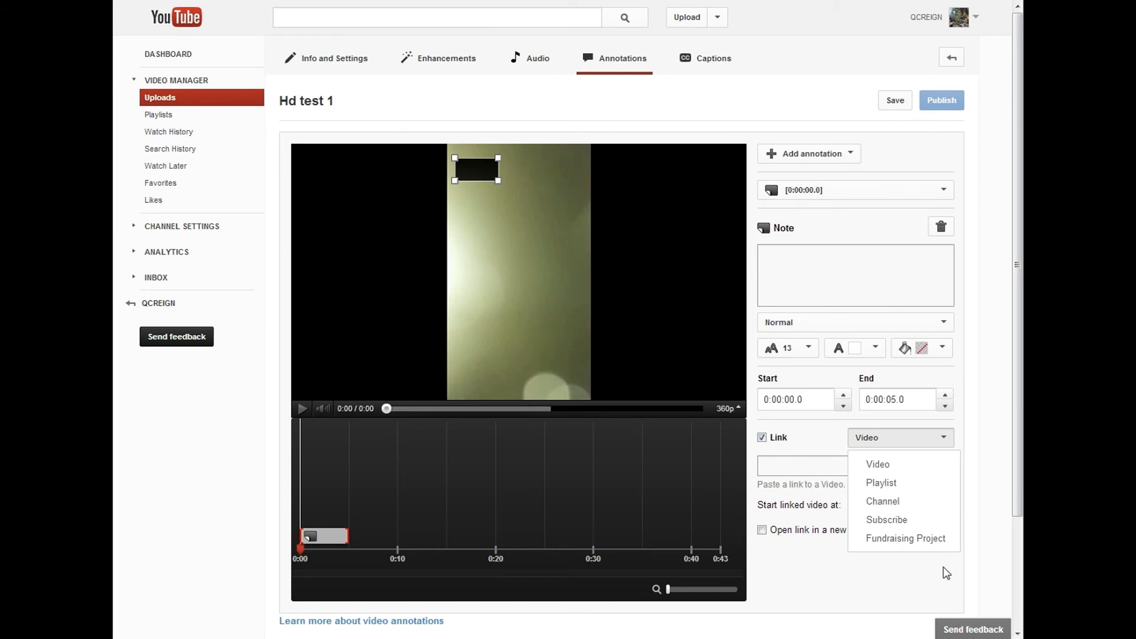
pyautogui.moveTo(709, 419)
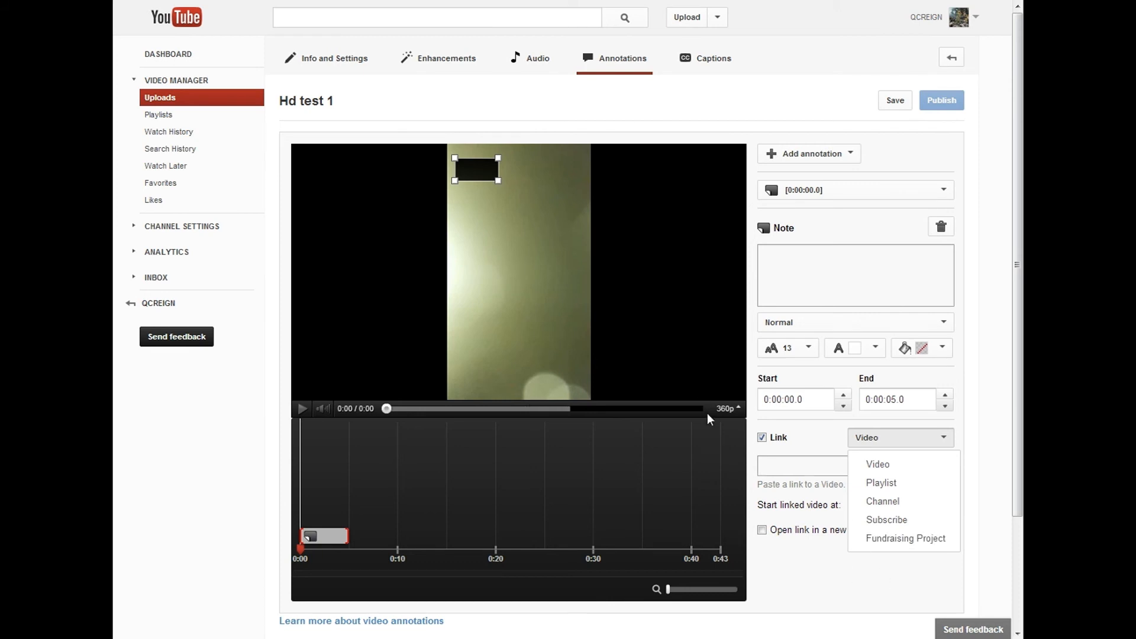
pyautogui.moveTo(1006, 546)
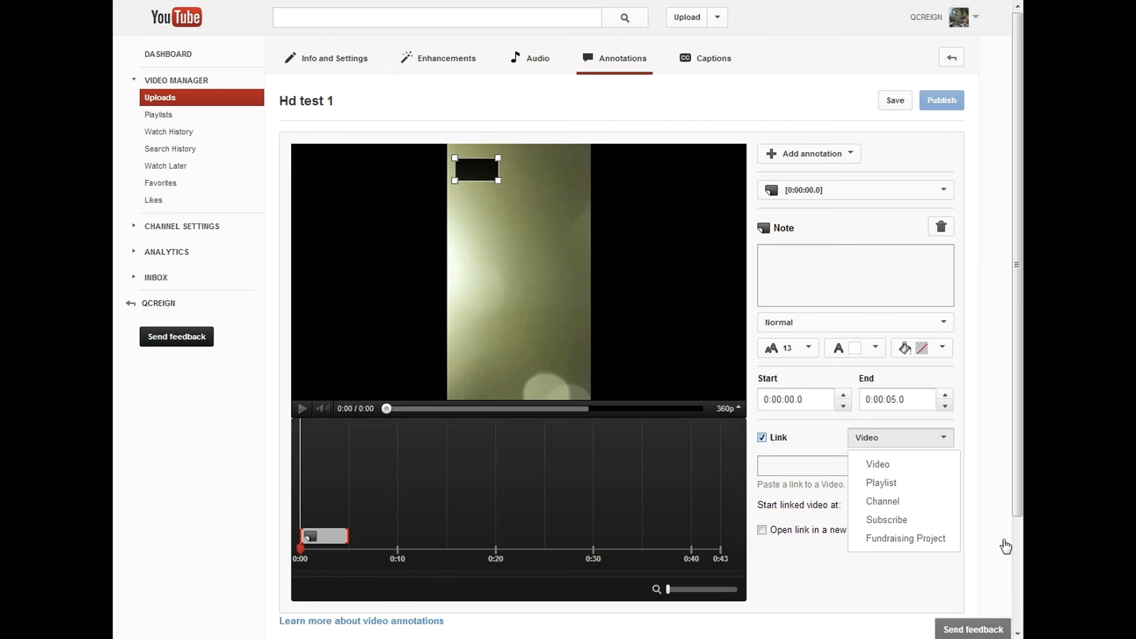
pyautogui.moveTo(882, 500)
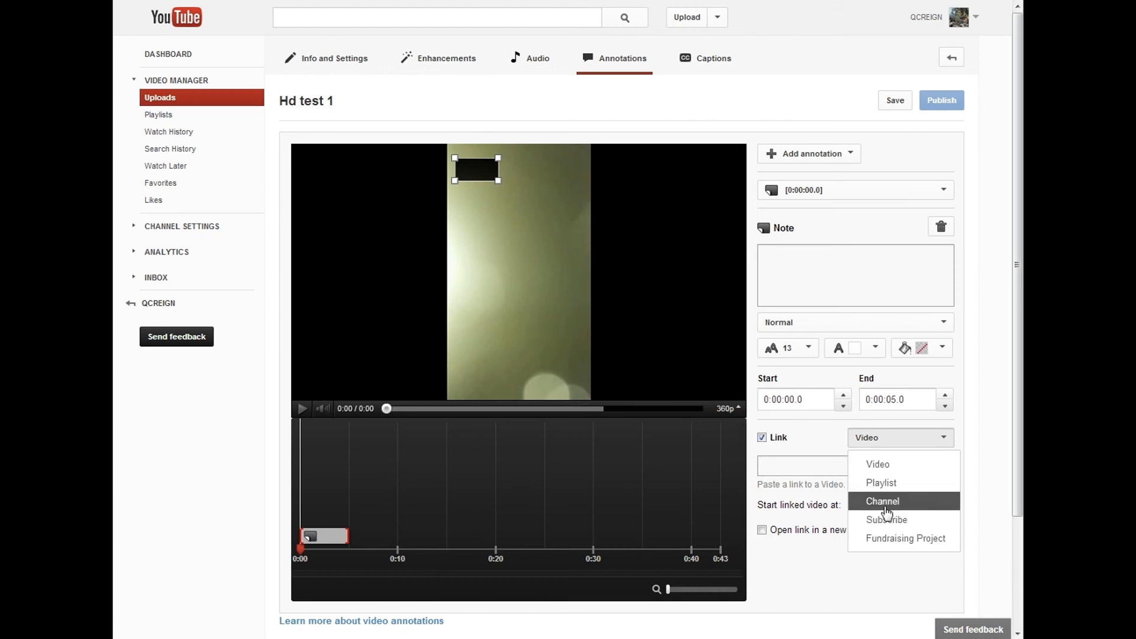
pyautogui.click(894, 100)
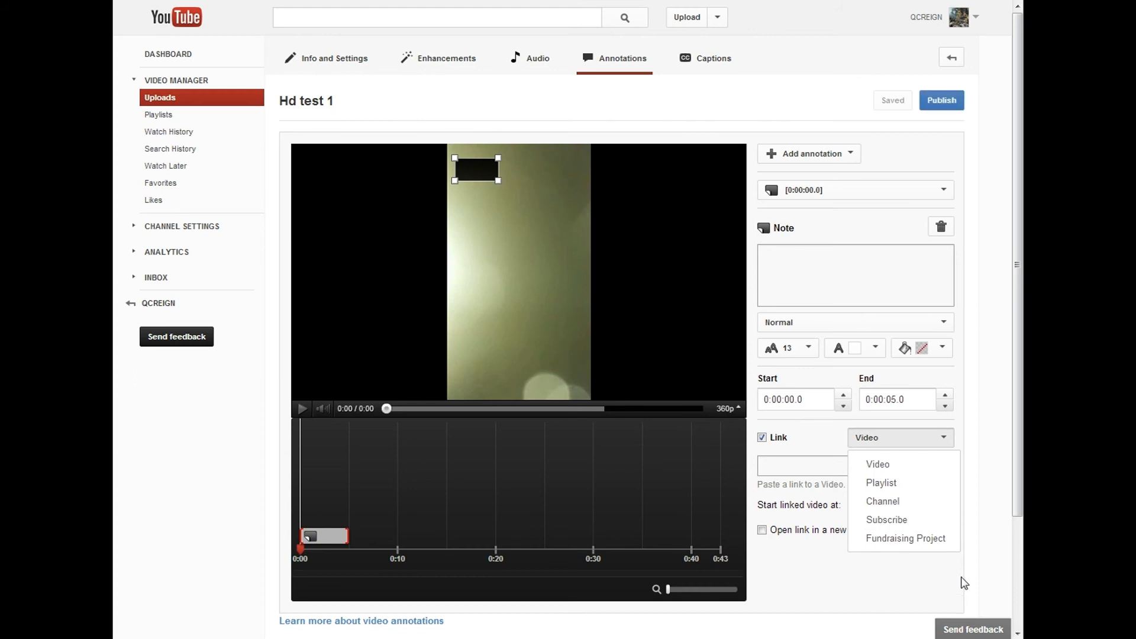
pyautogui.moveTo(972, 591)
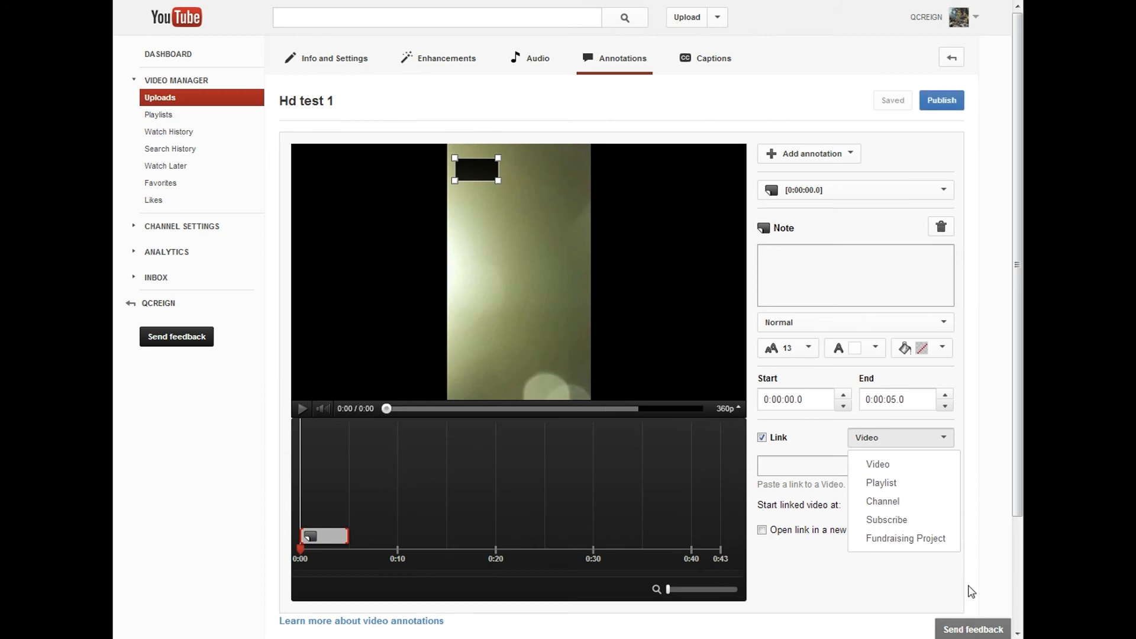
pyautogui.moveTo(878, 463)
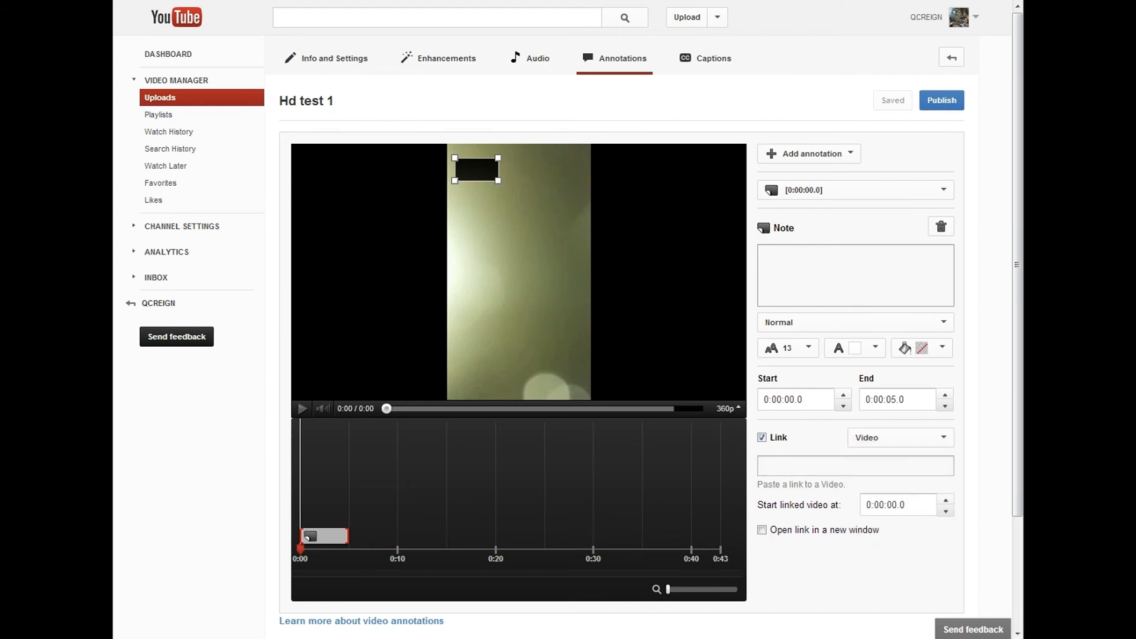
pyautogui.click(854, 465)
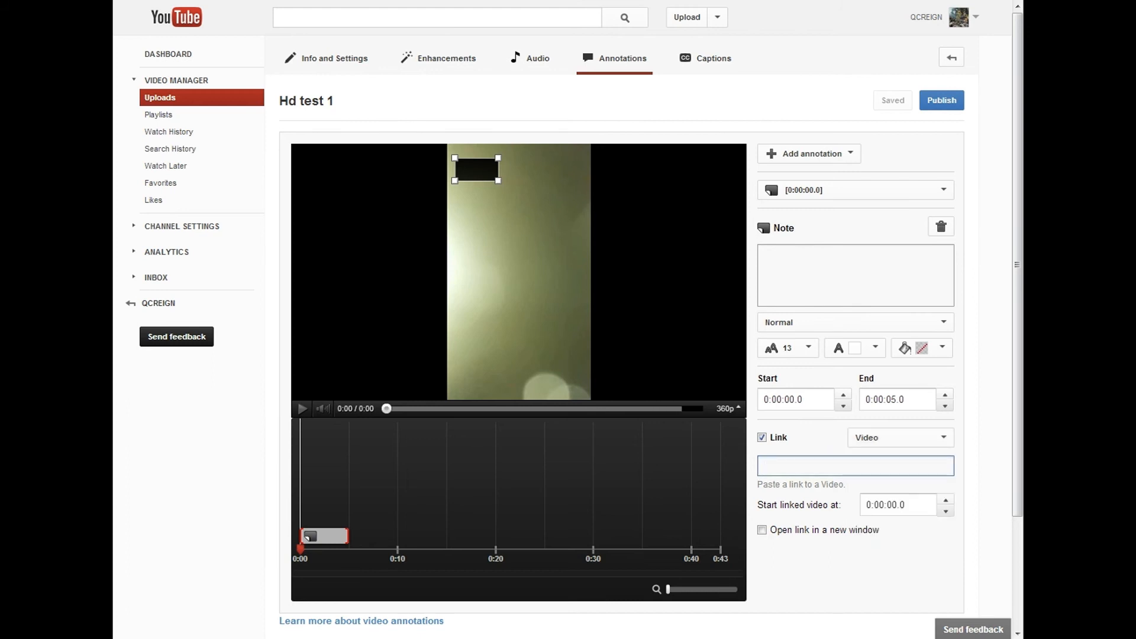
pyautogui.click(855, 466)
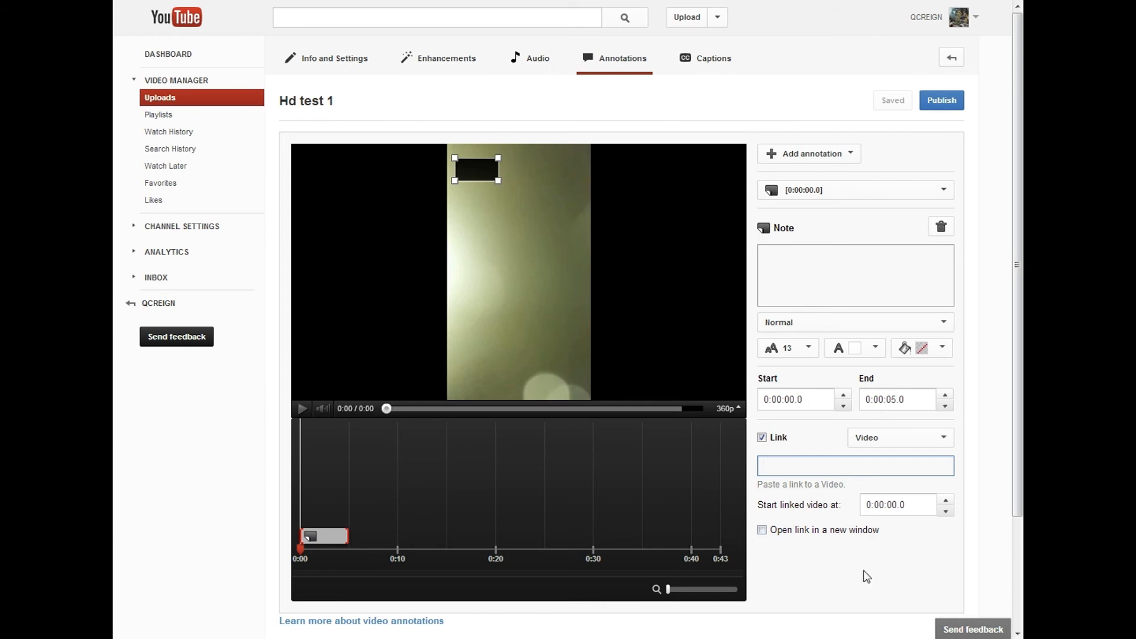
pyautogui.moveTo(961, 509)
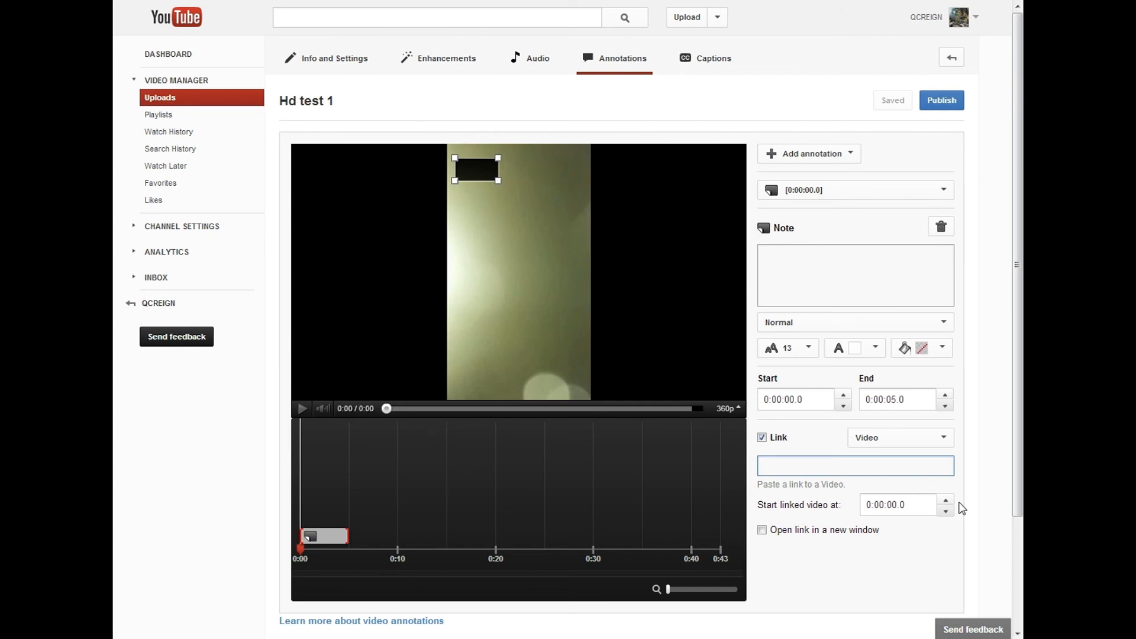
pyautogui.moveTo(813, 442)
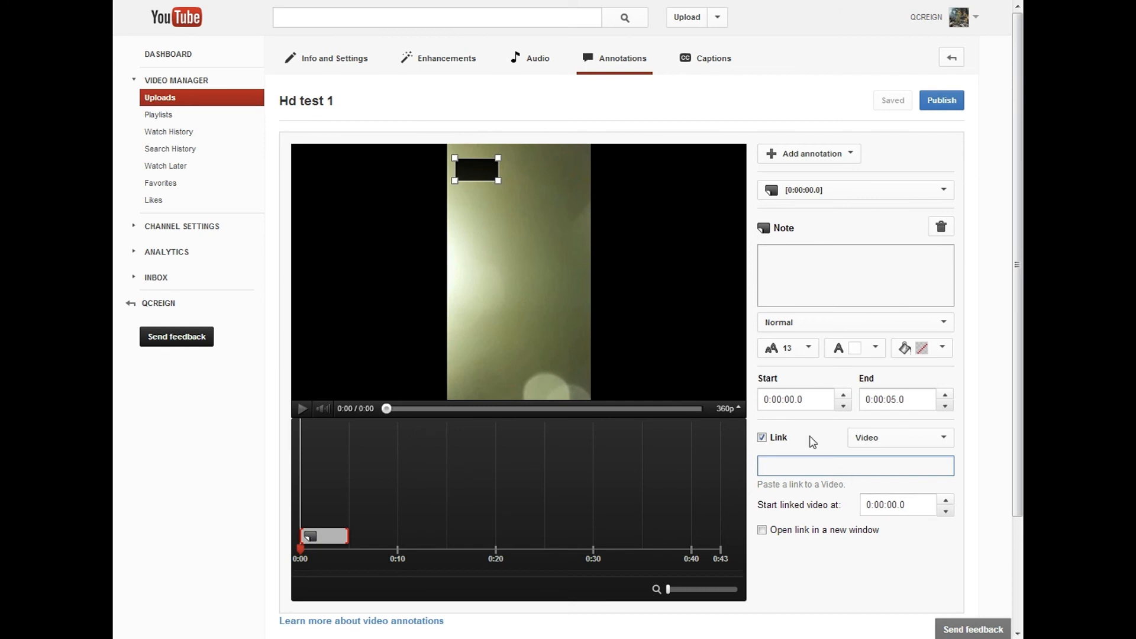
pyautogui.click(855, 465)
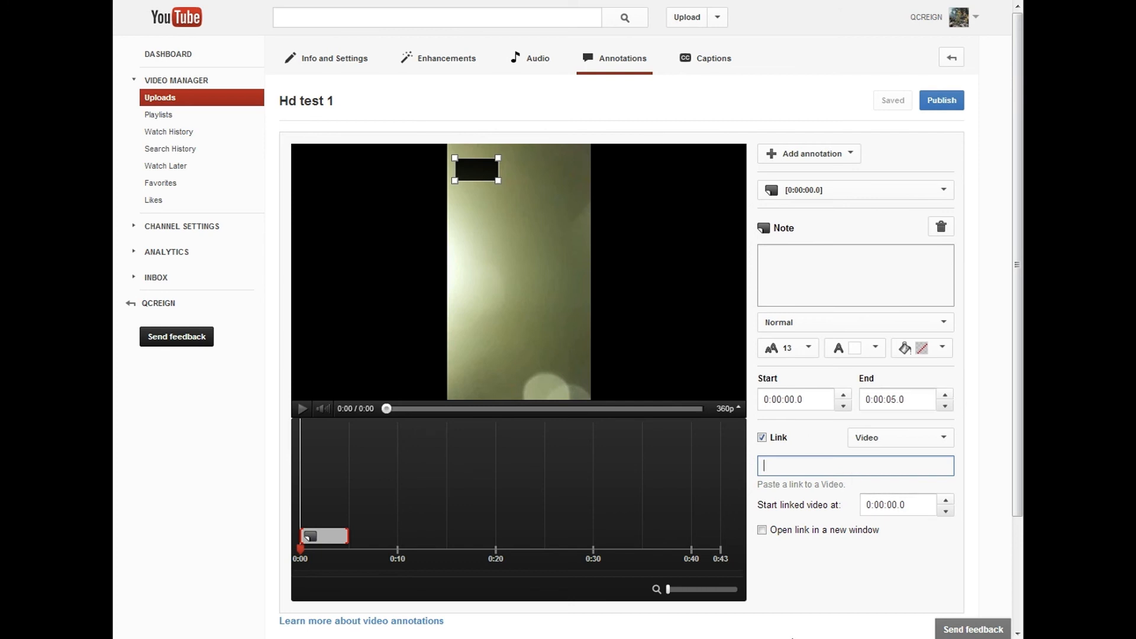
pyautogui.moveTo(774, 531)
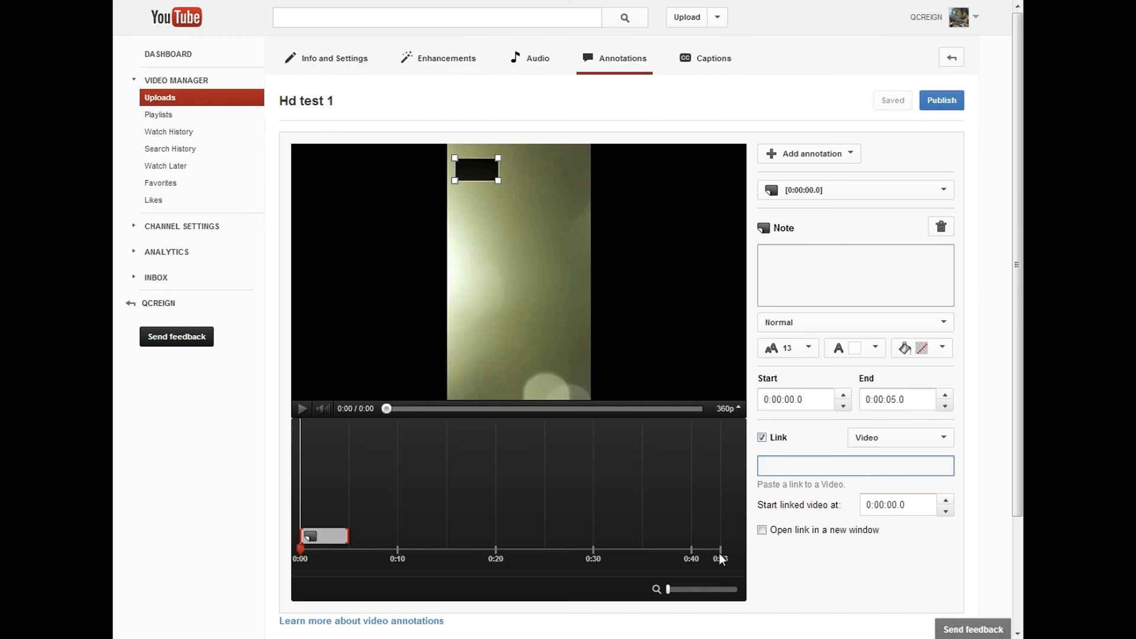
pyautogui.moveTo(733, 527)
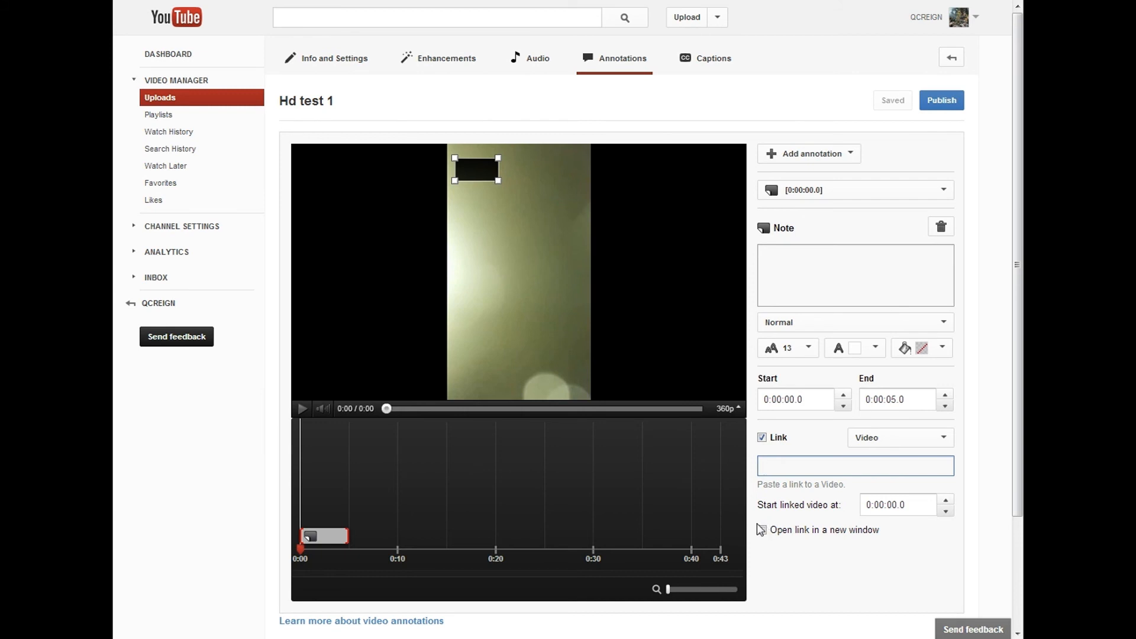
pyautogui.click(856, 465)
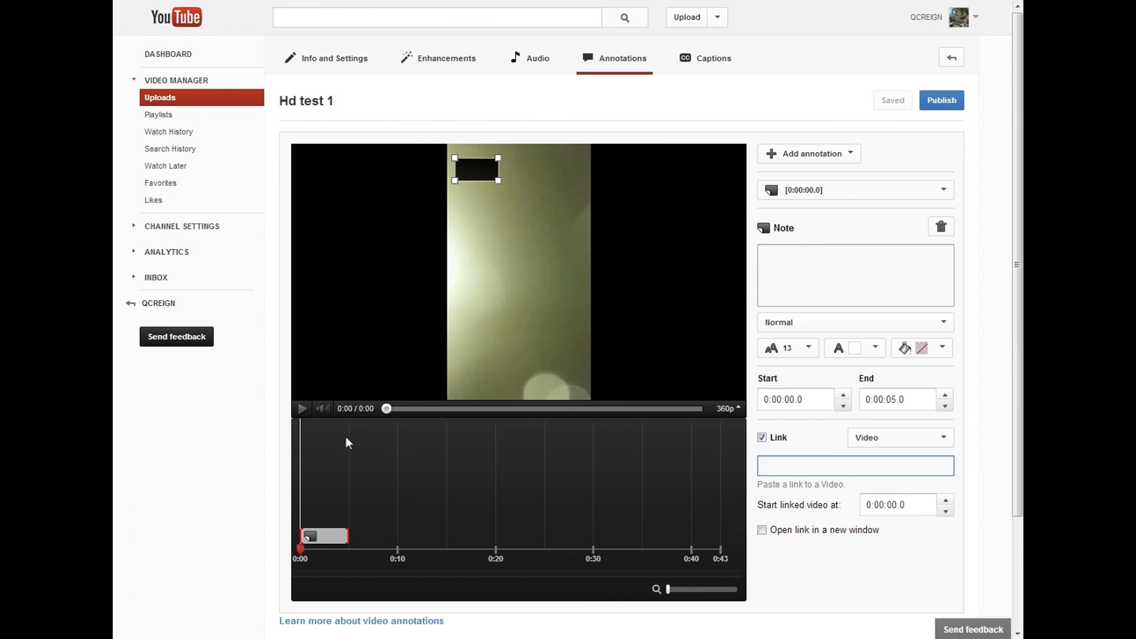
pyautogui.moveTo(191, 307)
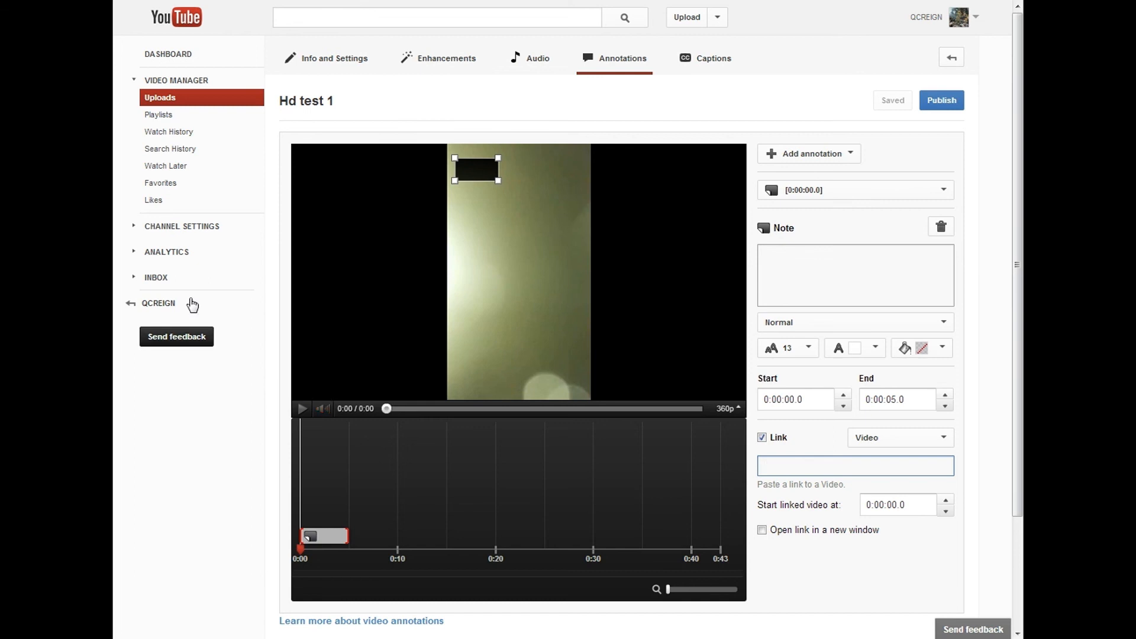
pyautogui.moveTo(549, 176)
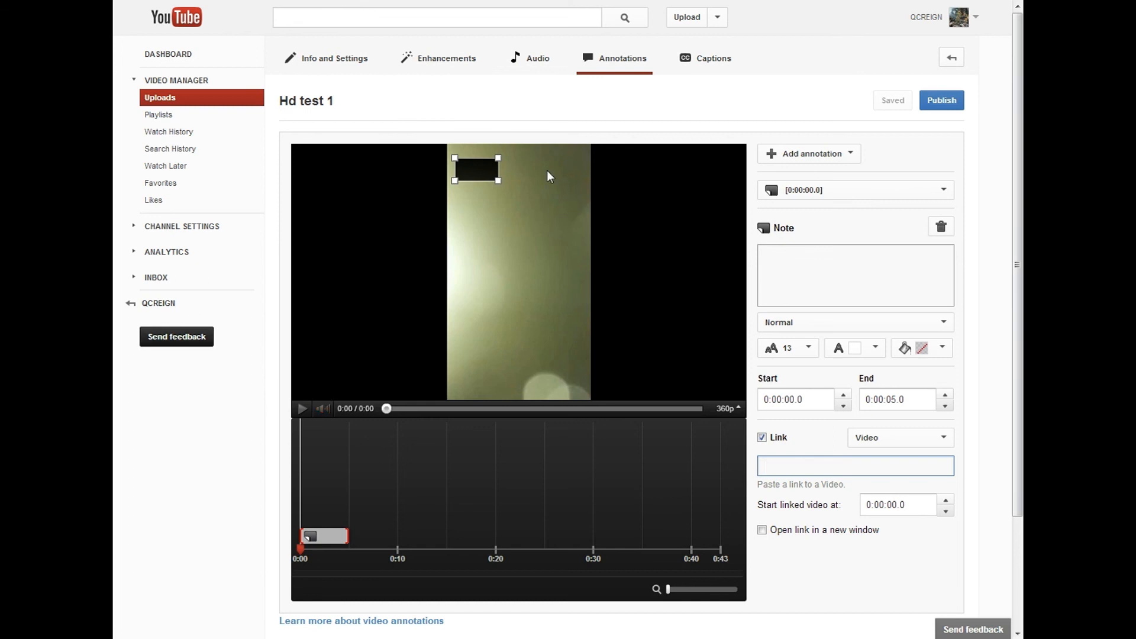
pyautogui.moveTo(504, 187)
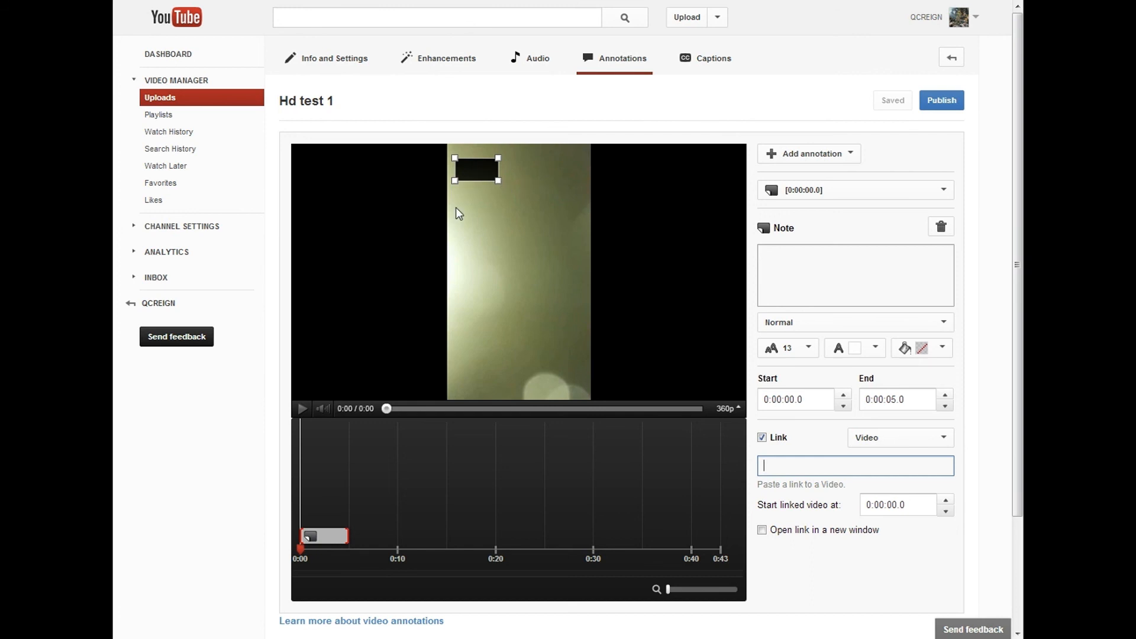
pyautogui.moveTo(807, 462)
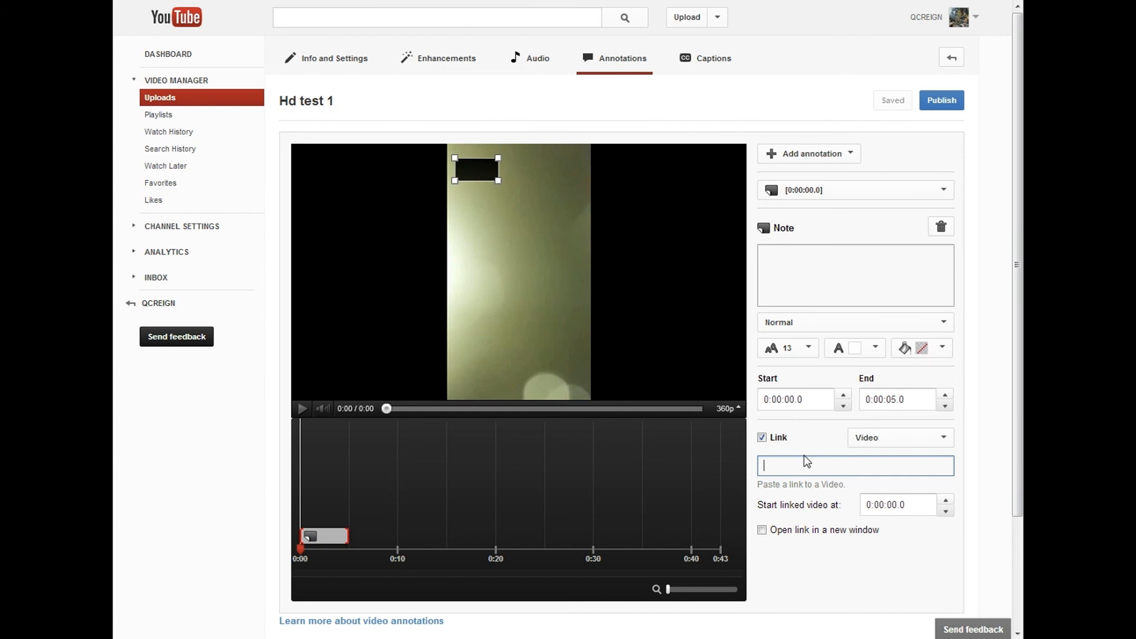
pyautogui.moveTo(757, 469)
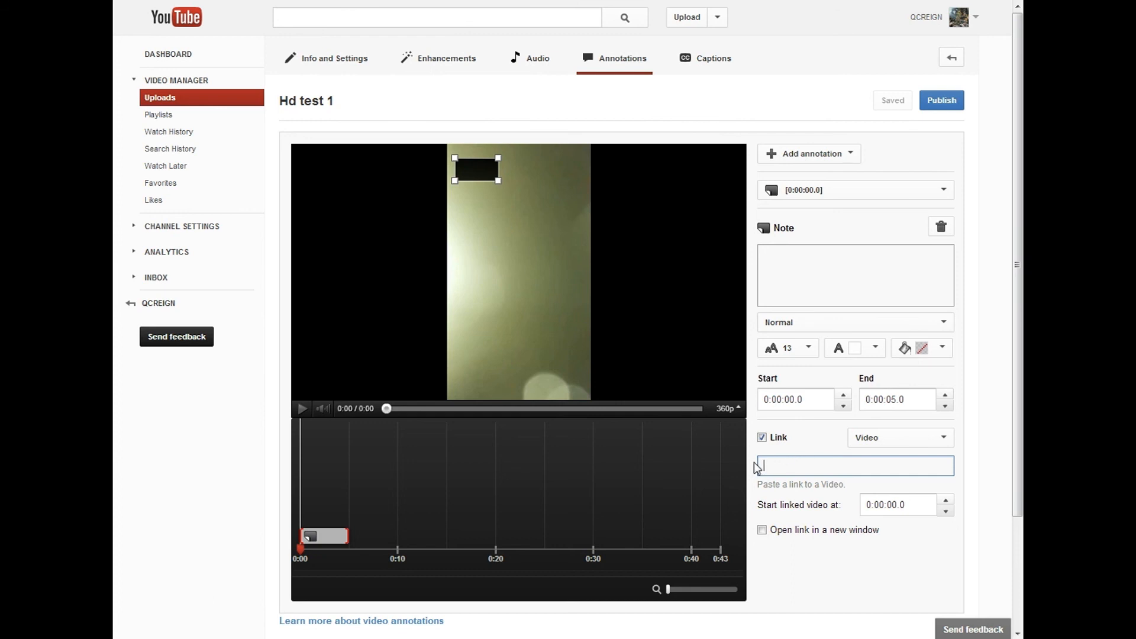
pyautogui.moveTo(731, 464)
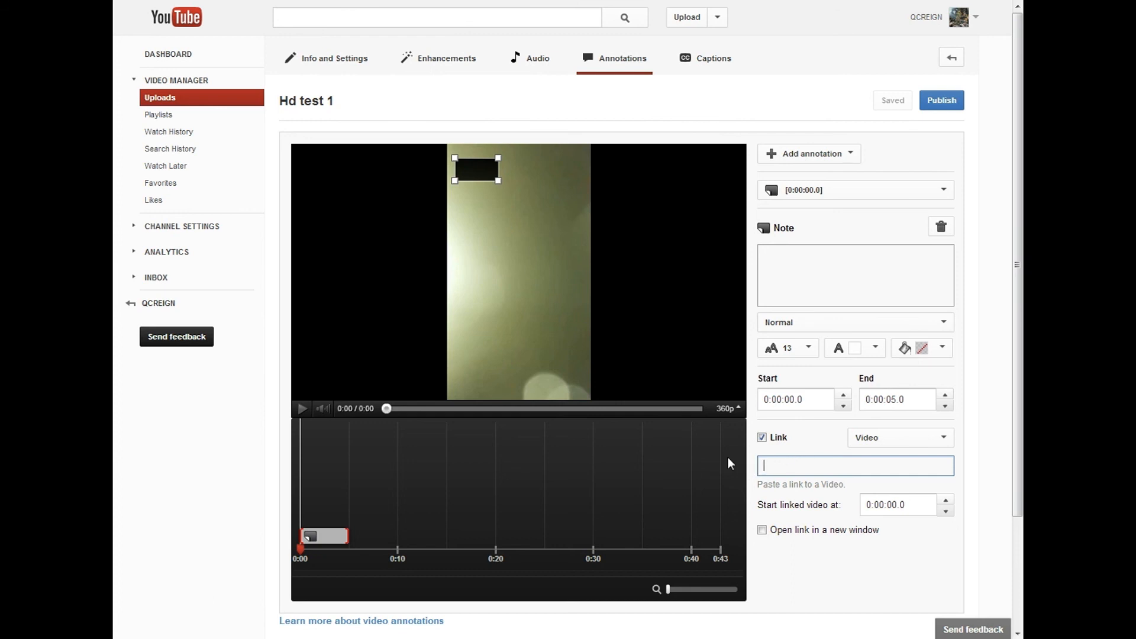
pyautogui.click(726, 407)
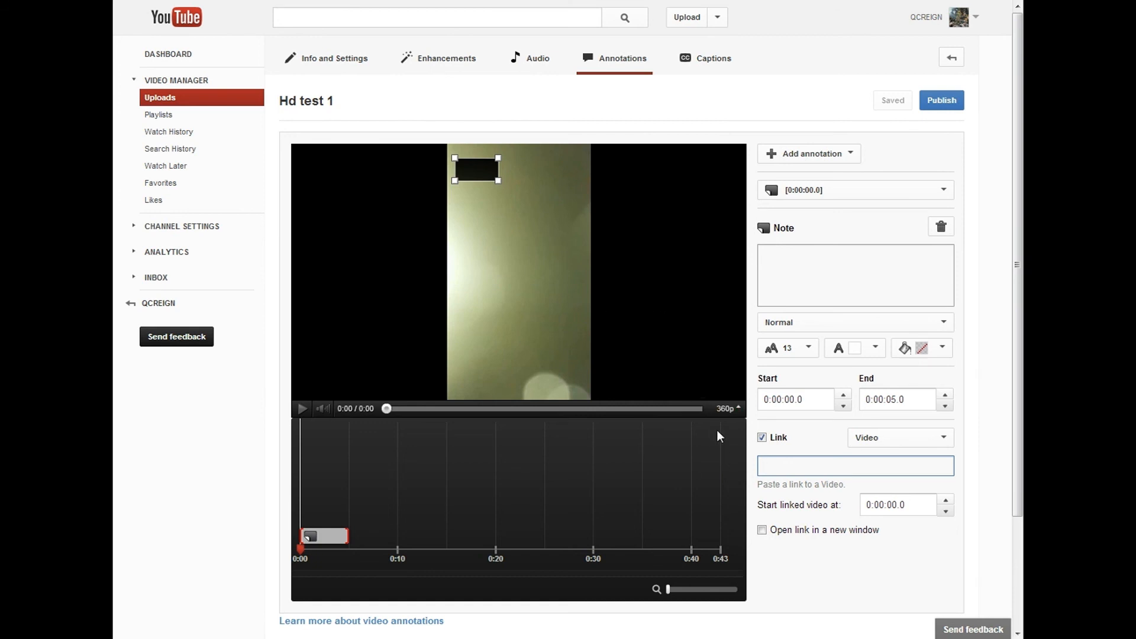
pyautogui.click(726, 407)
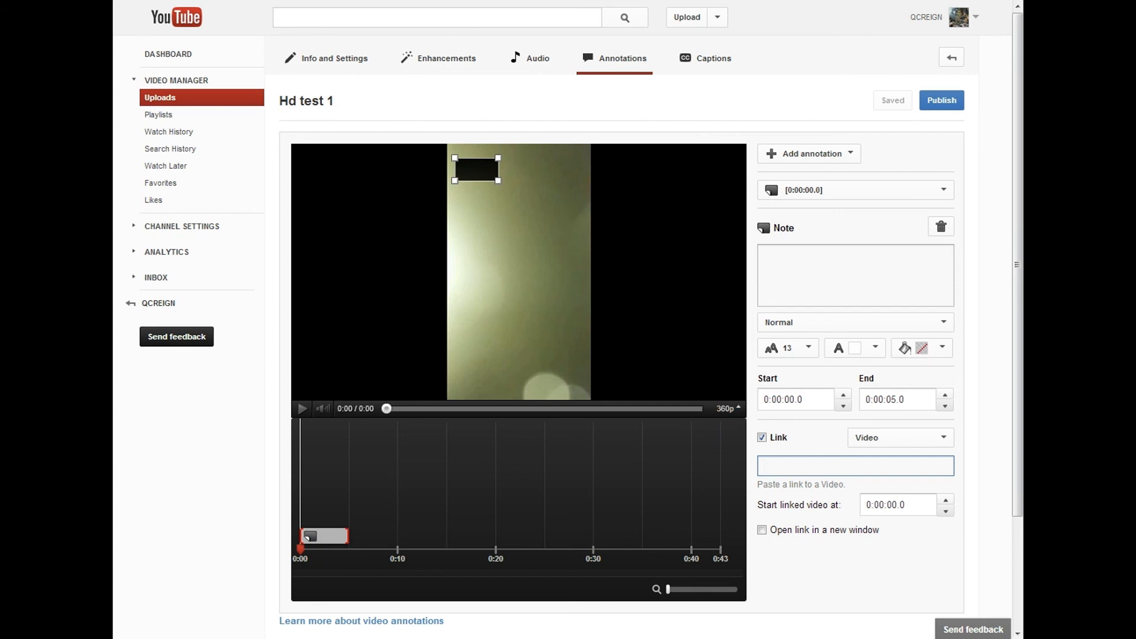
pyautogui.click(855, 465)
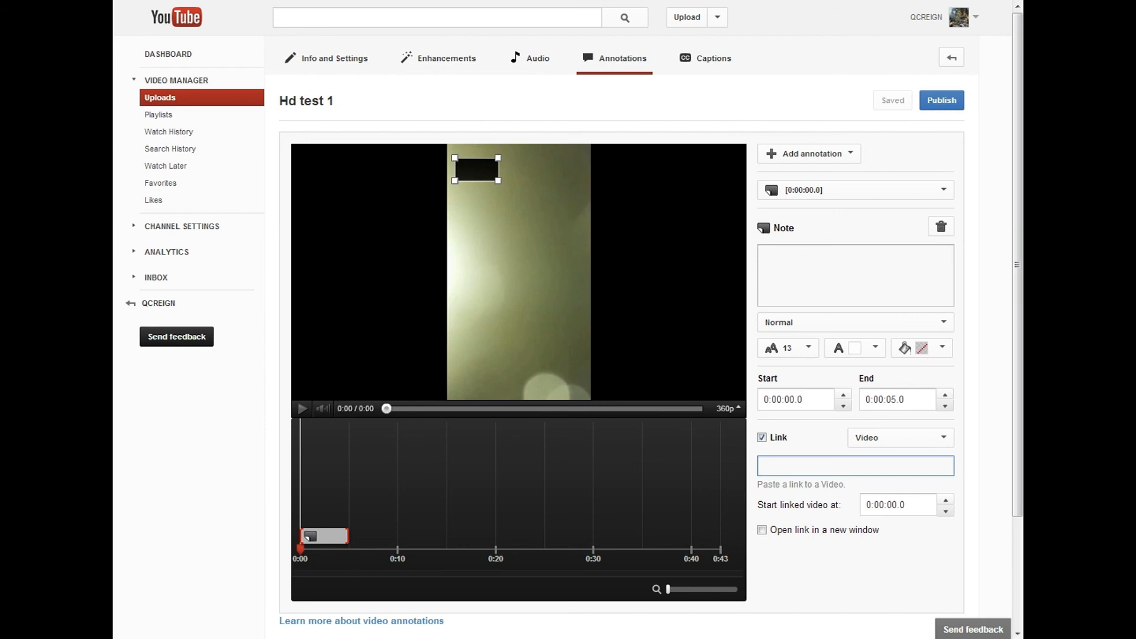
pyautogui.click(855, 465)
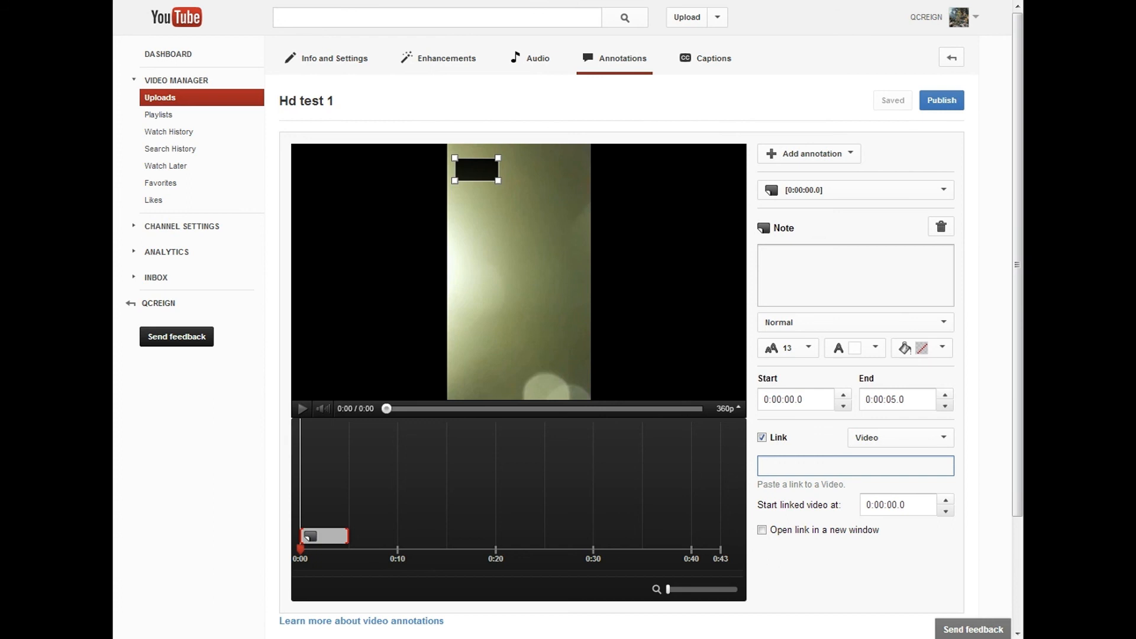
pyautogui.click(855, 465)
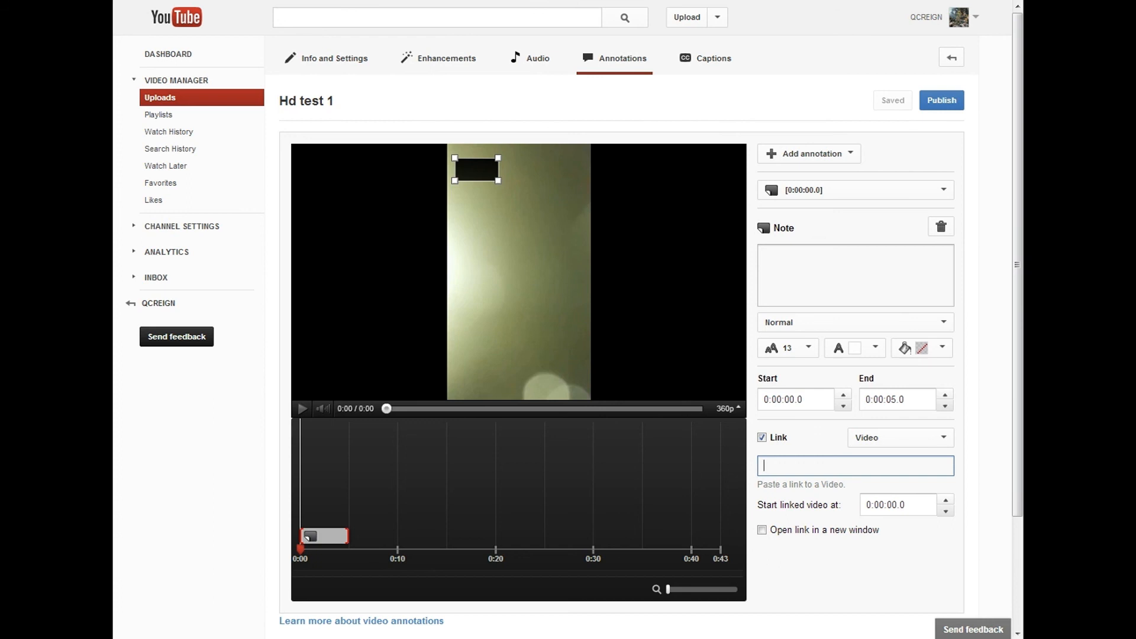